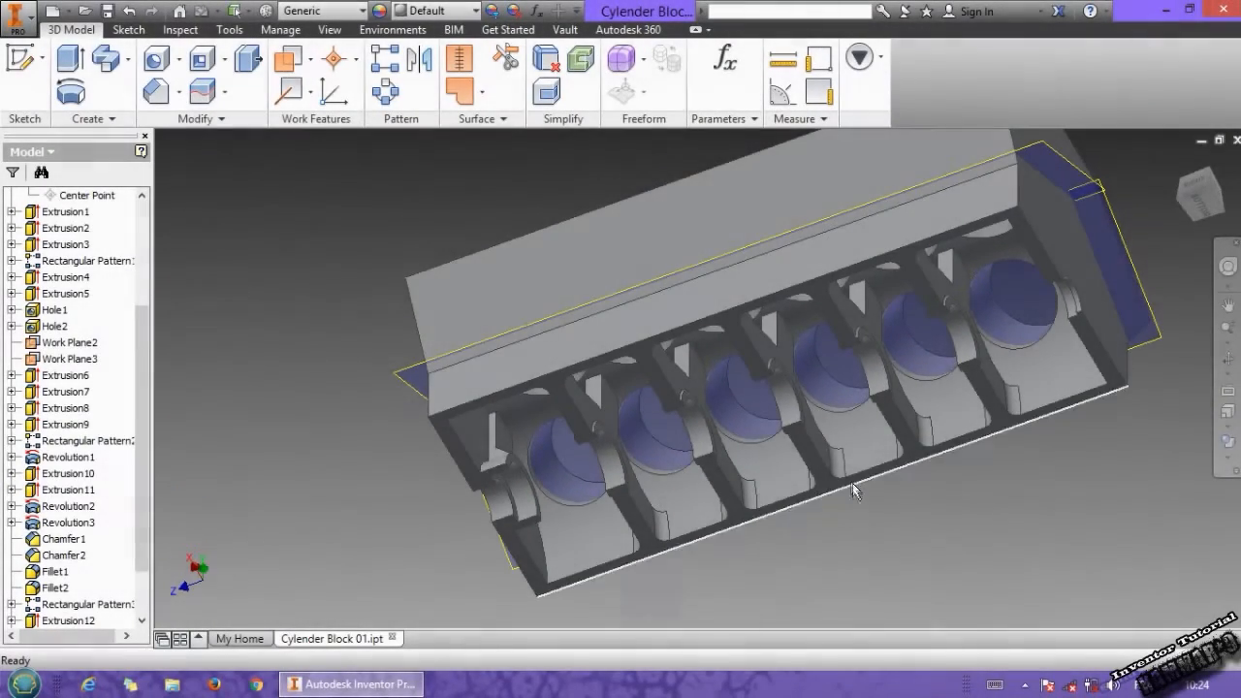
Orbit the block to inspect its underside and the cylinder bores on top
left_click_drag(853, 490, 693, 320)
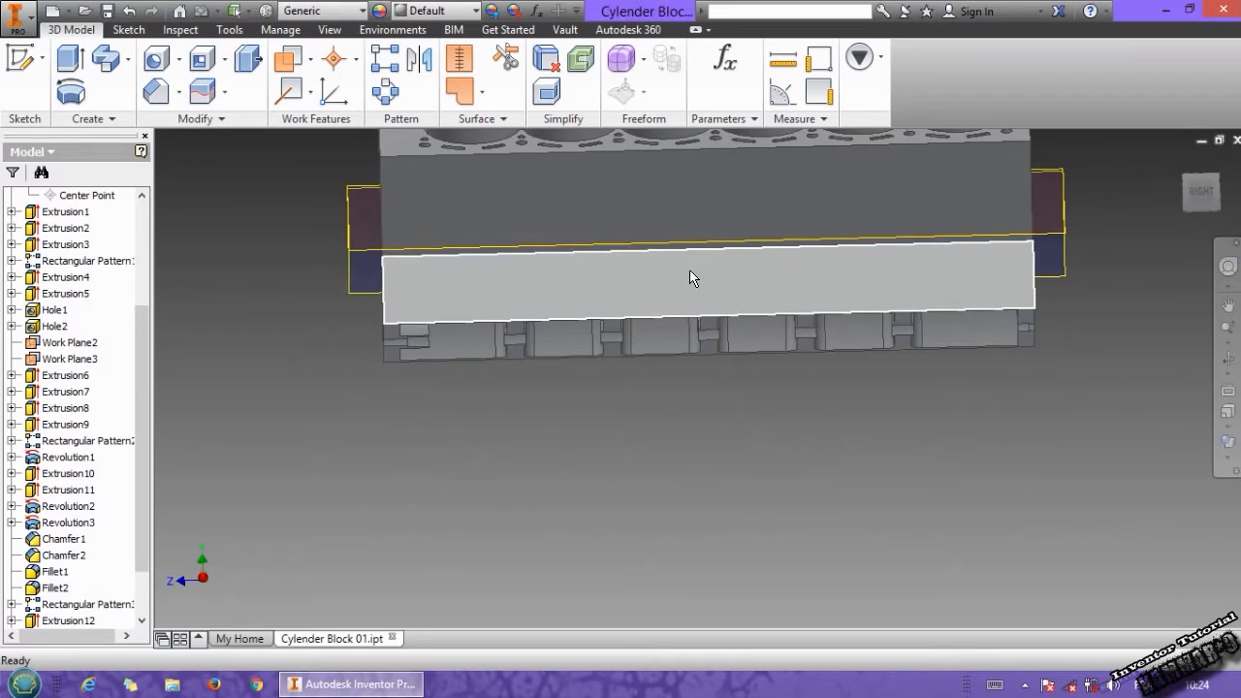
left_click_drag(694, 278, 644, 294)
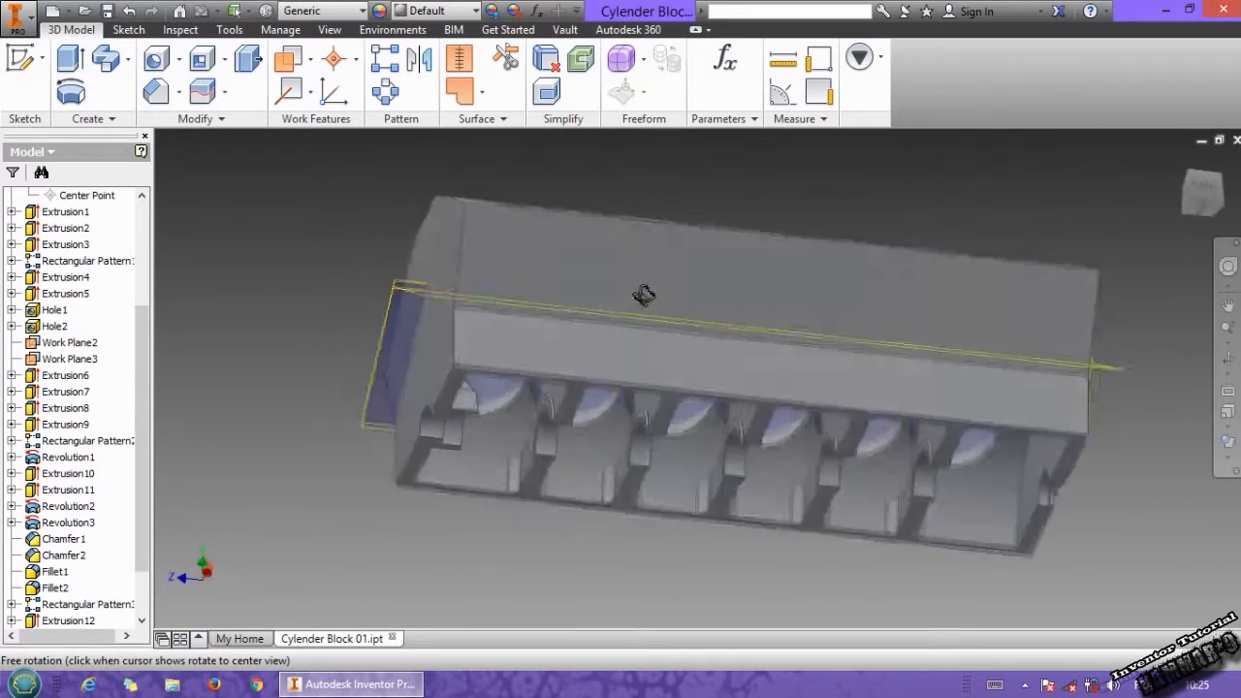
left_click_drag(644, 295, 582, 308)
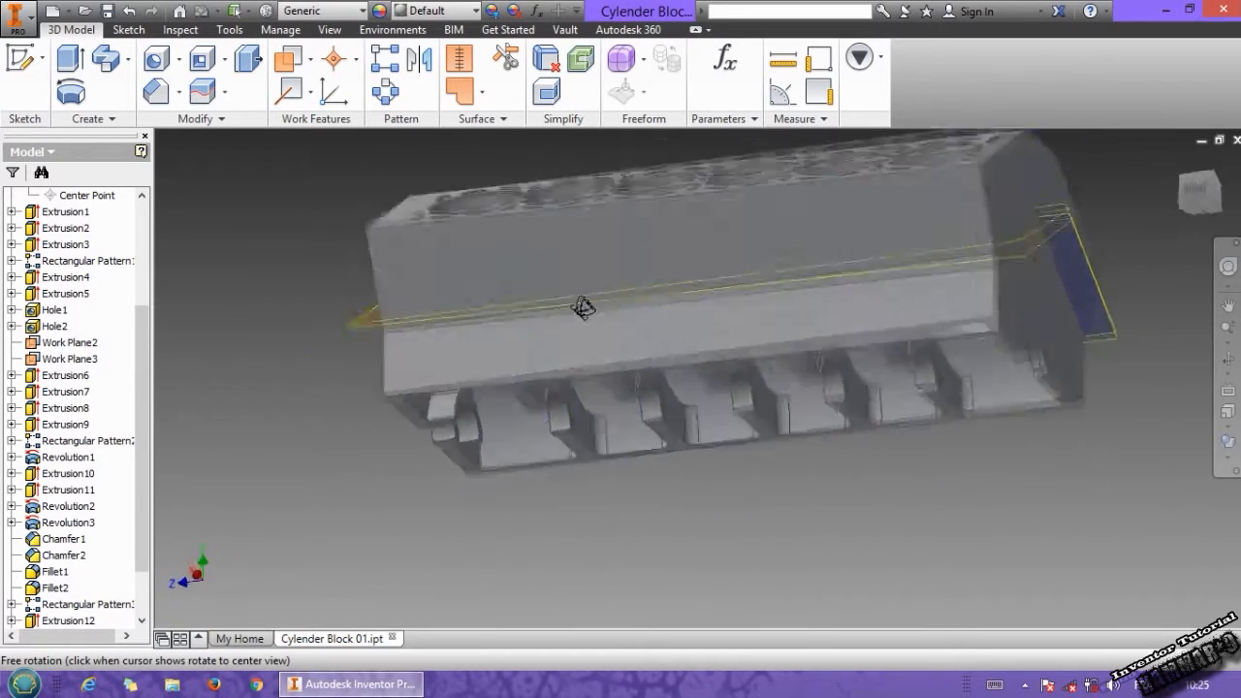
left_click_drag(582, 308, 633, 412)
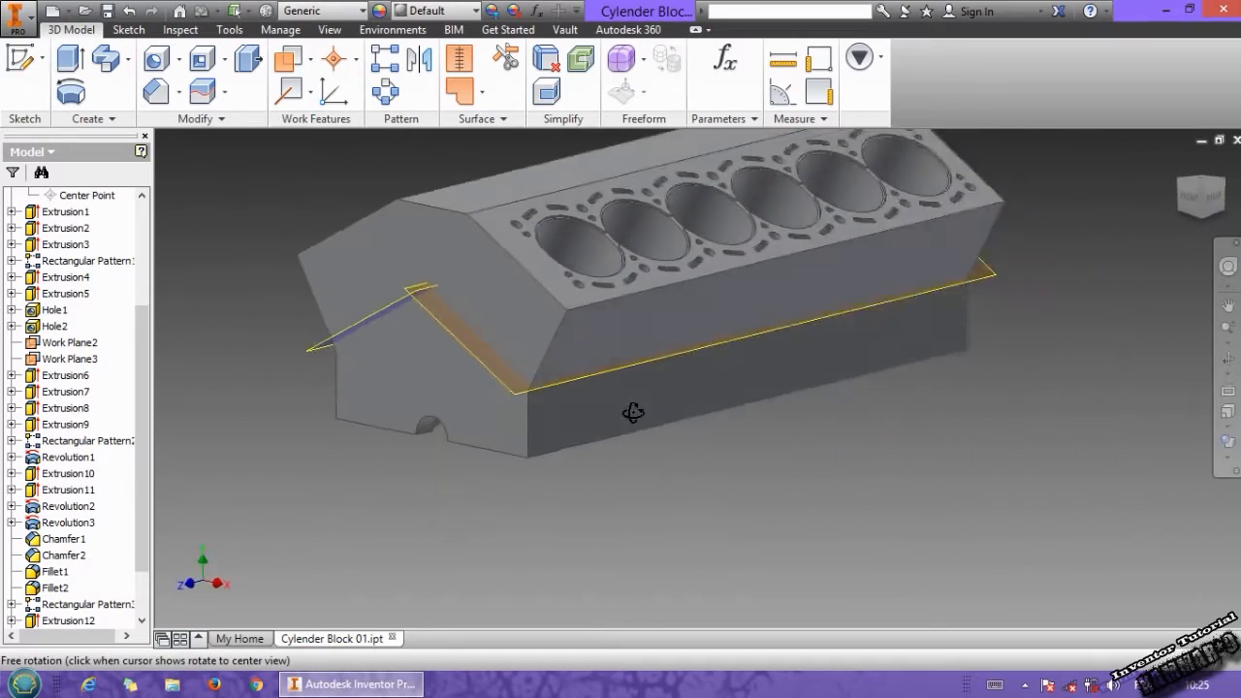
left_click_drag(633, 412, 553, 333)
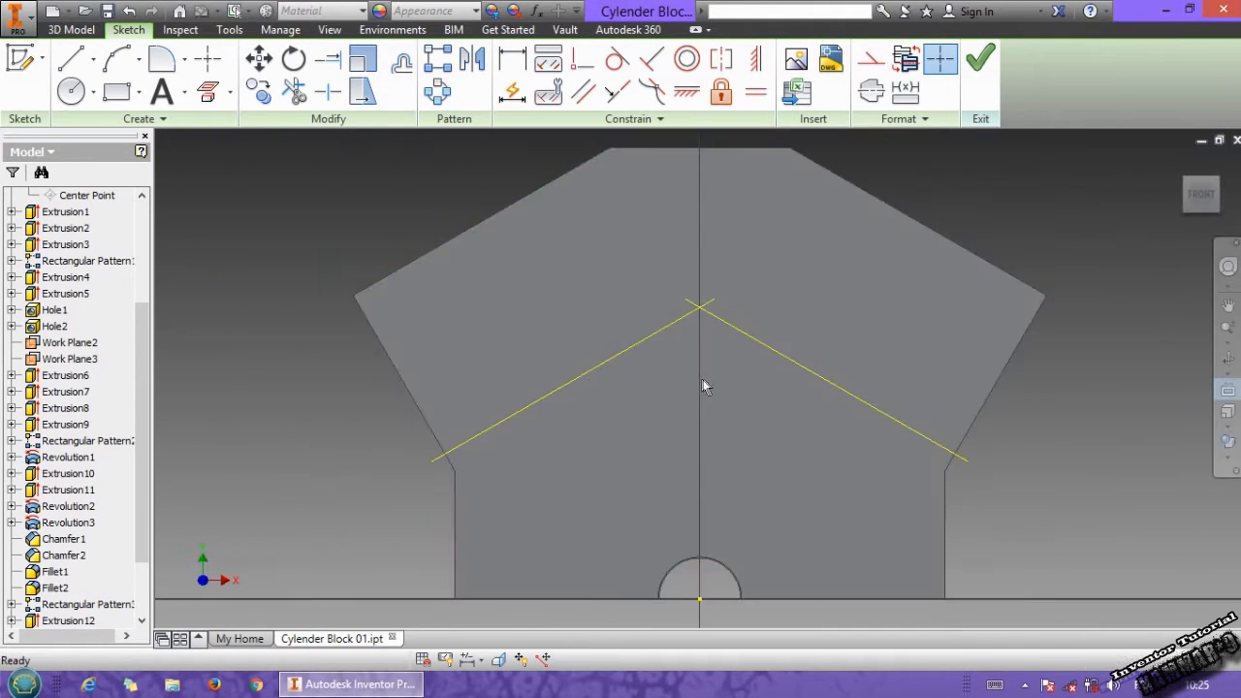
Sketch a 30 mm circle on the centre line, dimensioned 125 mm above the base with a vertical constraint
left_click(68, 89)
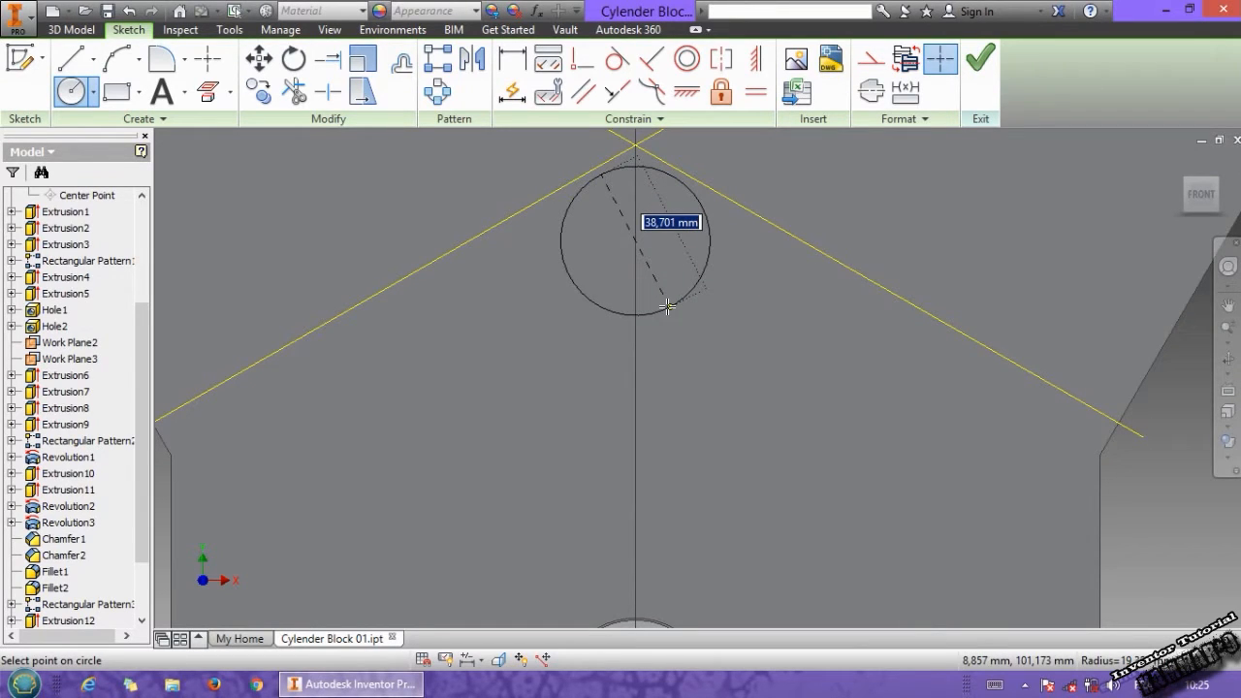
type("30")
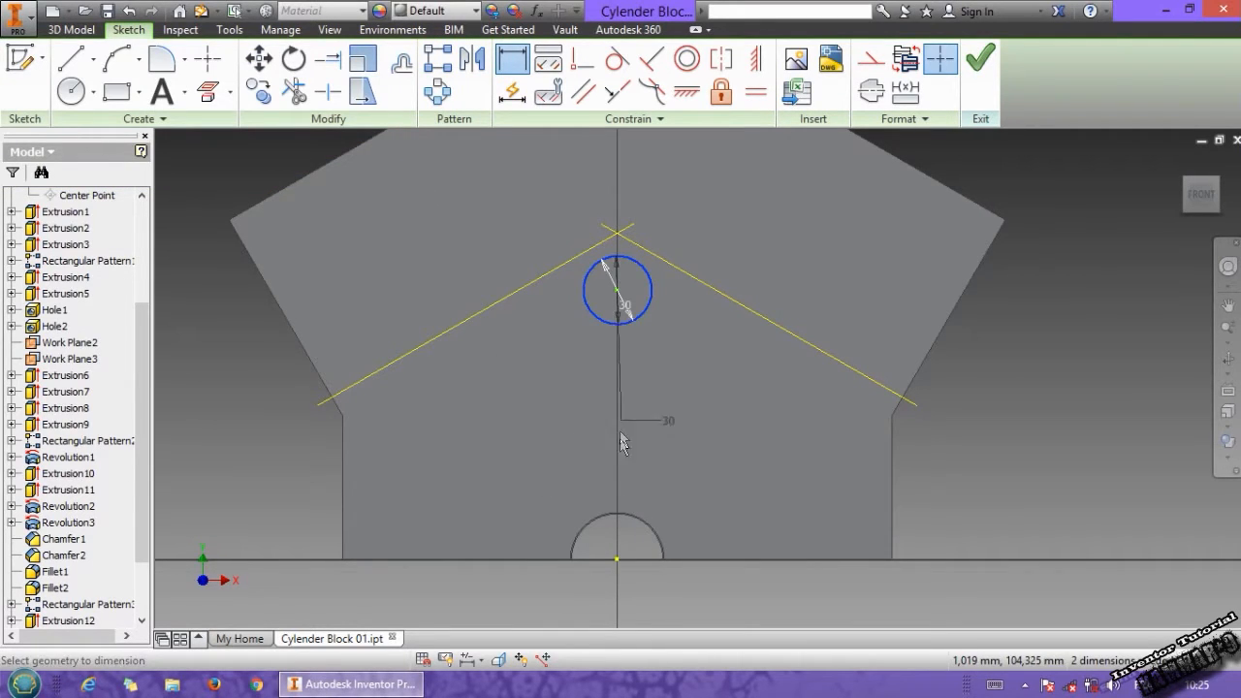
left_click(737, 442)
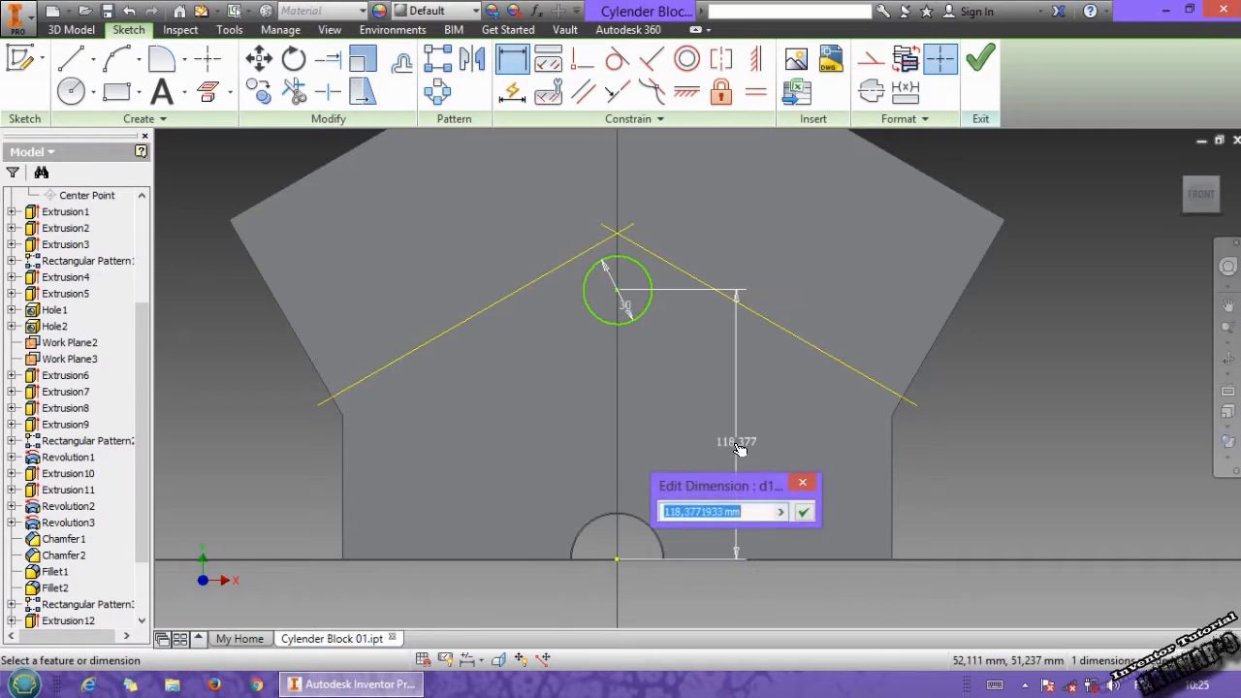
type("1")
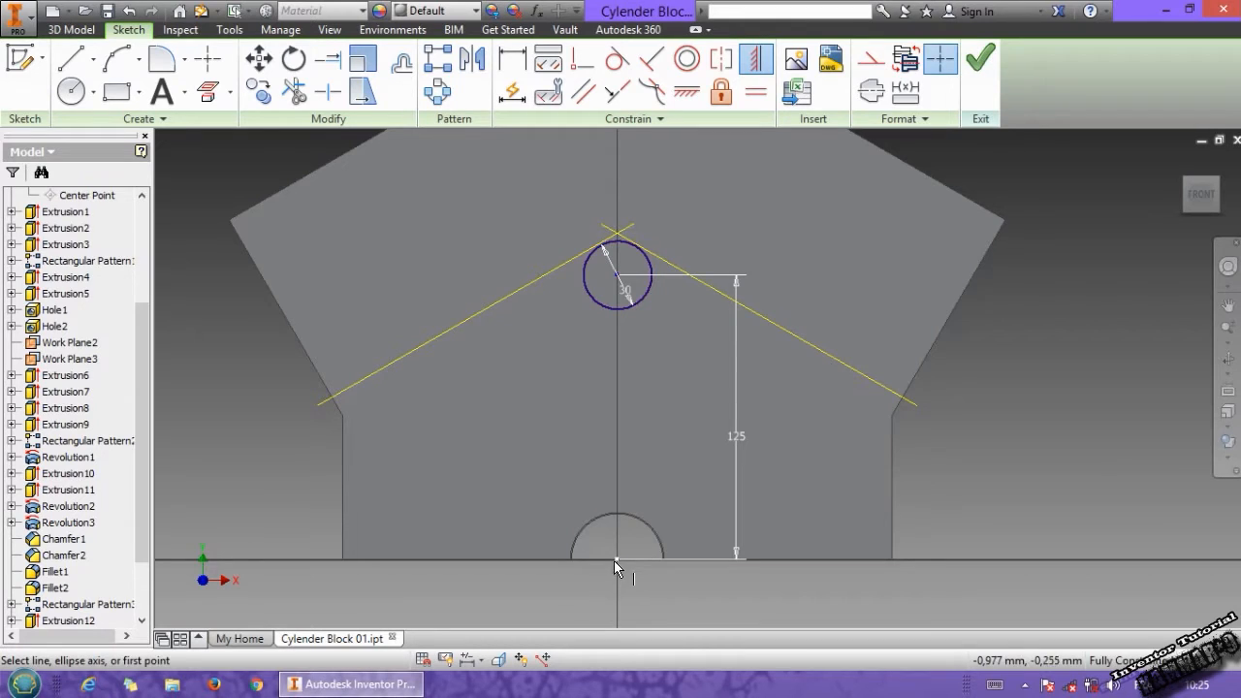
left_click(70, 29)
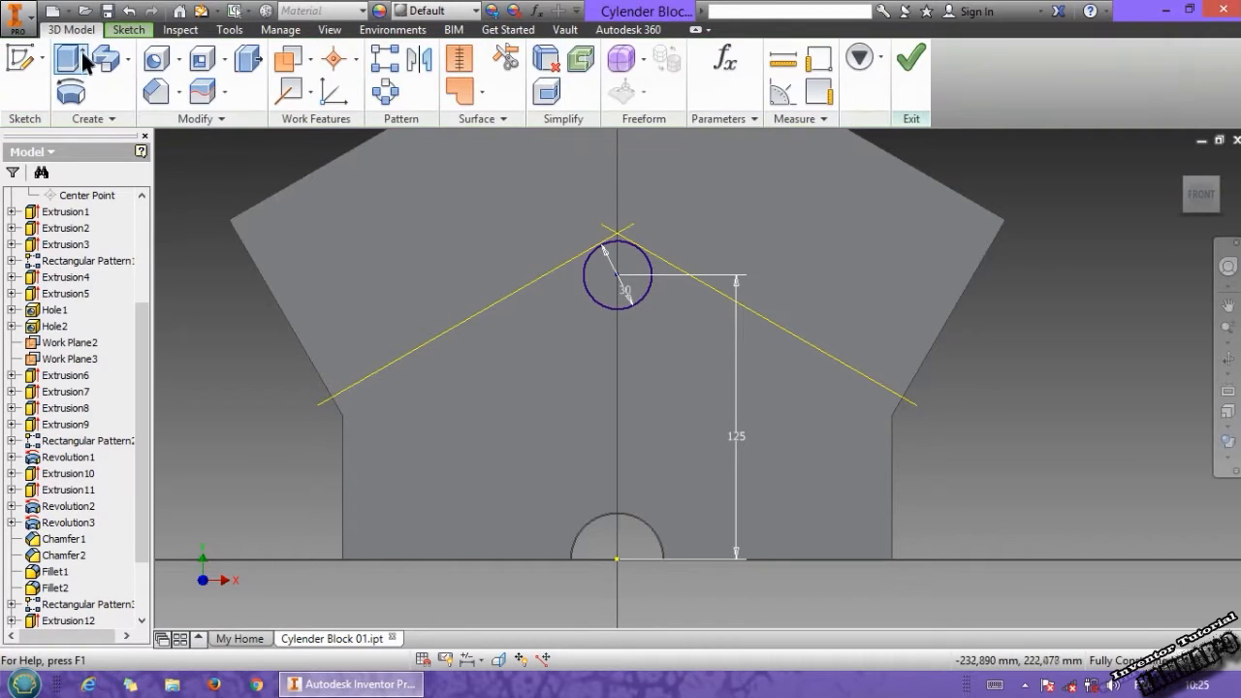
Sketch a 20 mm concentric circle and extrude it as a round bore through the front face
left_click(68, 59)
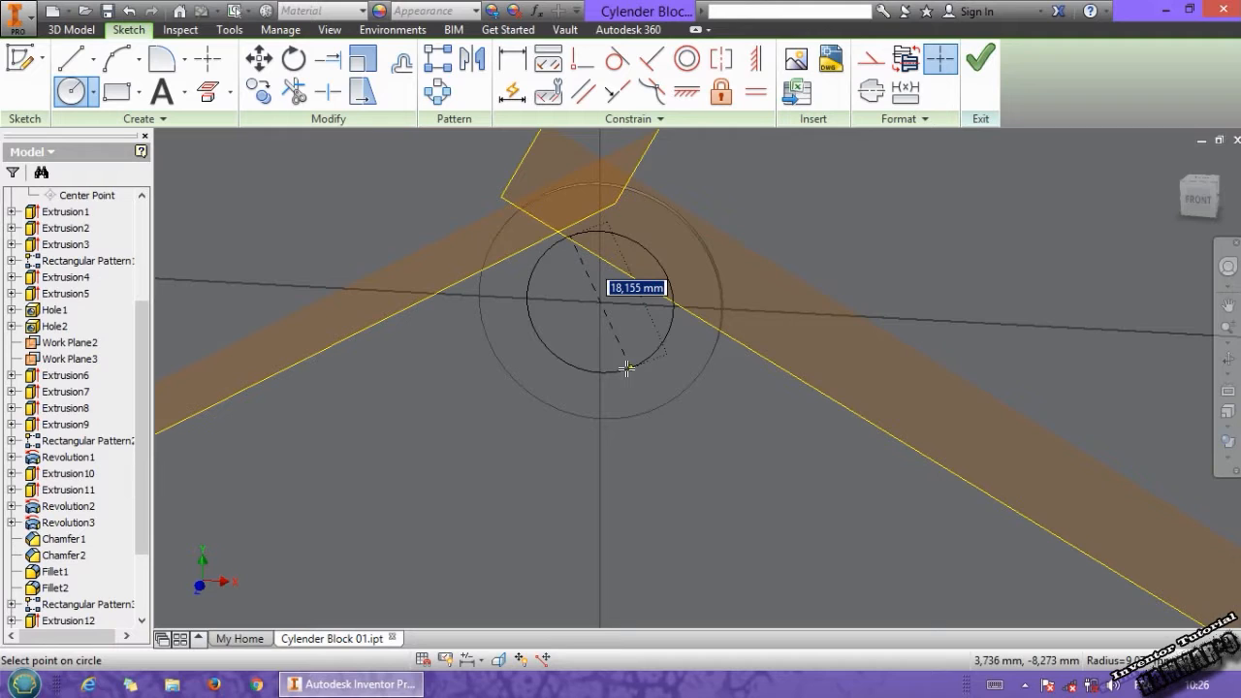
type("20")
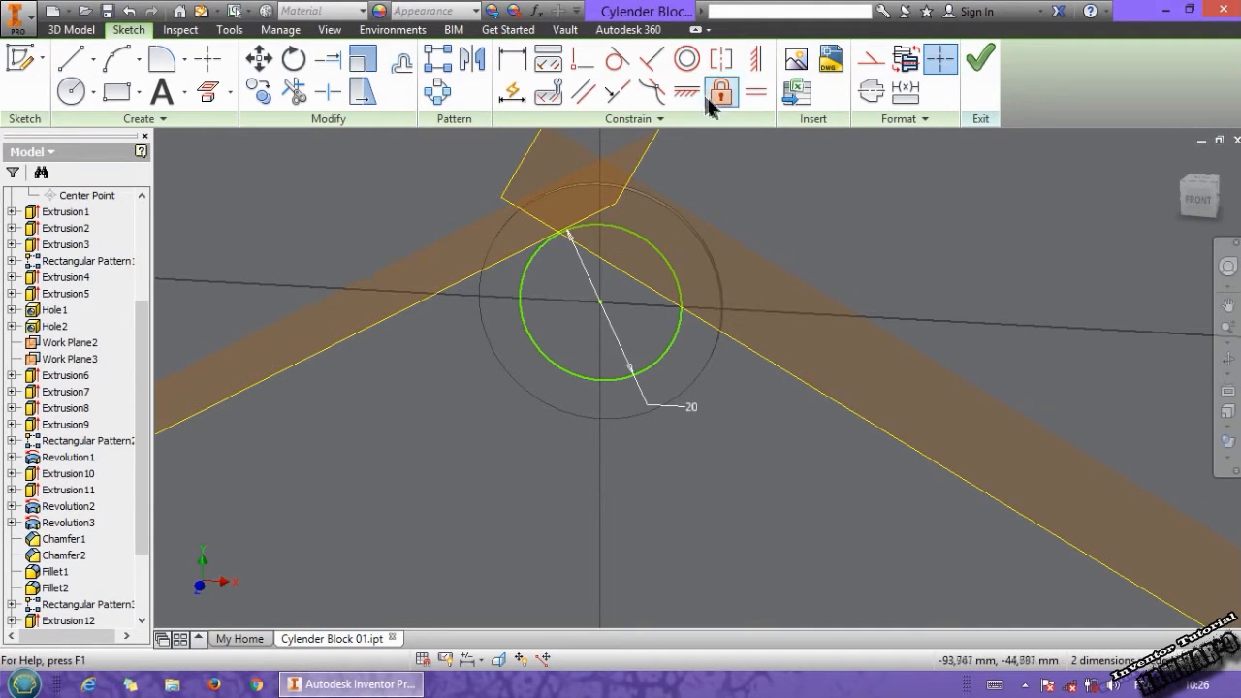
left_click(686, 59)
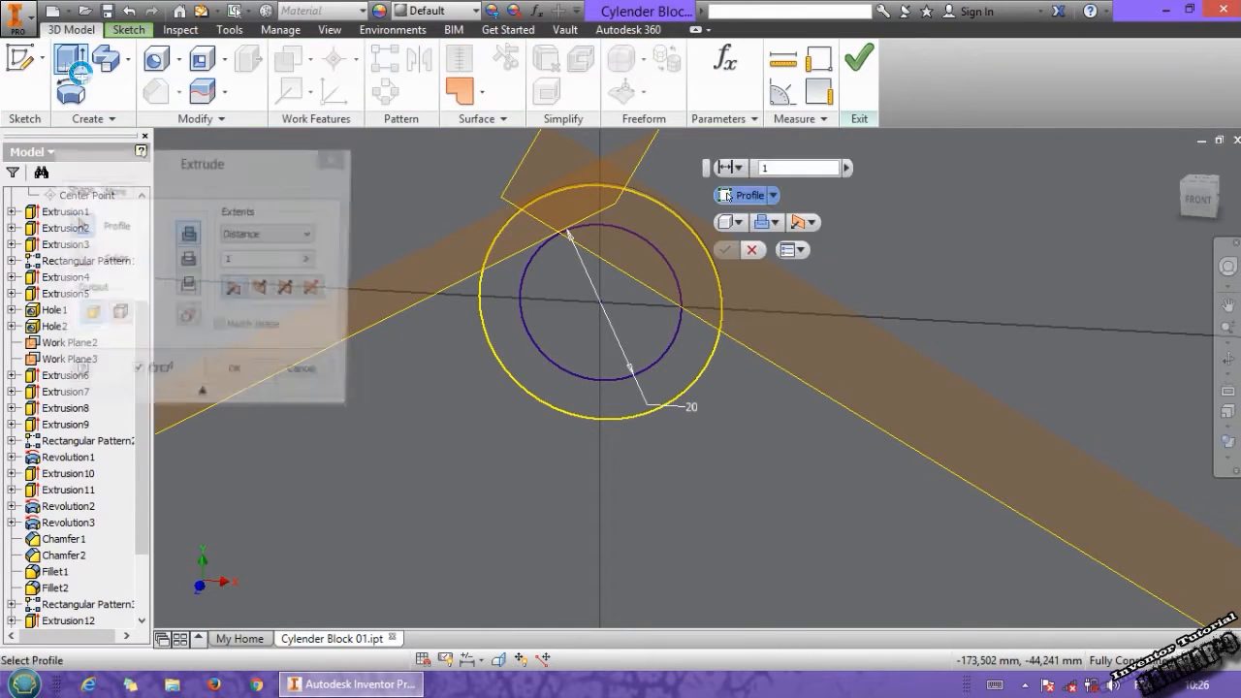
left_click(596, 306)
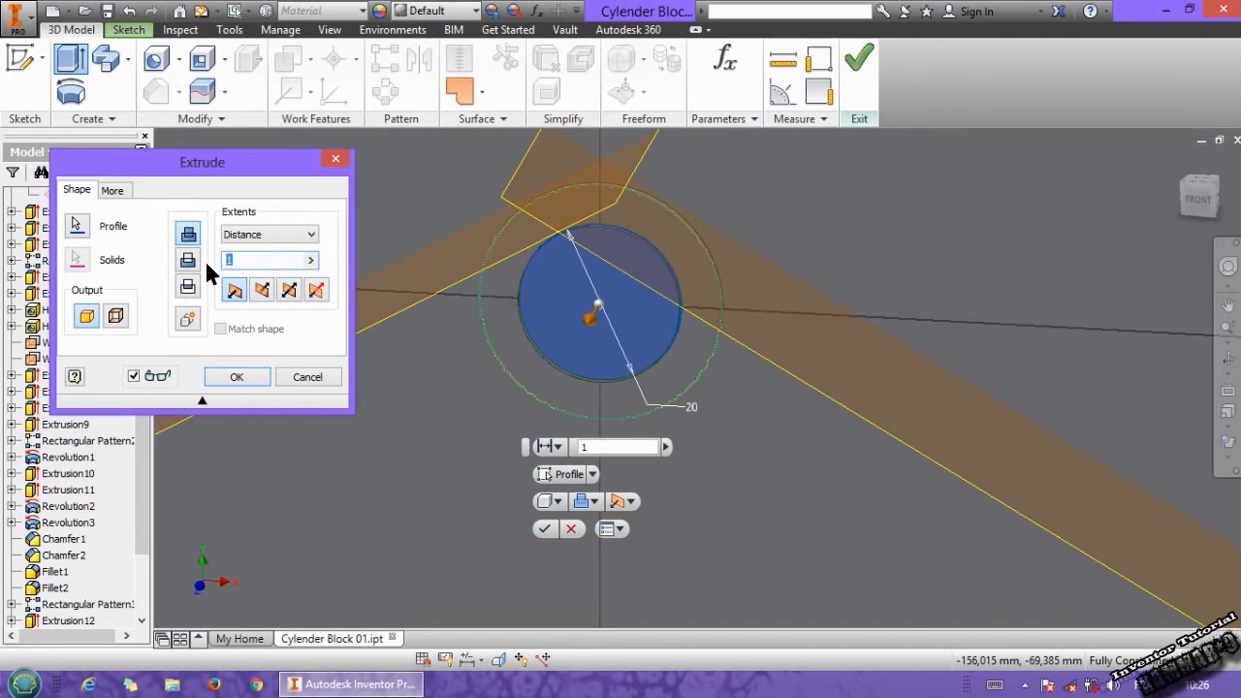
left_click(237, 376)
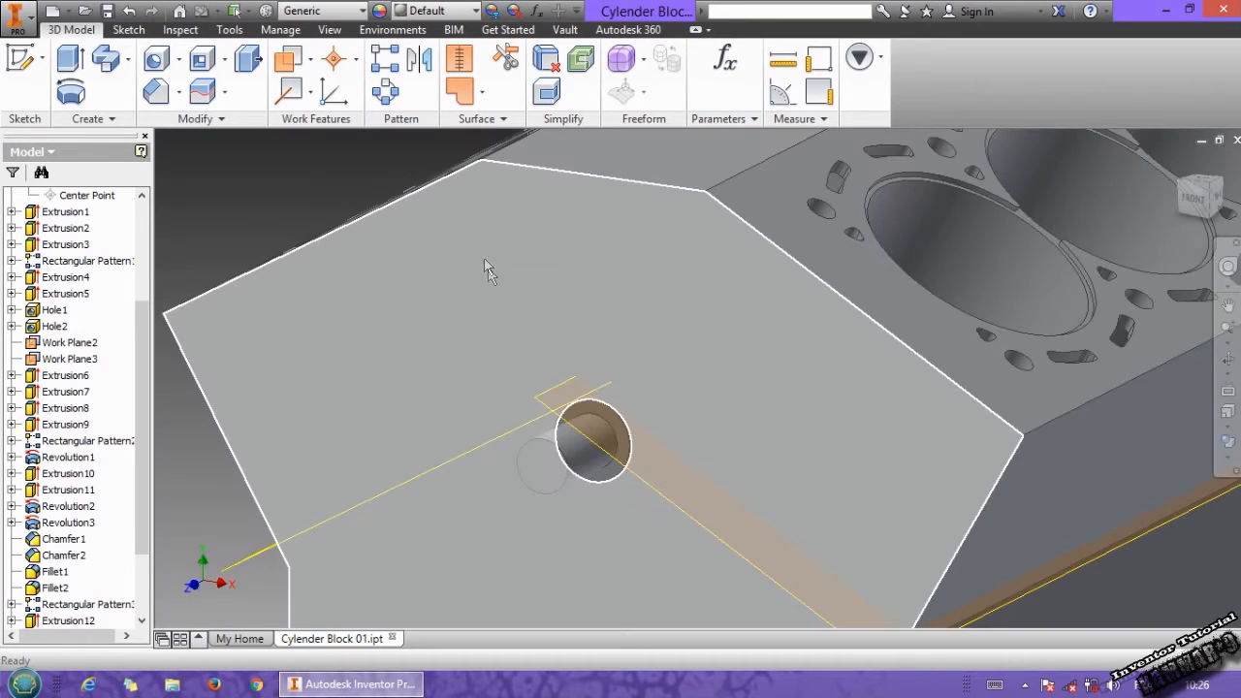
mouse_move(604, 244)
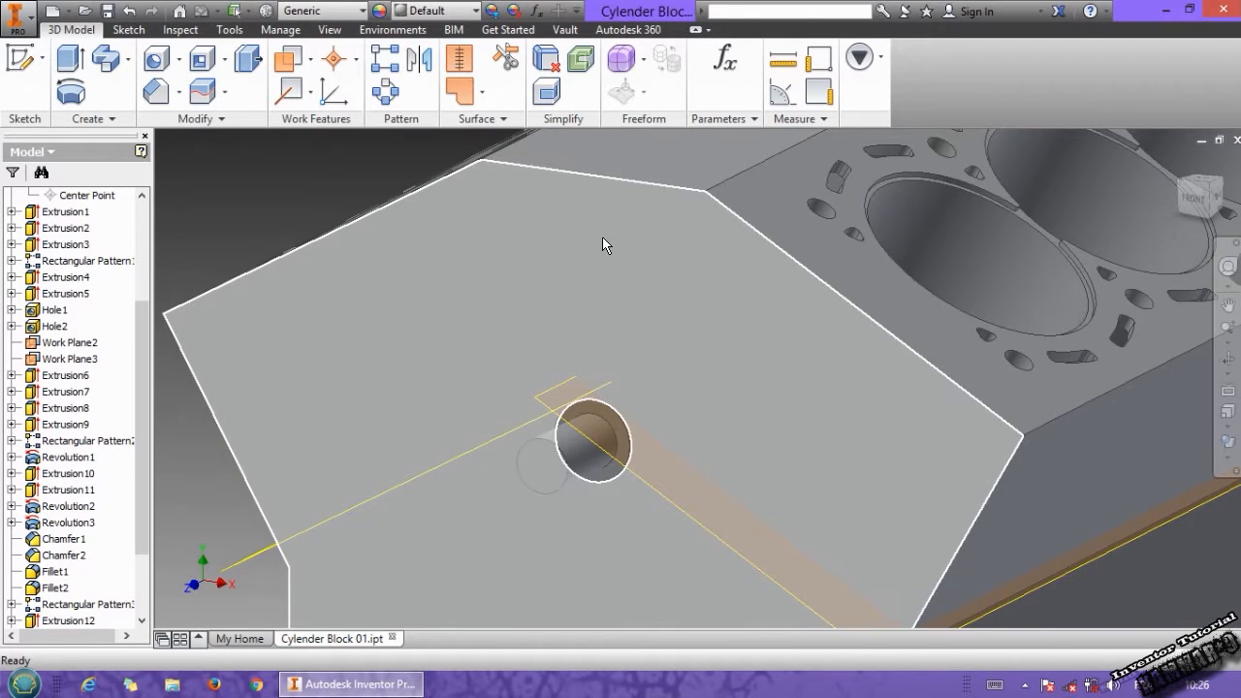
mouse_move(628, 259)
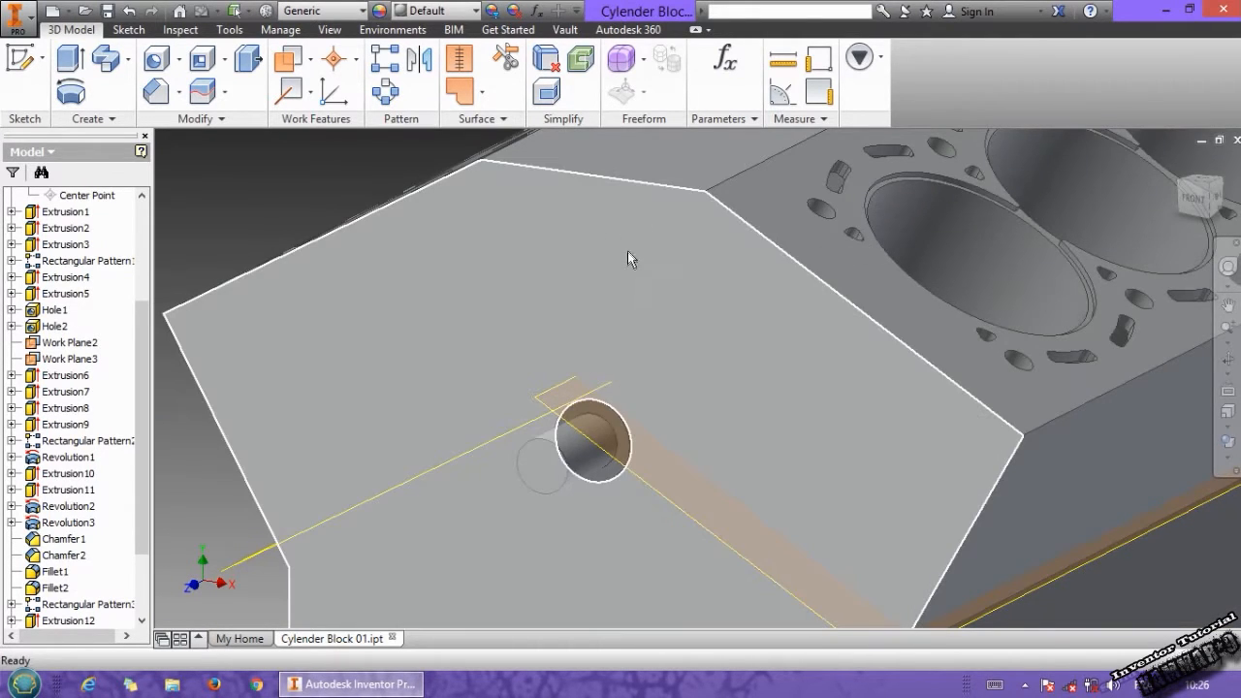
Sketch a 40 mm circle on the front face centre line, about 196 mm above the base
left_click(629, 259)
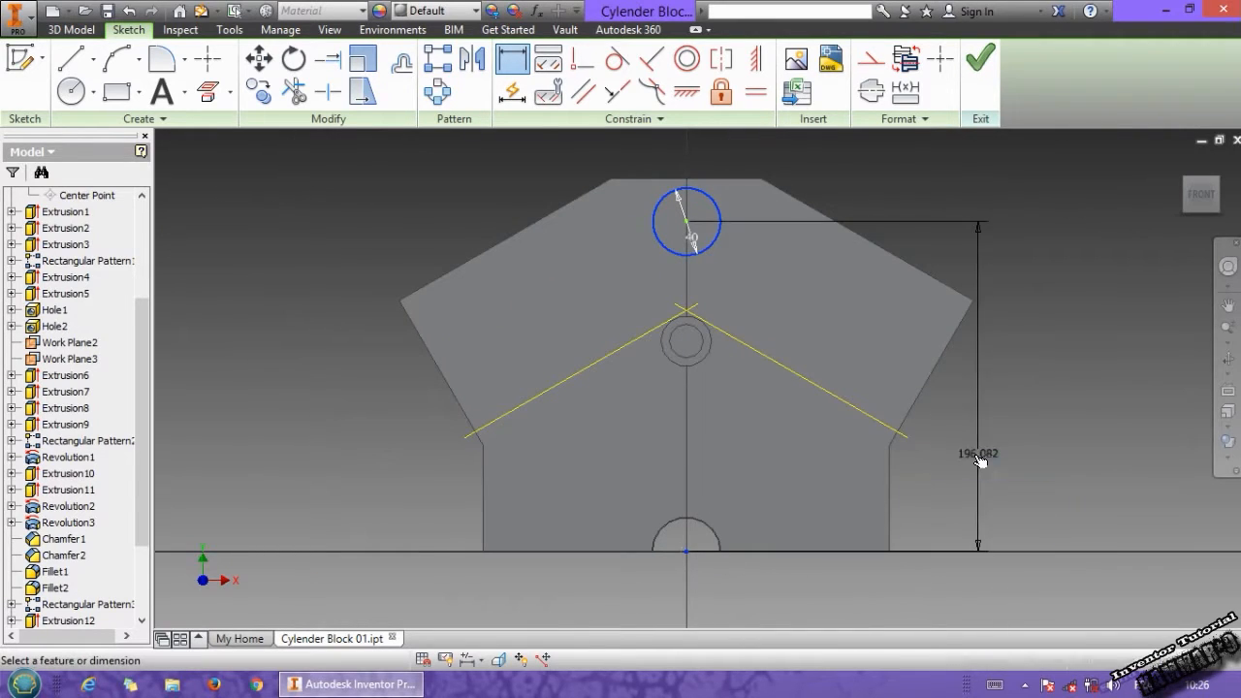
double_click(977, 453)
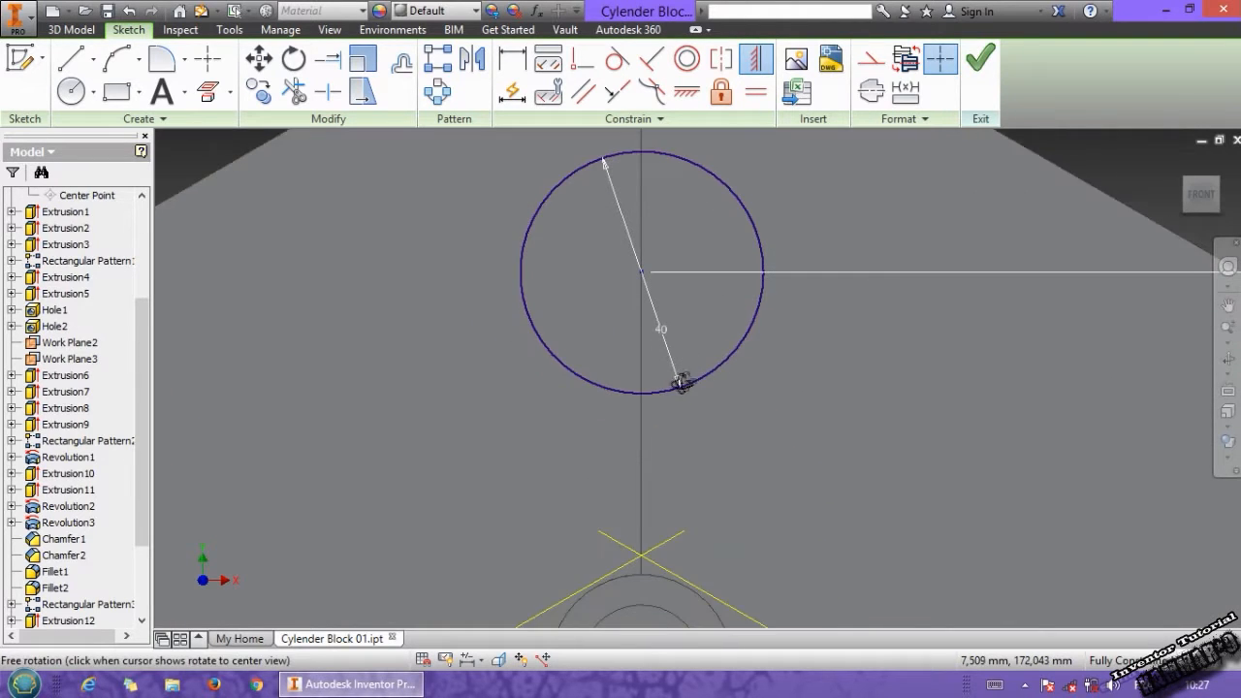
left_click(71, 29)
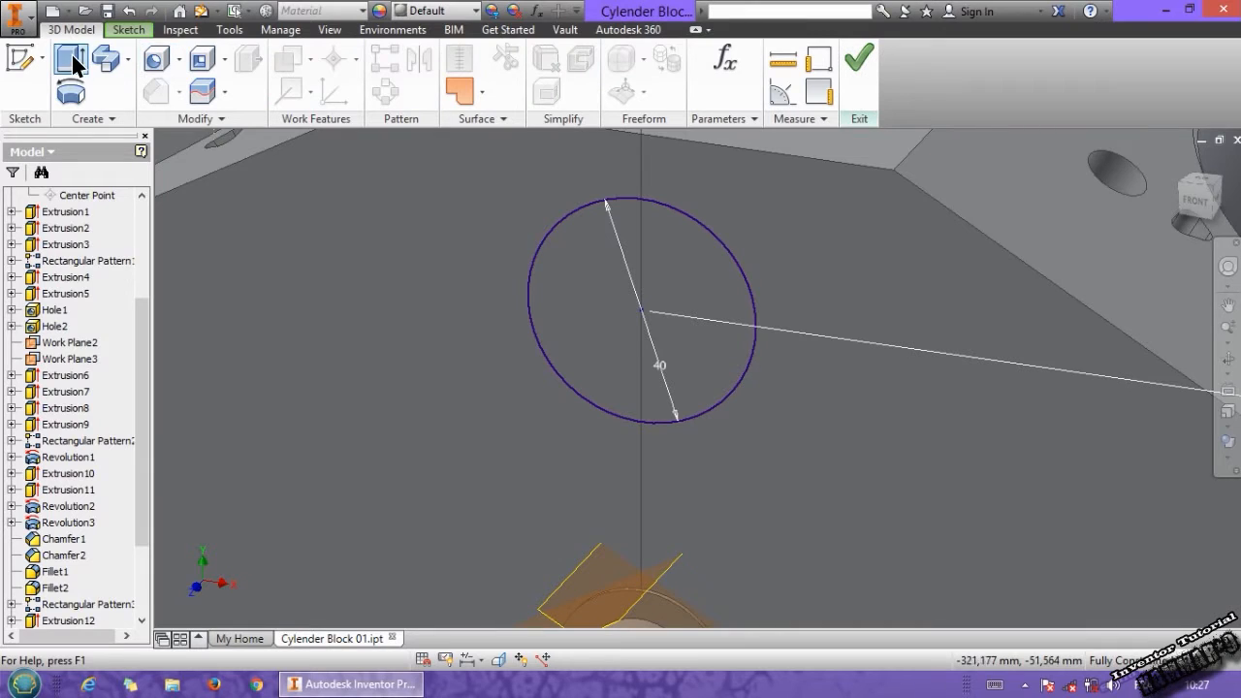
Cut the 40 mm circle 37 mm into the face and pick the hole edge for a chamfer
left_click(61, 58)
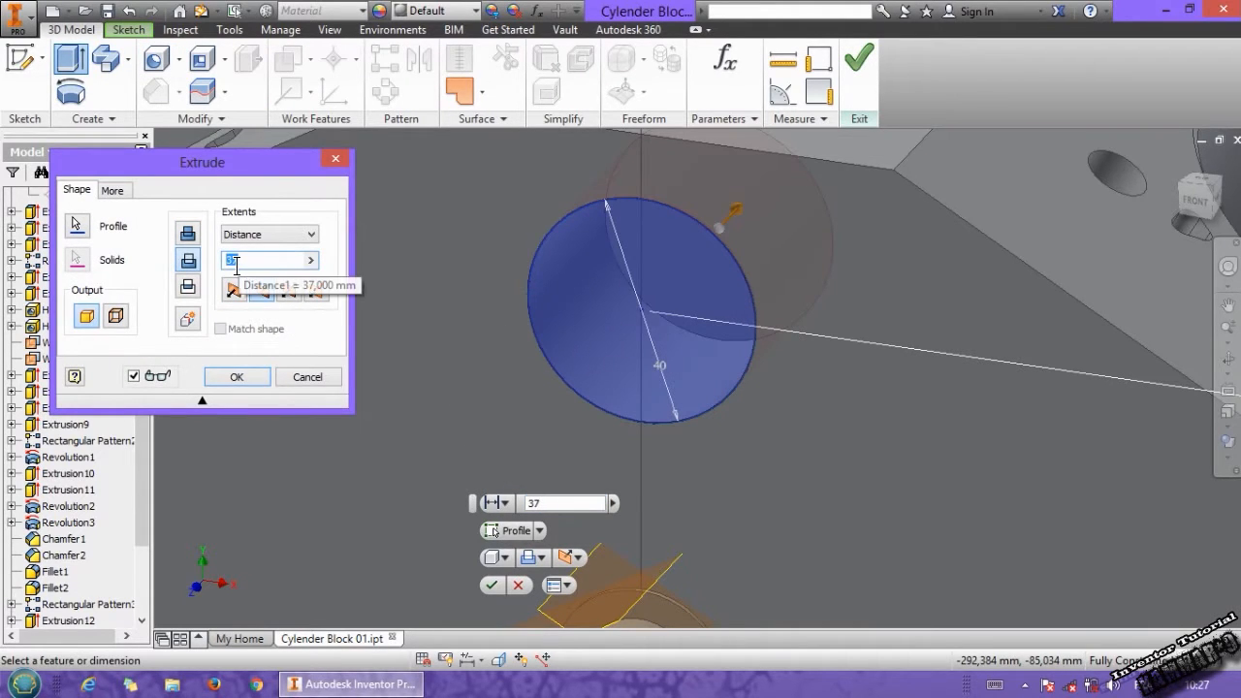
left_click(237, 376)
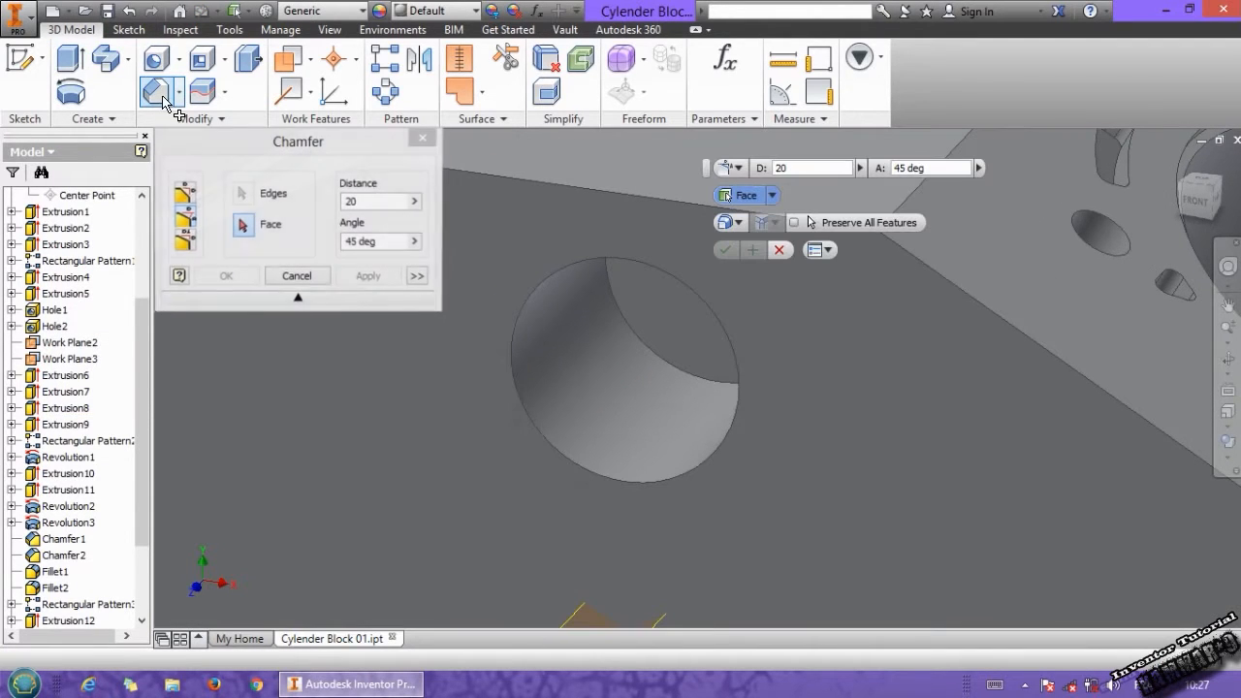
left_click(242, 224)
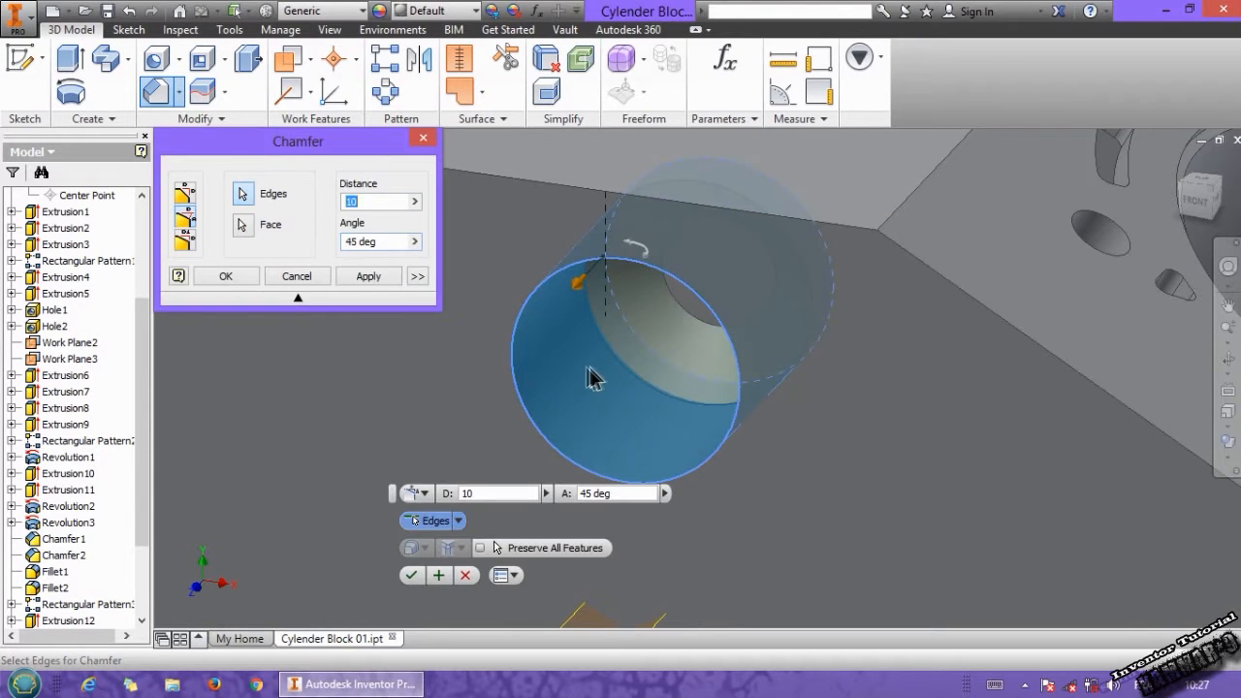
left_click(297, 276)
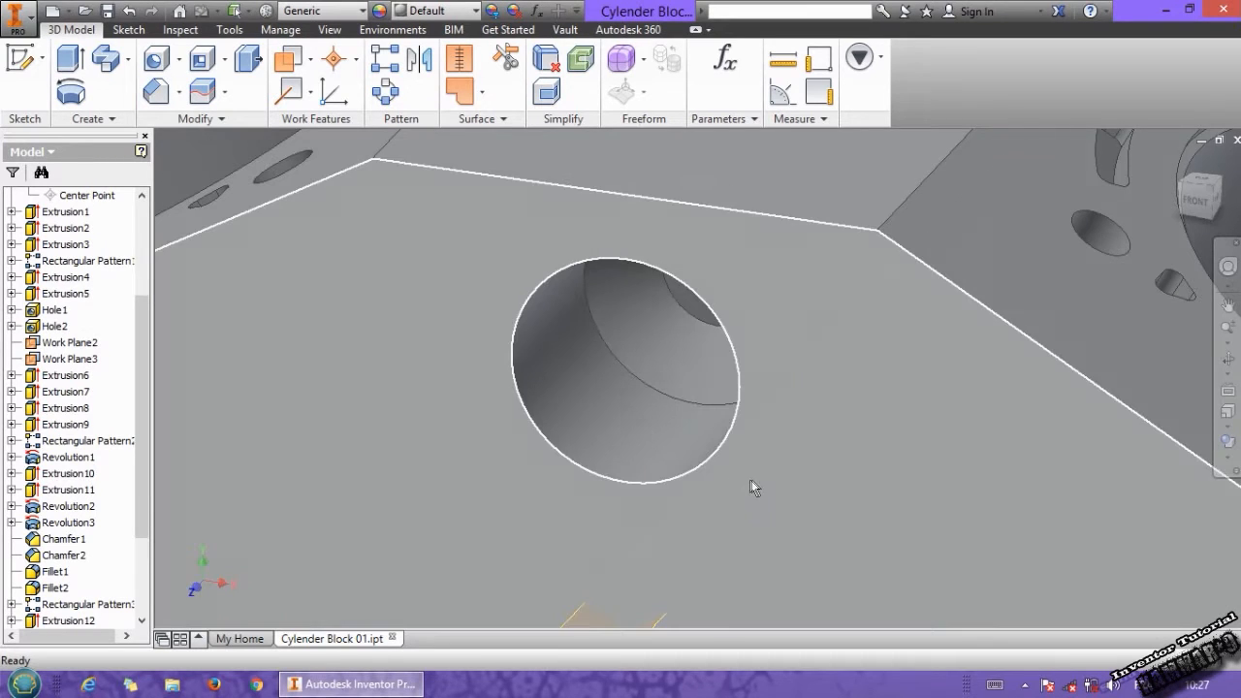
mouse_move(430, 306)
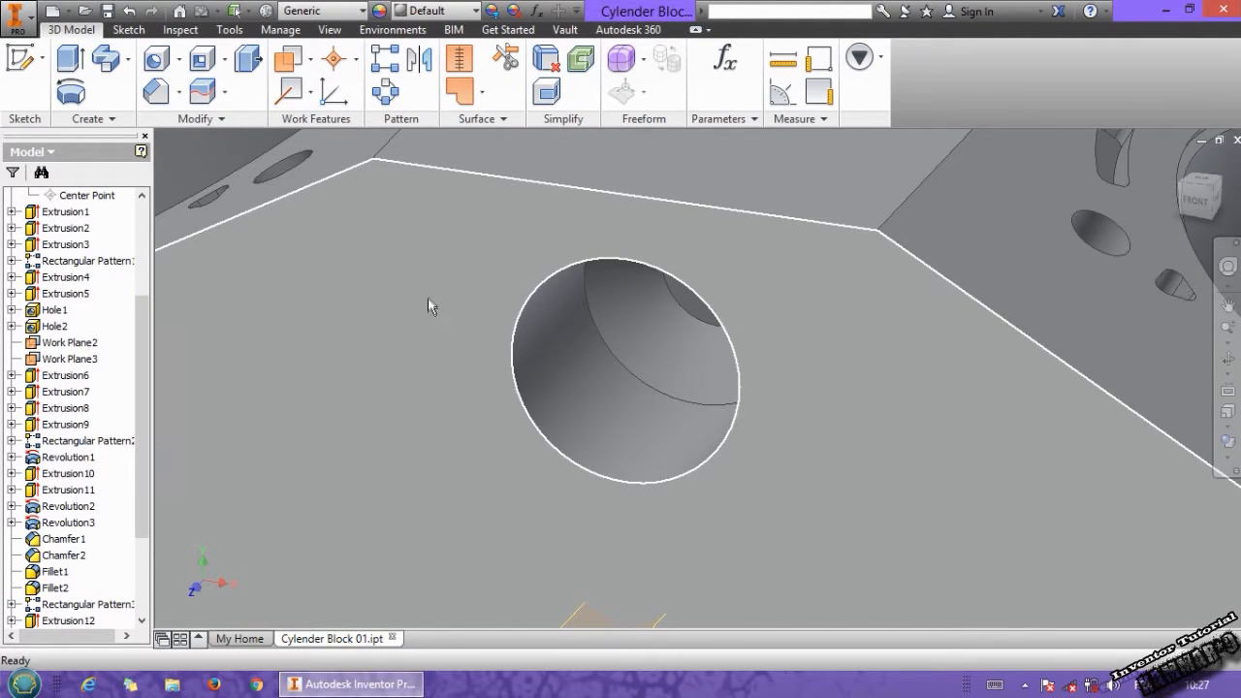
Sketch a point 25 mm from the bore centre and circular-pattern it into three around the bore
left_click(128, 29)
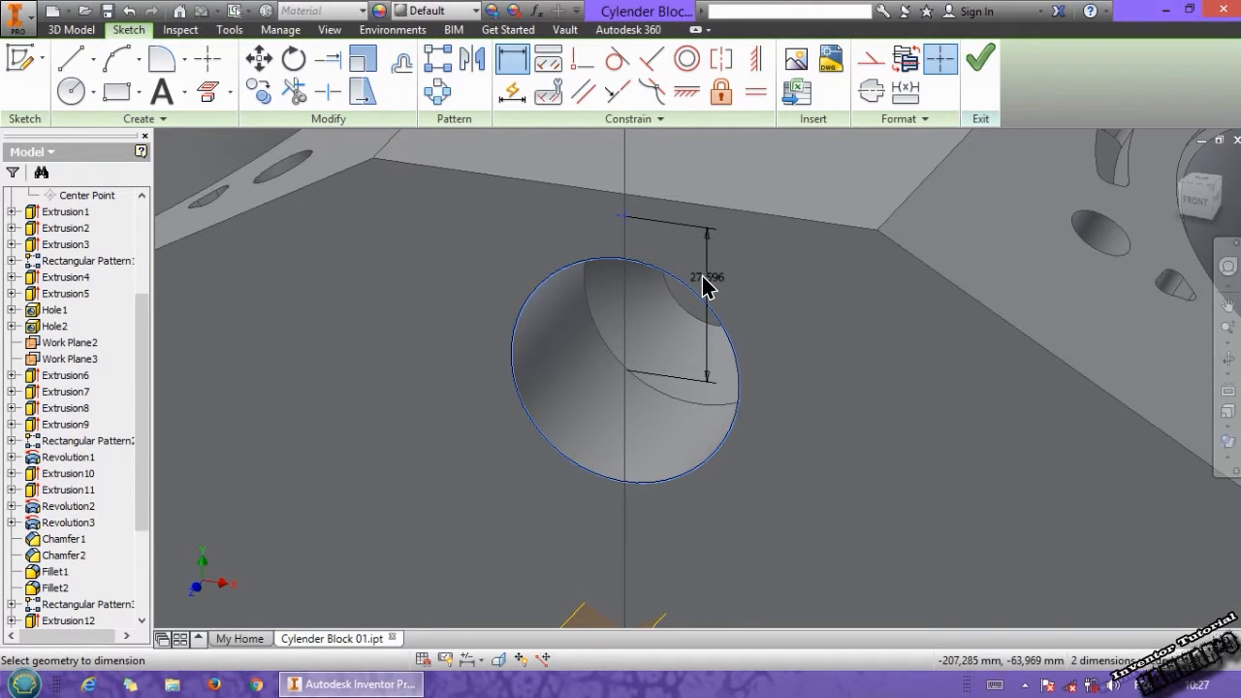
double_click(706, 278)
type("25")
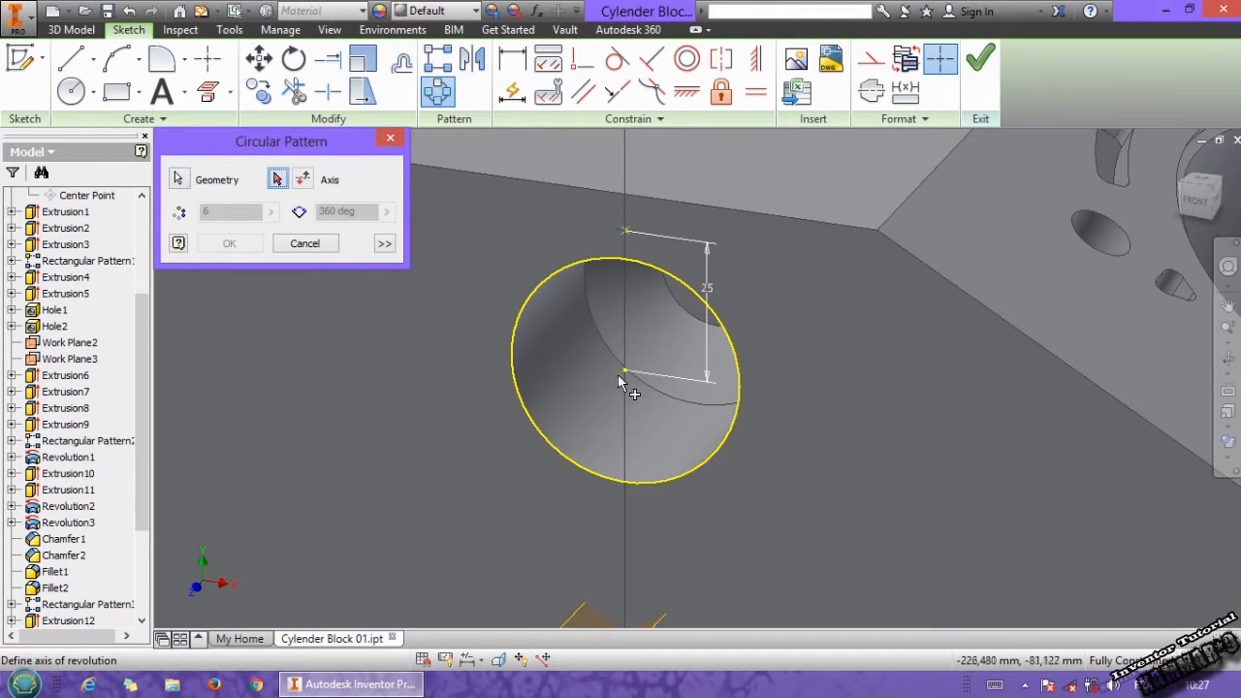
left_click(627, 378)
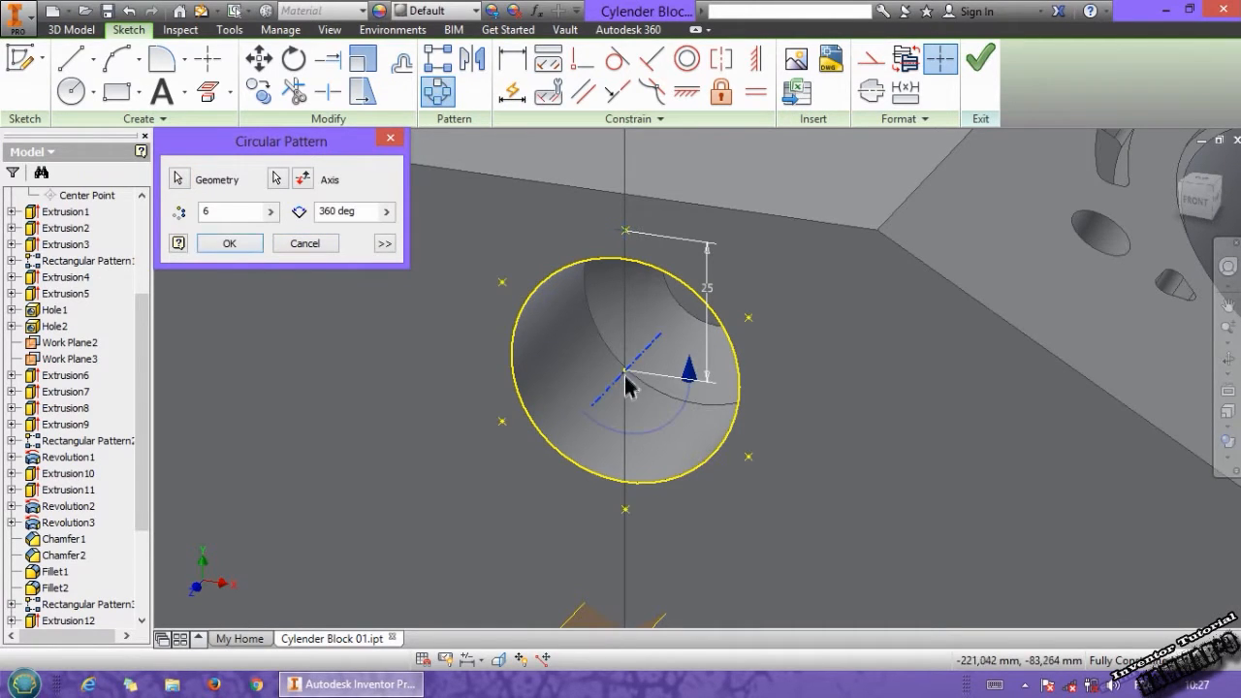
type("3")
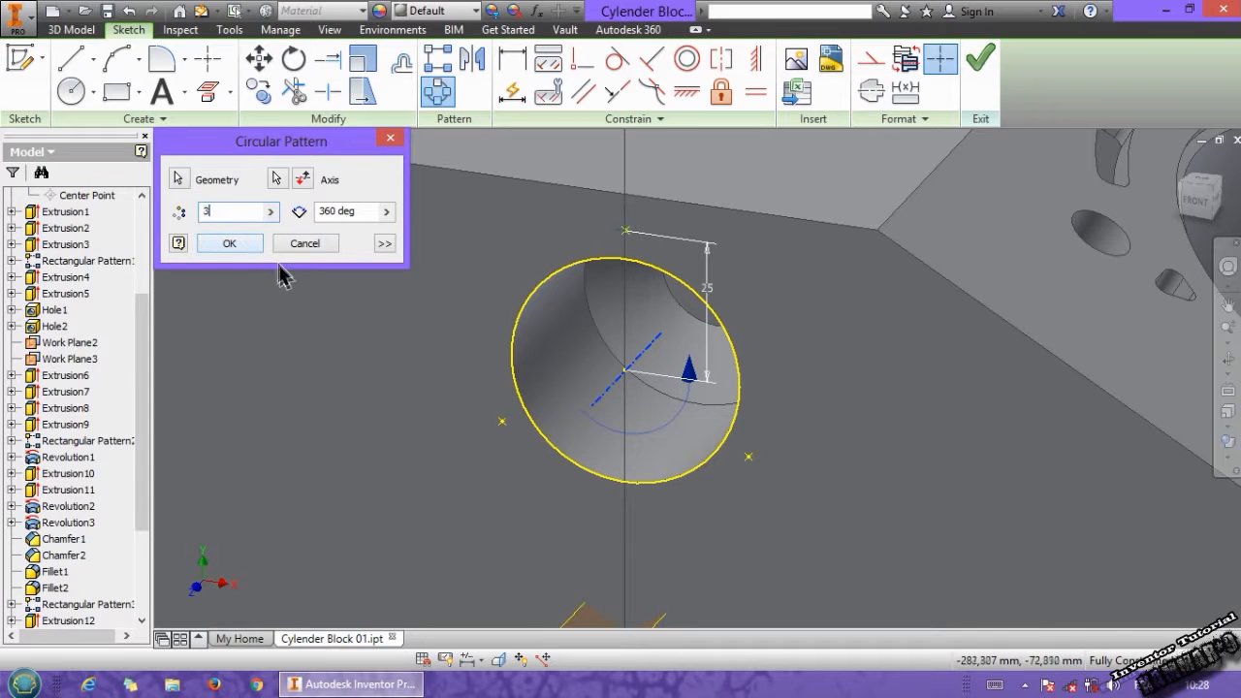
left_click(230, 243)
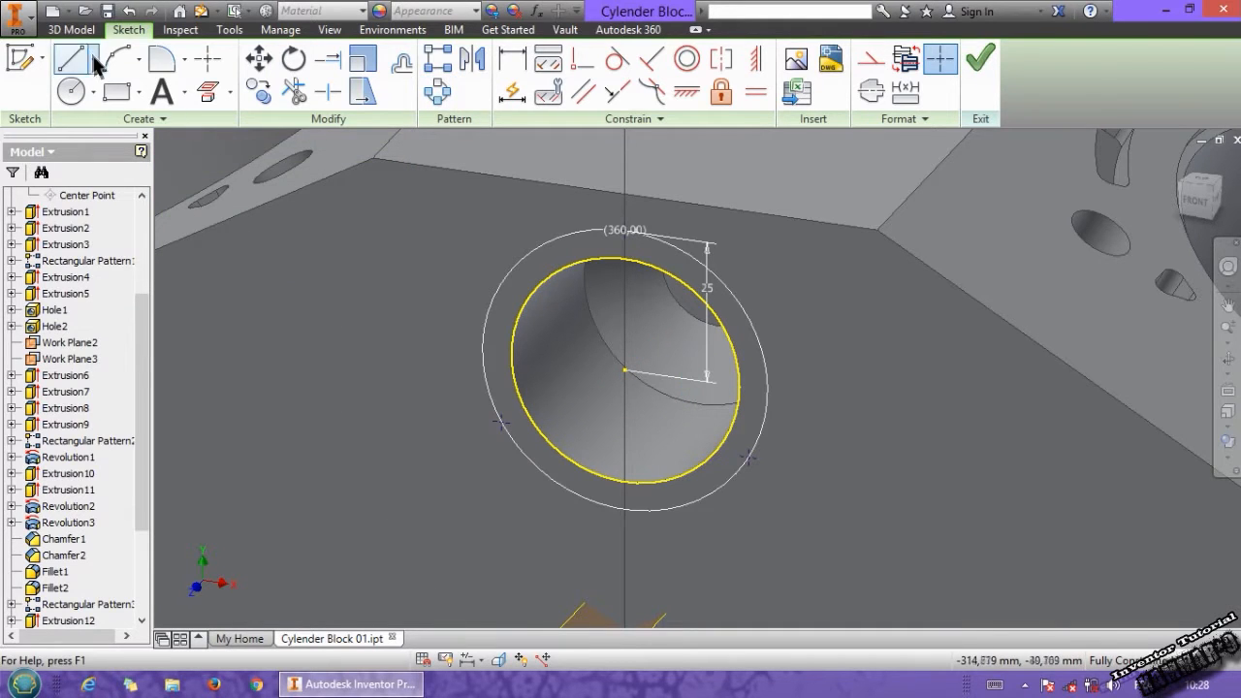
Cut three M4 DIN countersunk-screw holes at the sketch points around the bore
left_click(161, 59)
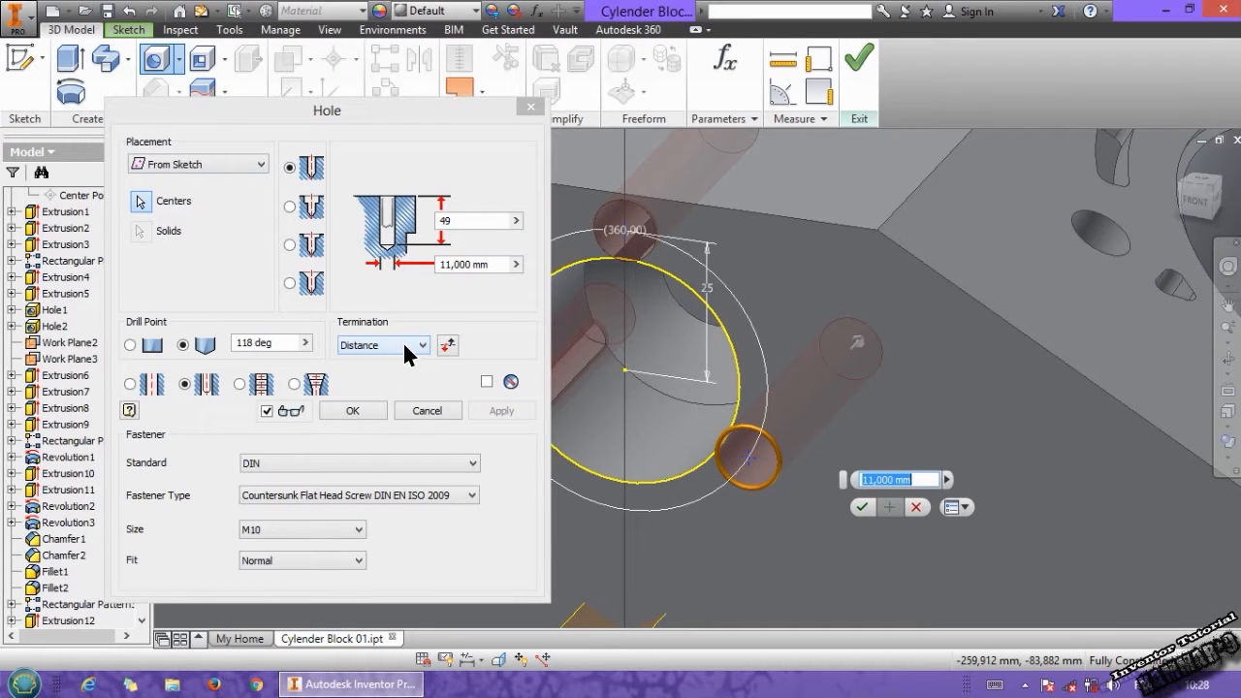
mouse_move(347, 364)
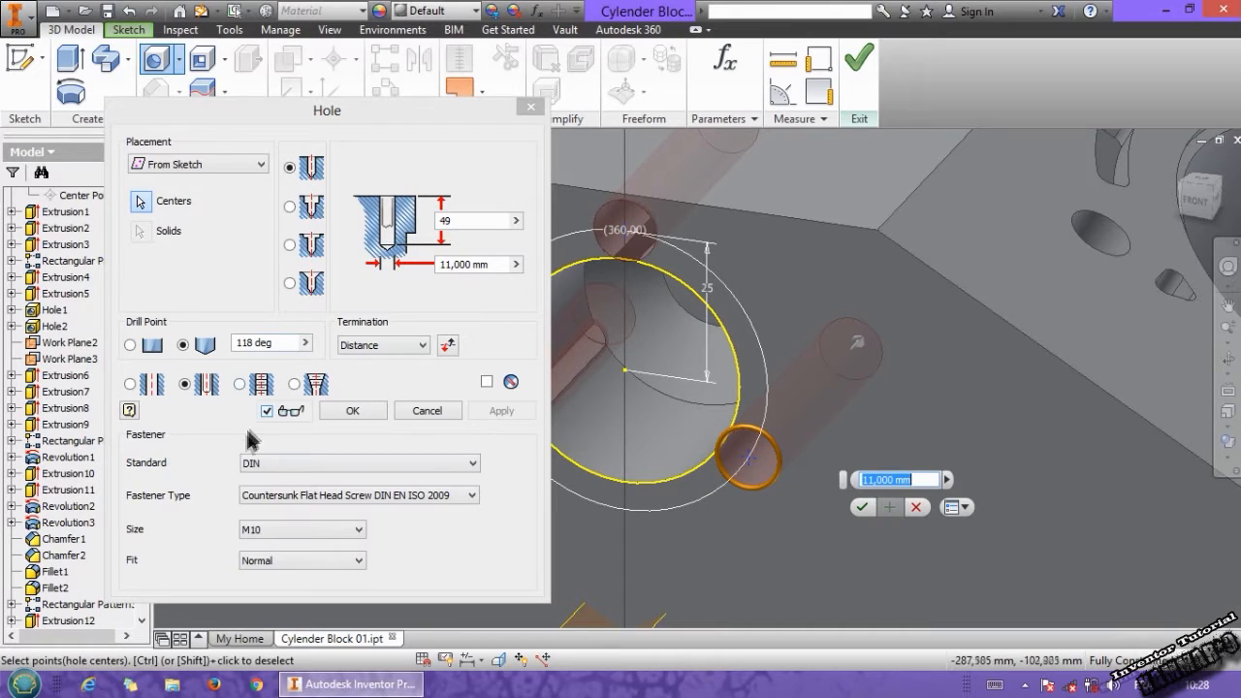
left_click(302, 529)
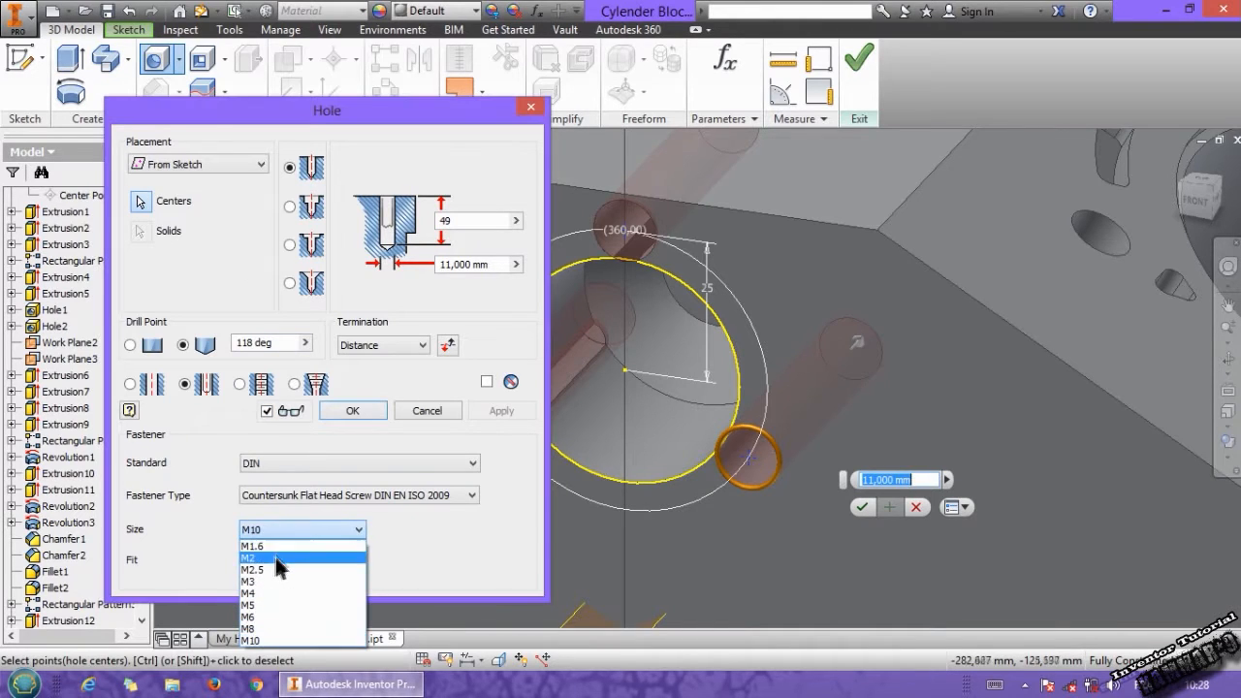
left_click(248, 593)
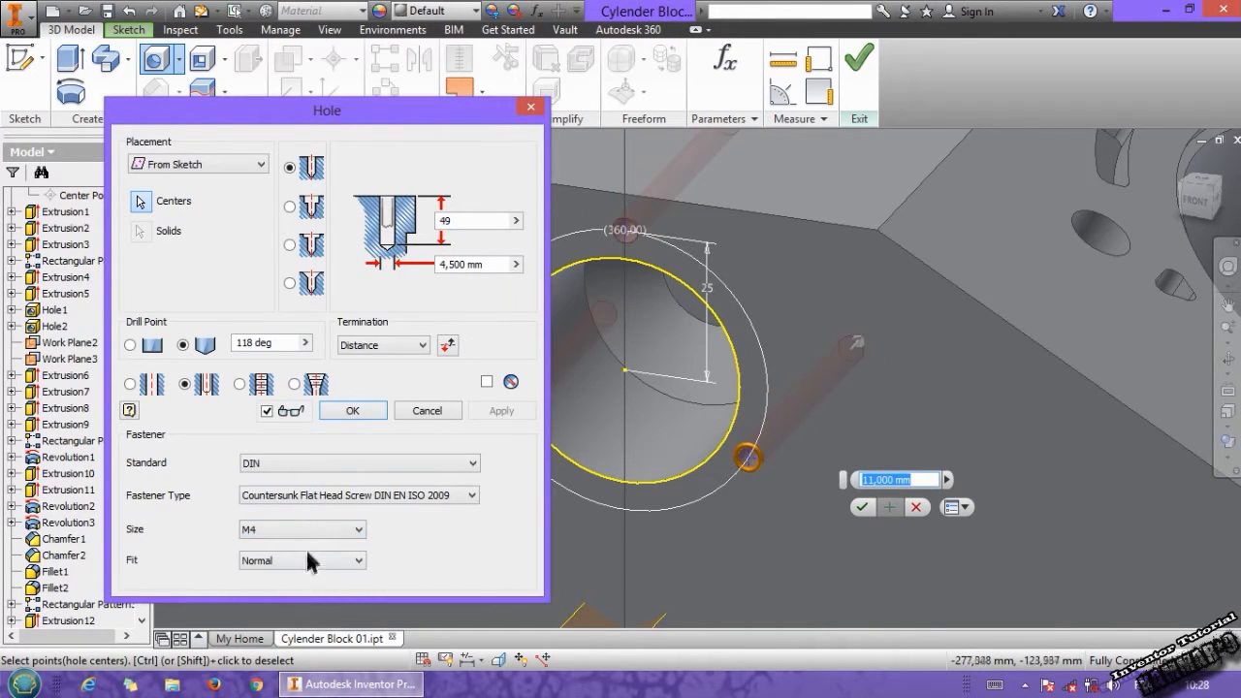
left_click(352, 411)
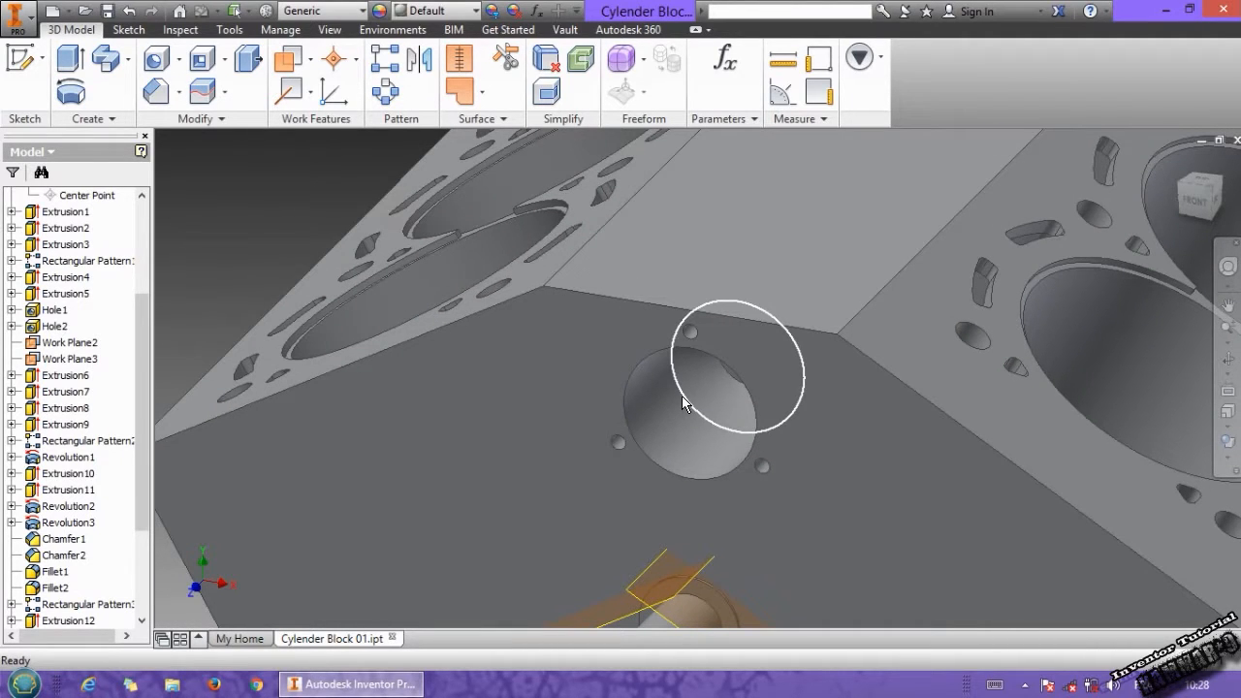
left_click(718, 398)
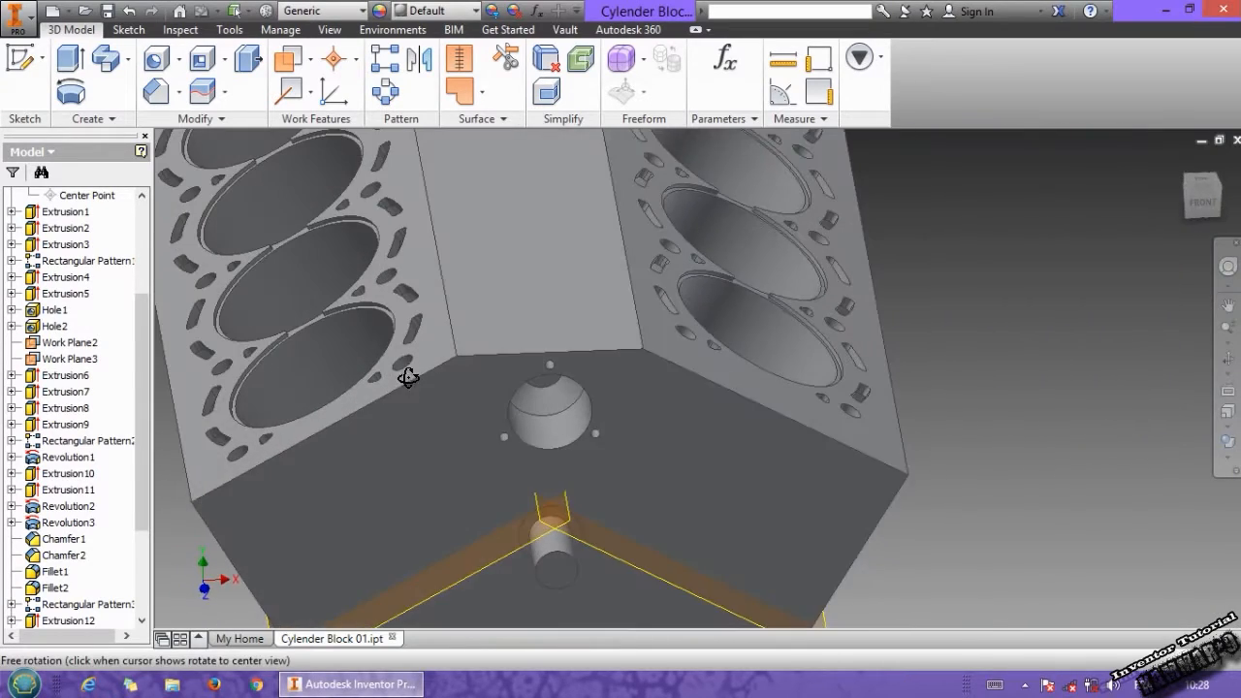
left_click_drag(407, 378, 569, 388)
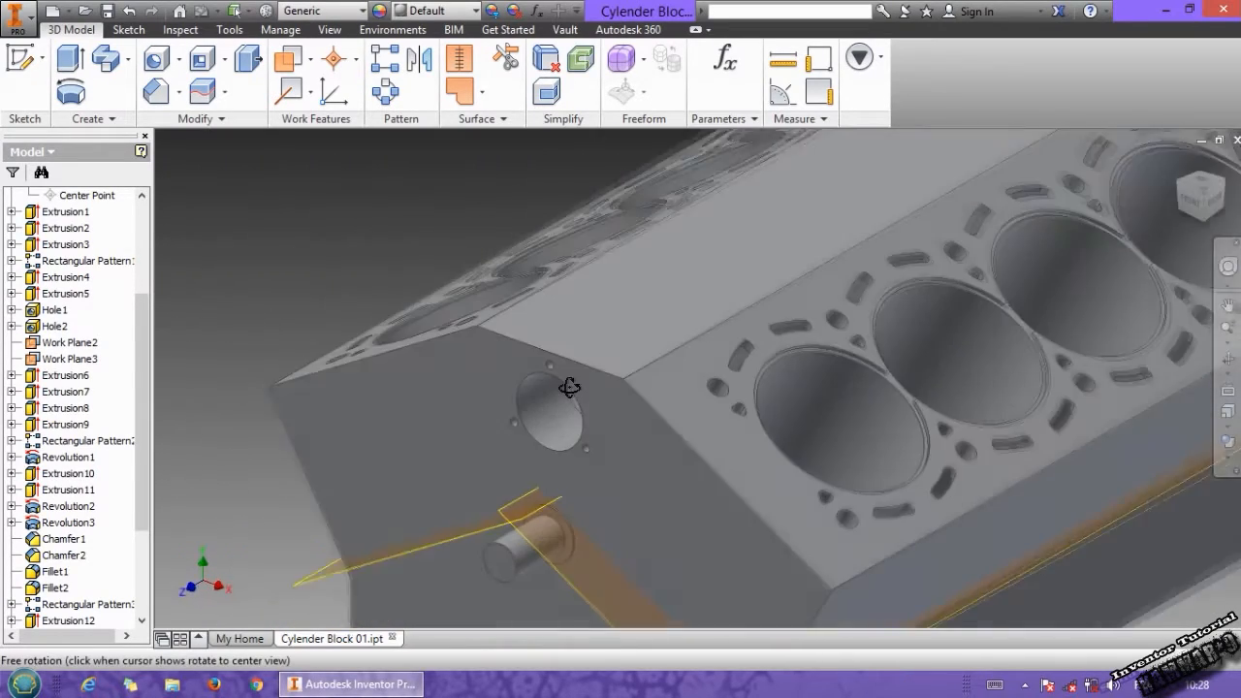
left_click_drag(569, 387, 667, 393)
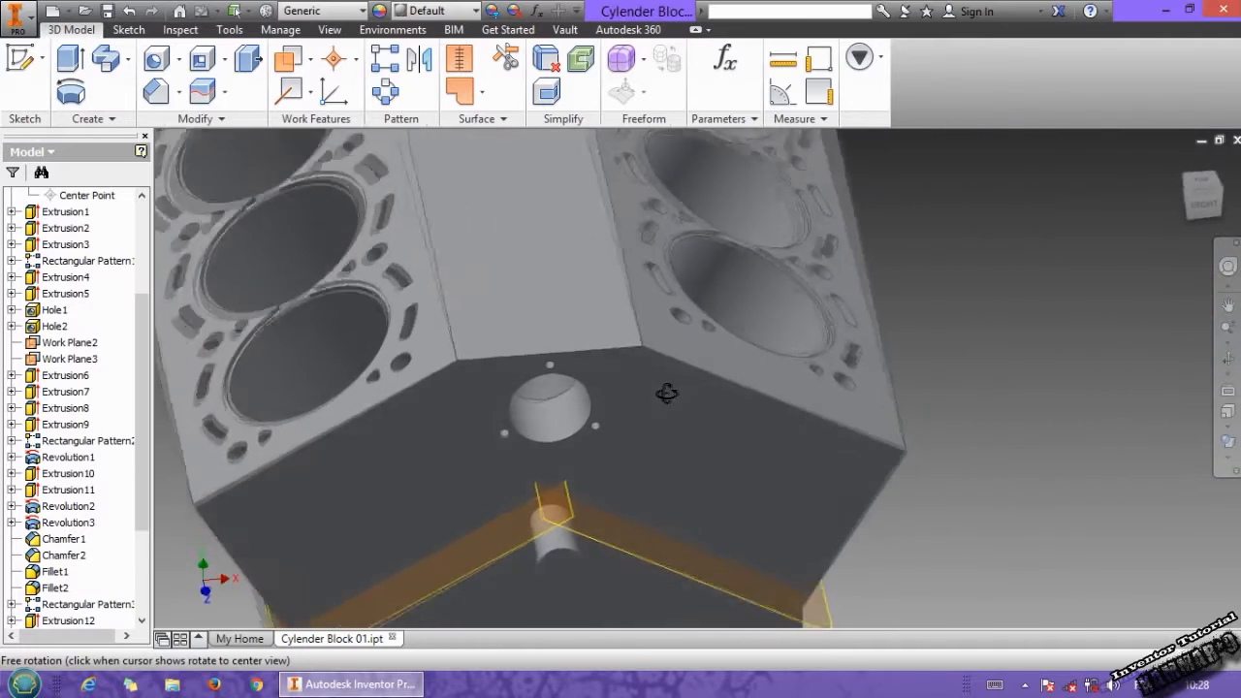
left_click_drag(667, 394, 916, 370)
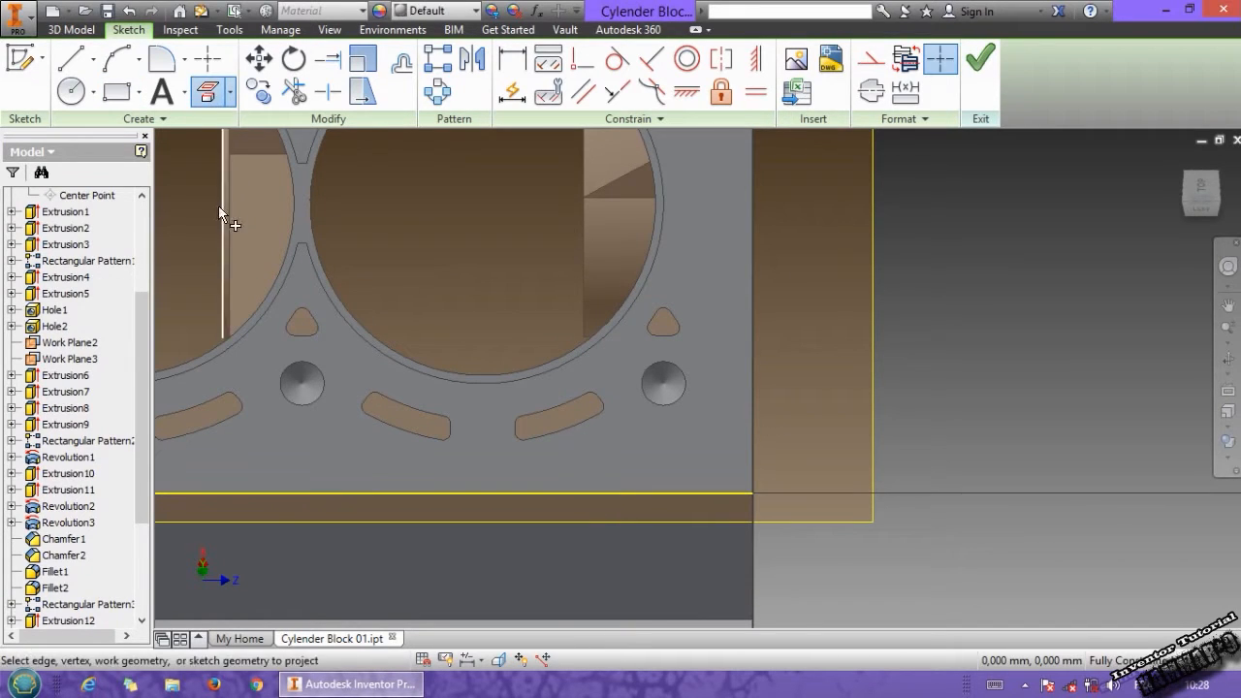
Sketch the 20 by 15 mm web rectangle with a projected edge and dimension its sides
left_click(116, 90)
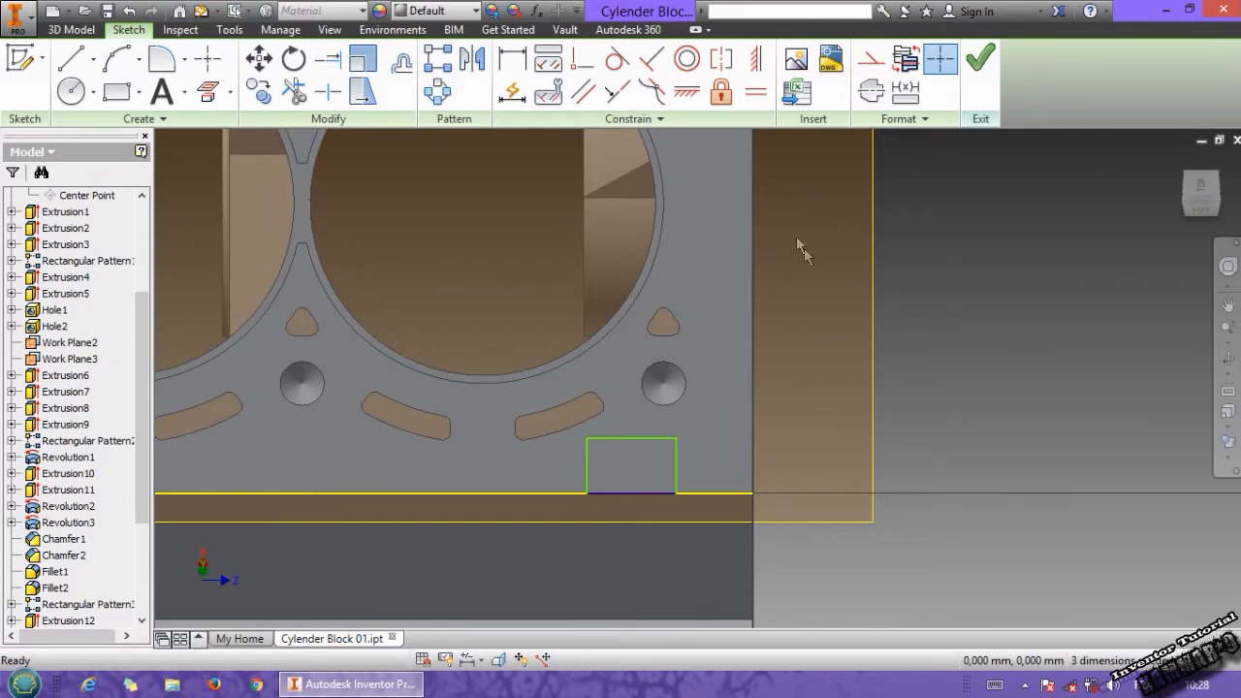
left_click(513, 59)
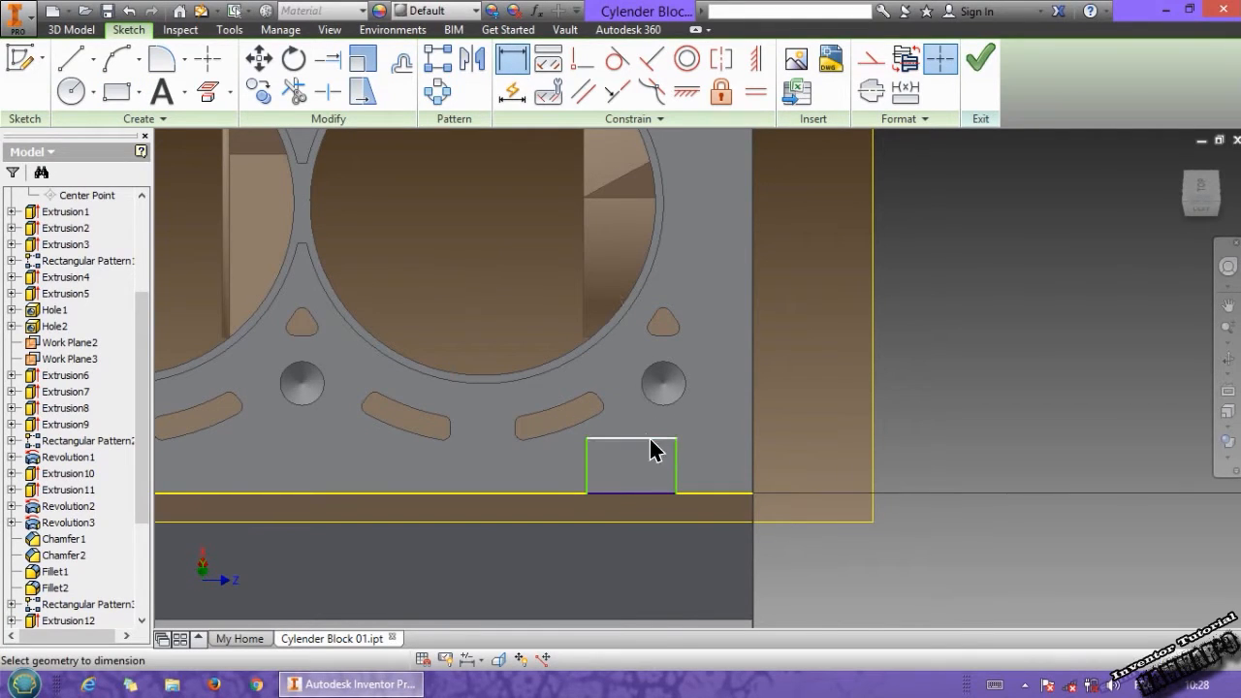
left_click(630, 441)
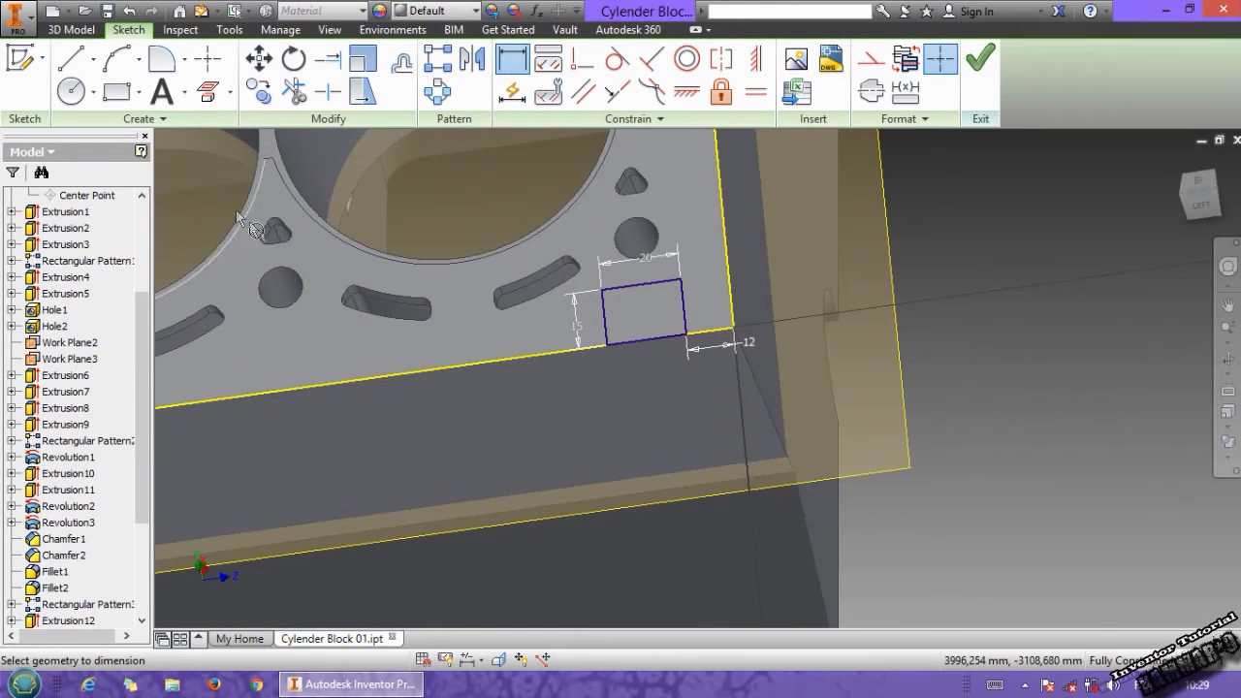
Extrude the rectangle profile with extents To Work Plane2 to form the web
left_click(70, 29)
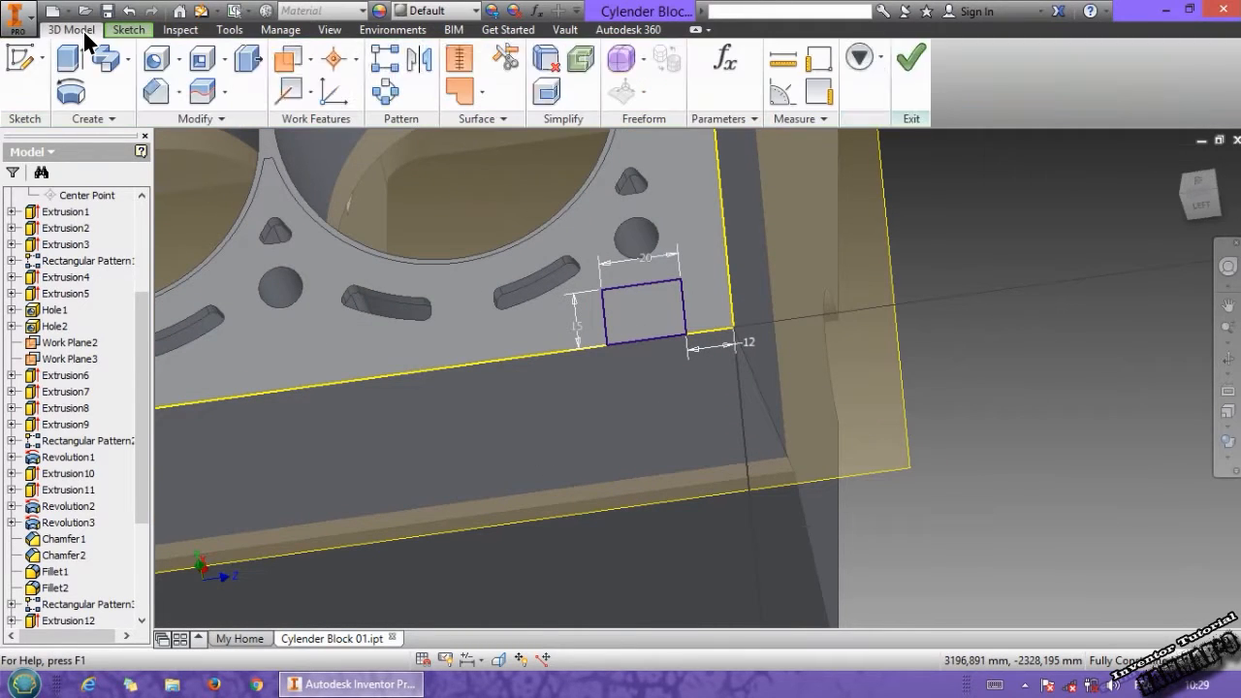
left_click(69, 58)
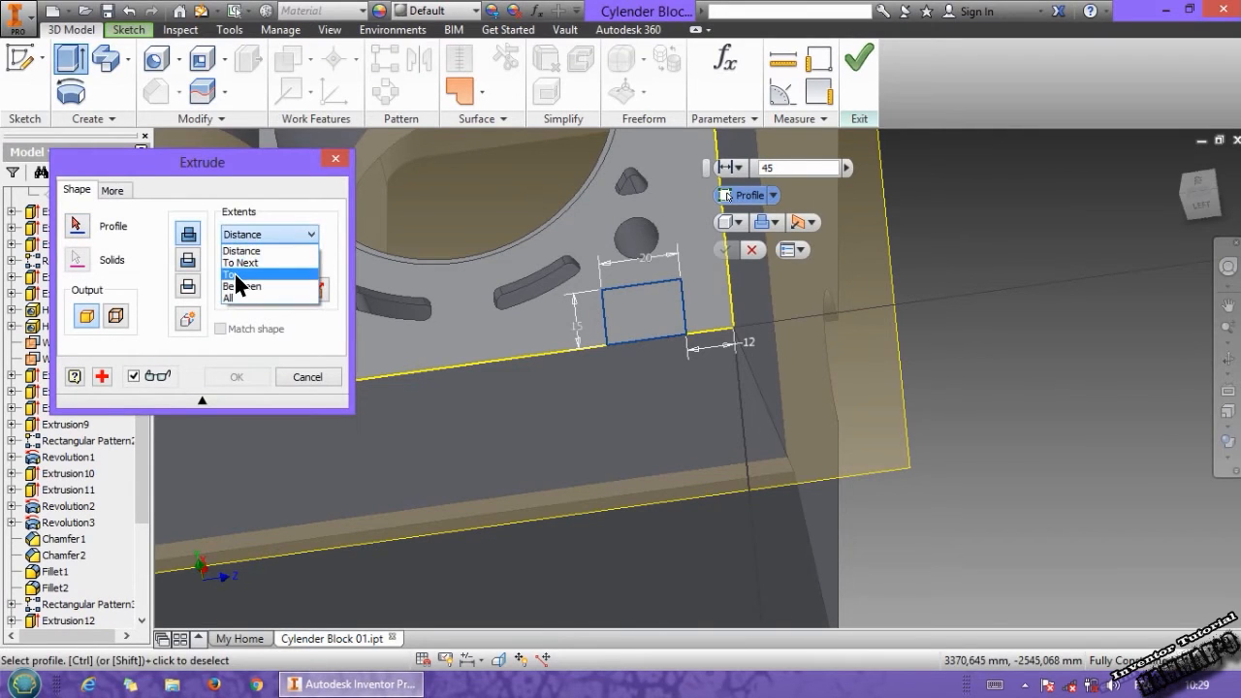
left_click(232, 275)
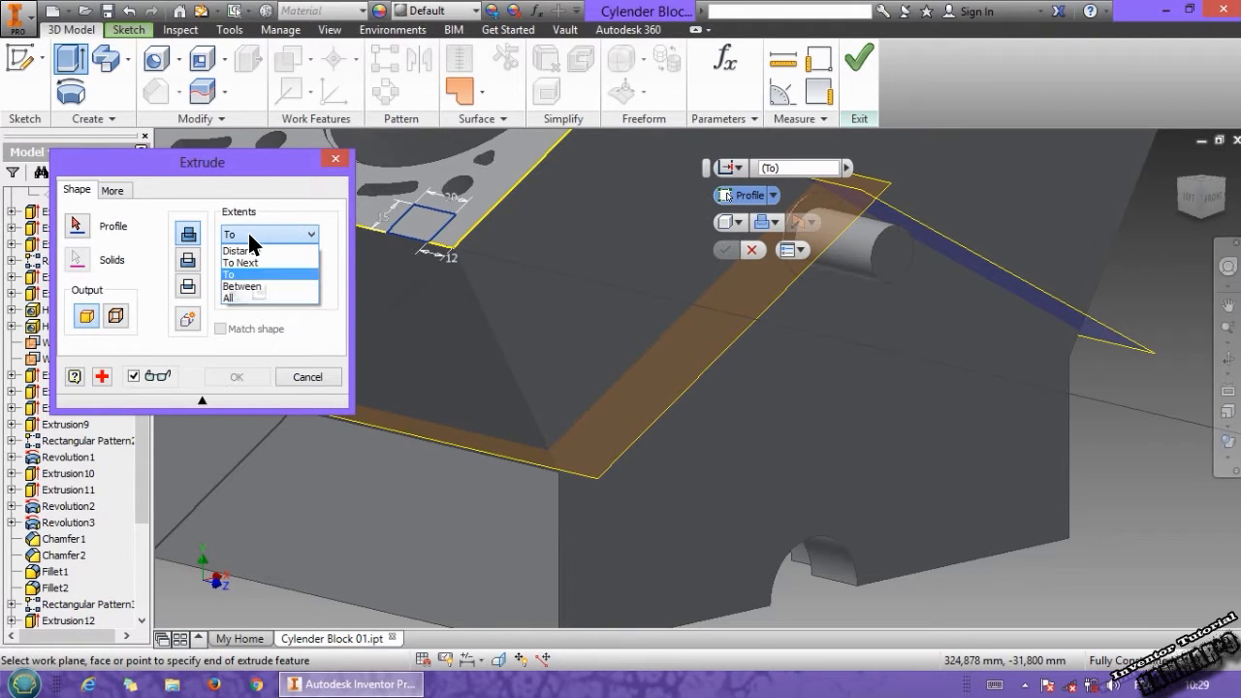
left_click(229, 274)
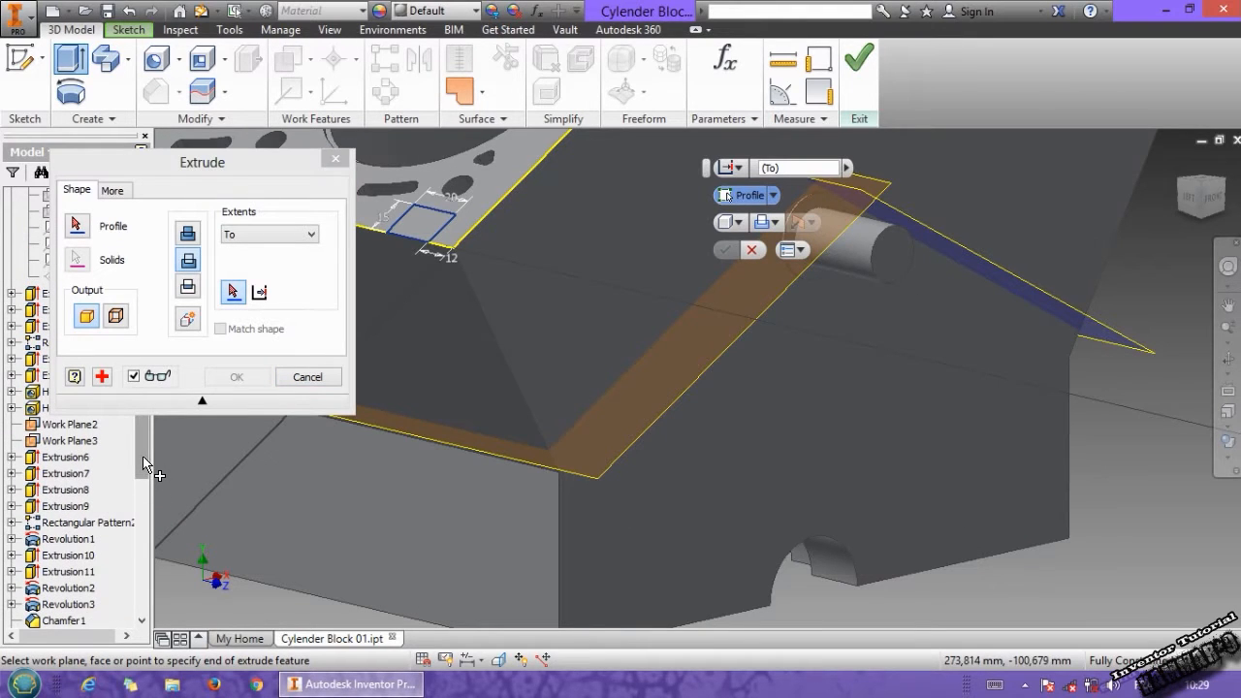
left_click(70, 423)
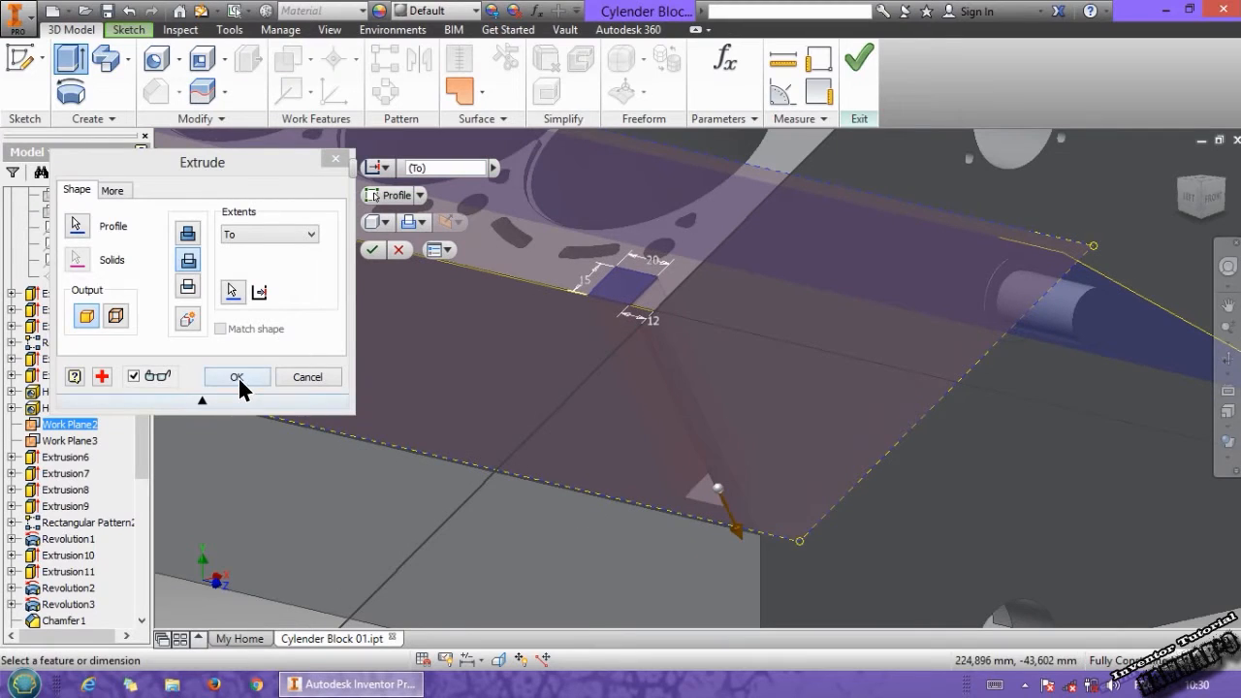
left_click(236, 376)
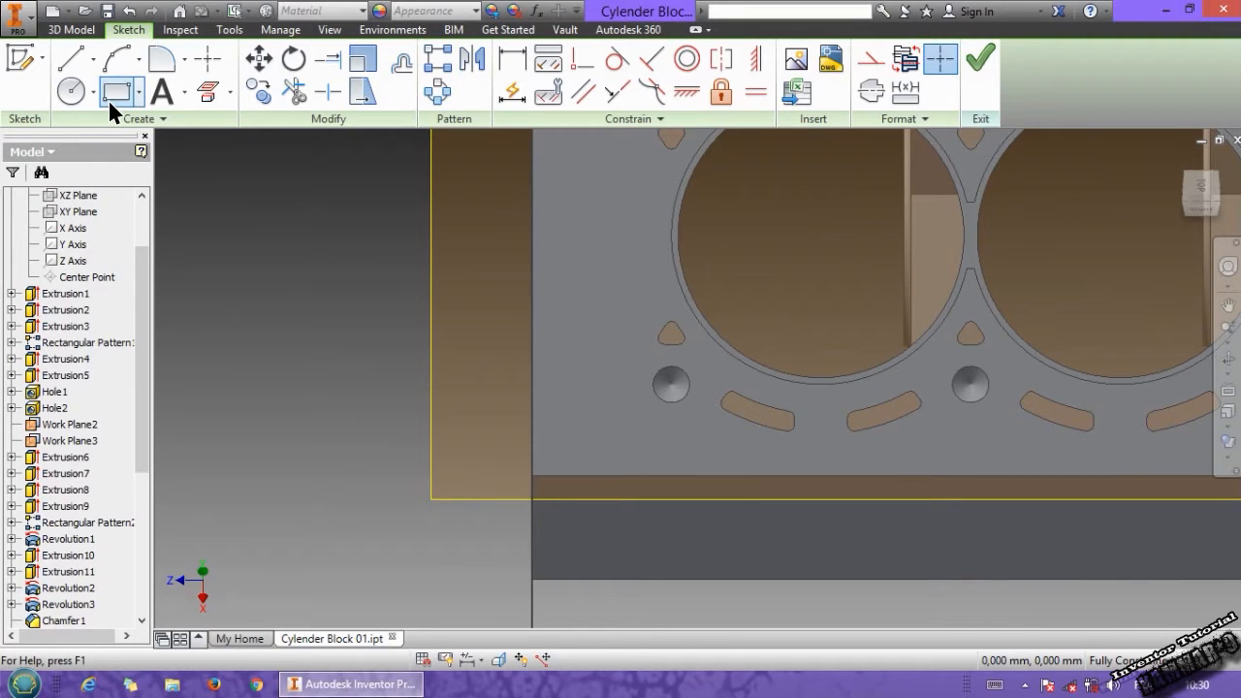
Sketch and dimension a second 20 by 15 mm rectangle for the other web
left_click(116, 92)
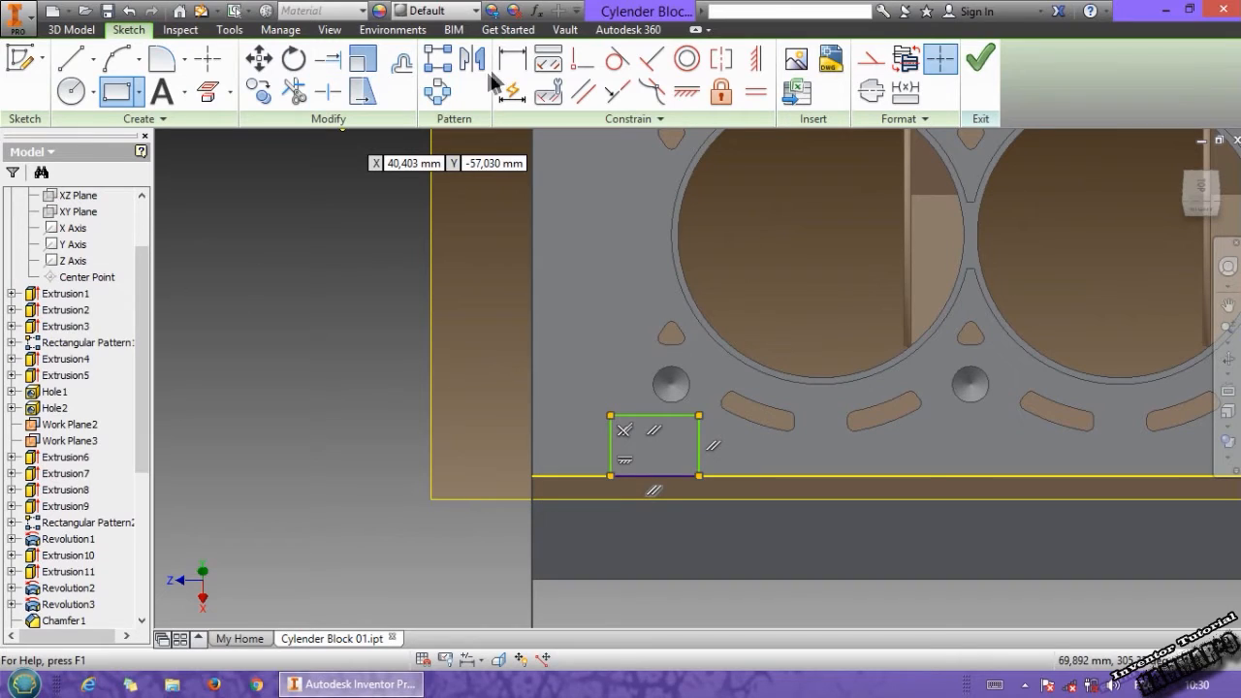
left_click(511, 59)
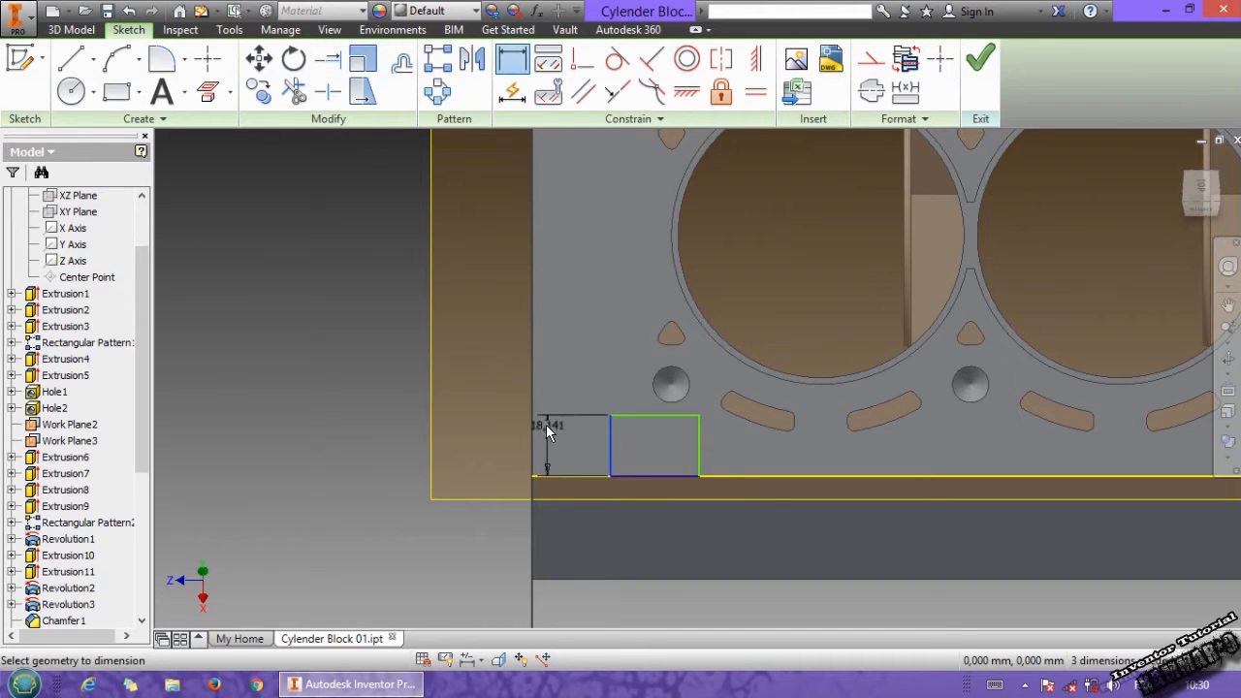
left_click(548, 434)
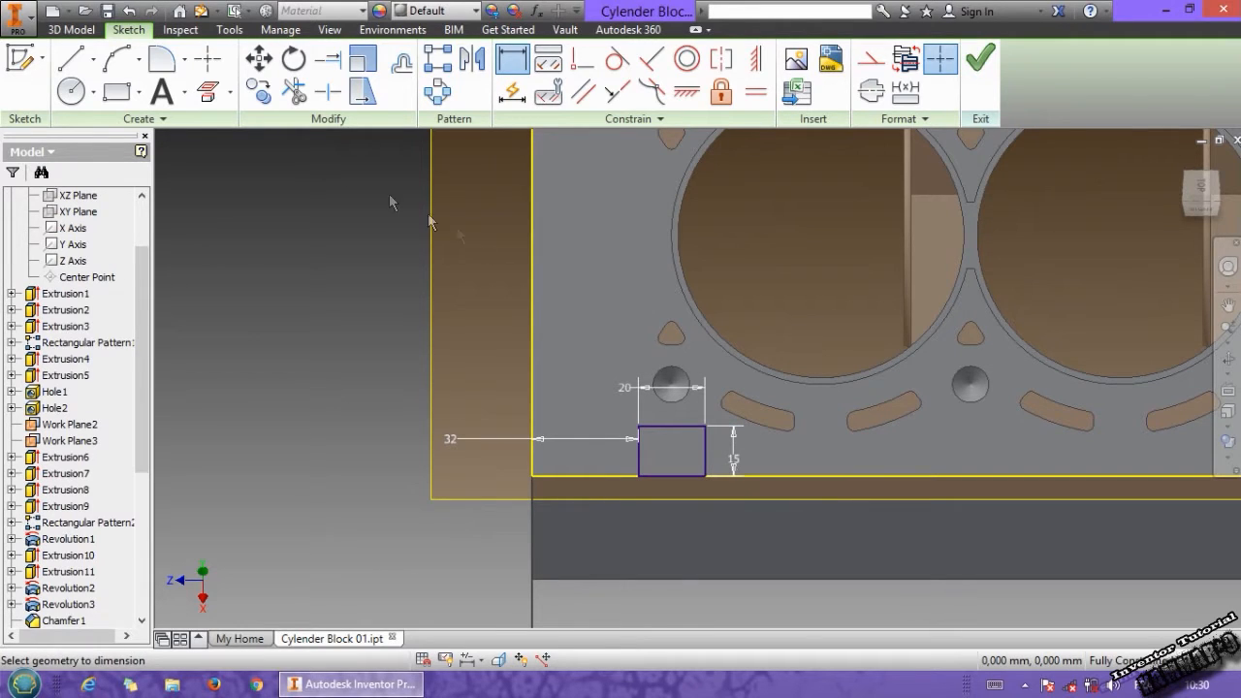
Extrude the second rectangle to Work Plane3, completing the web between the banks
left_click(70, 29)
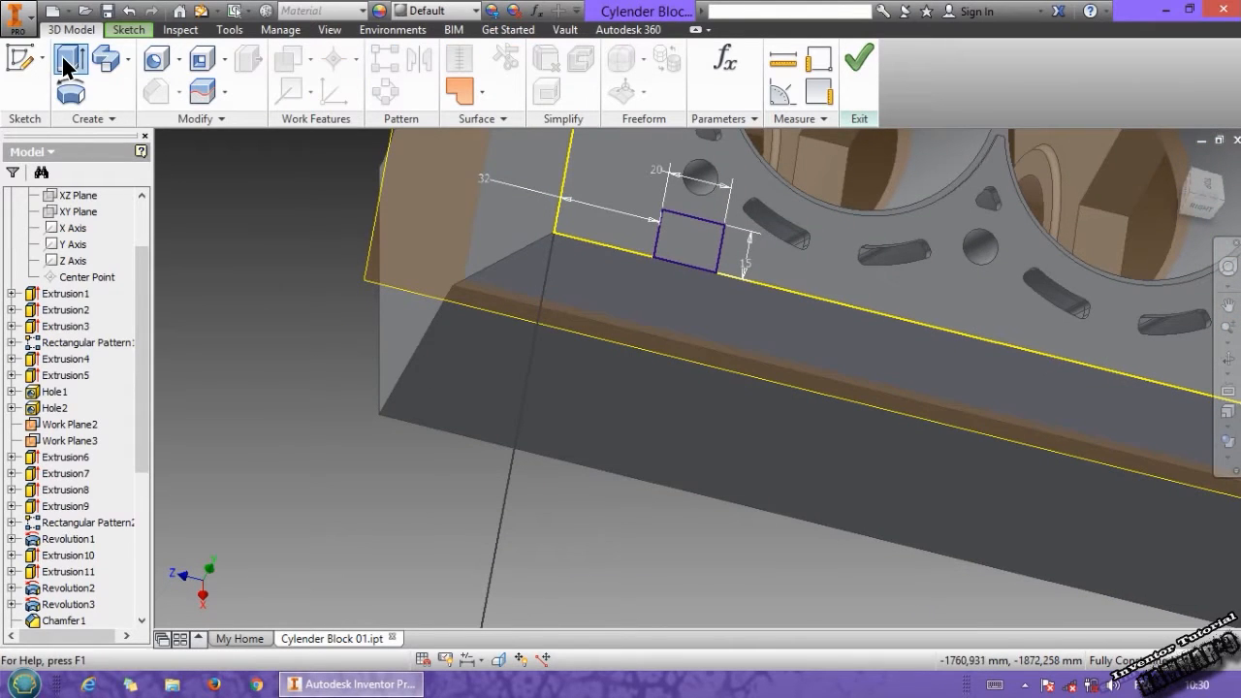
left_click(70, 58)
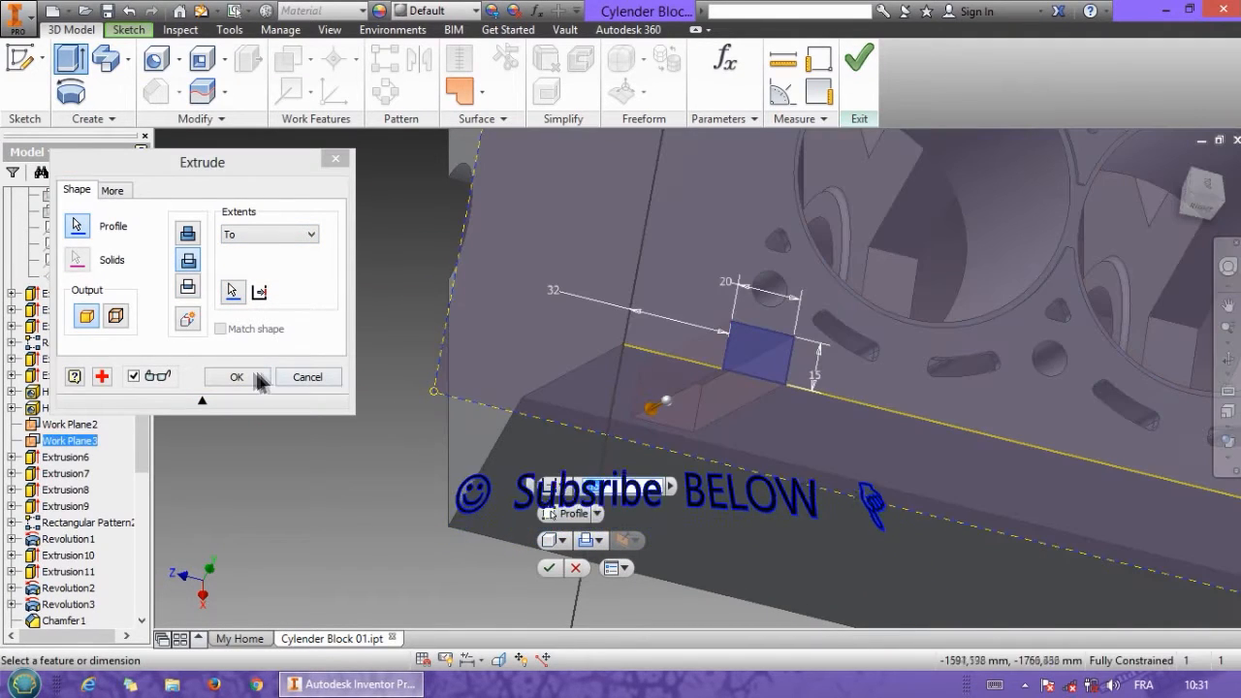
left_click(236, 377)
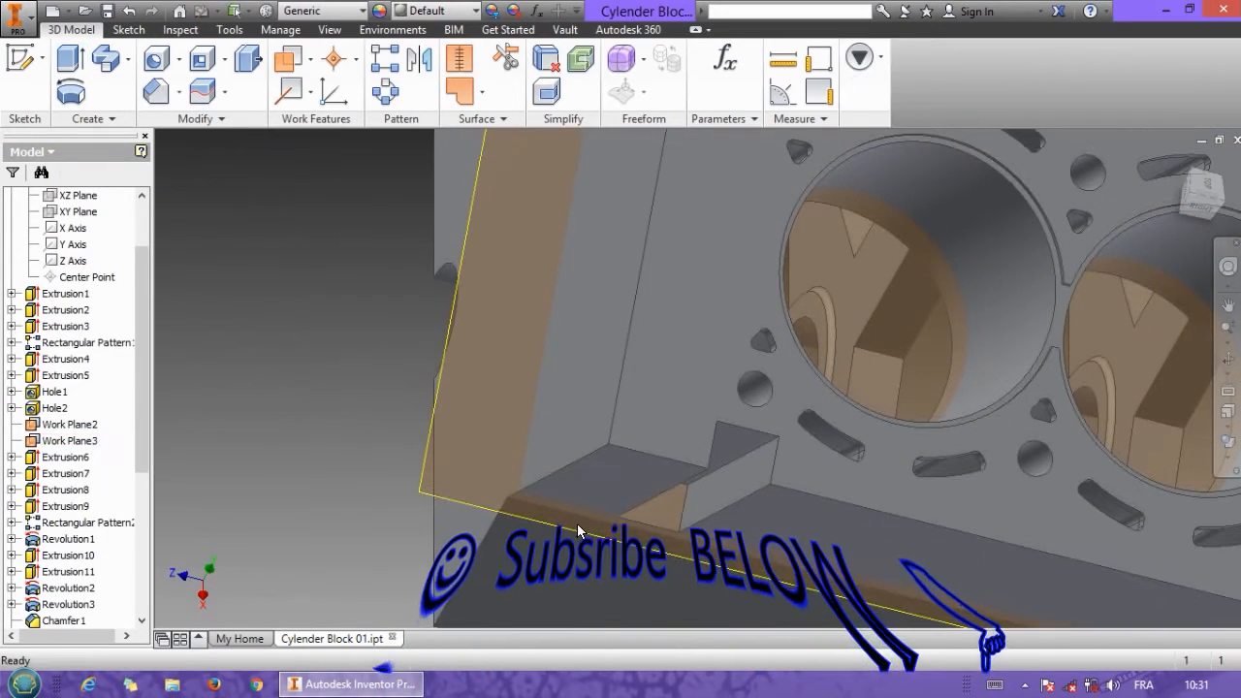
left_click(178, 92)
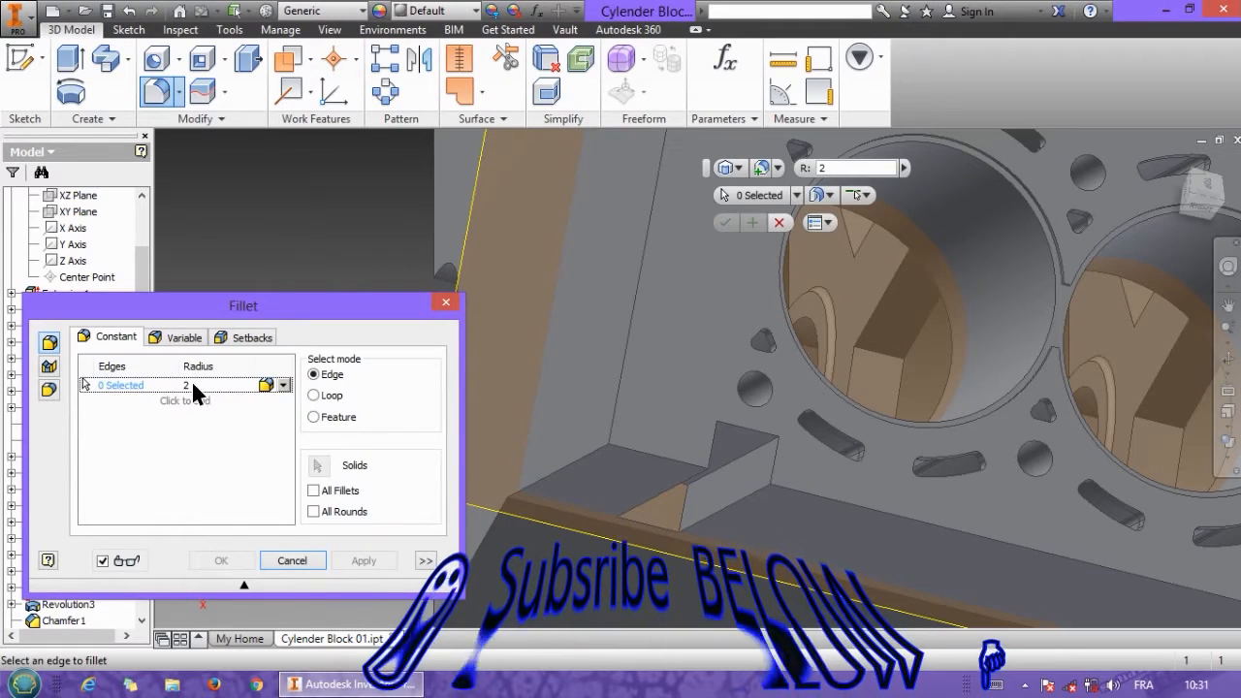
Apply a 30 mm fillet to the two edges where the web joins the block
type("30")
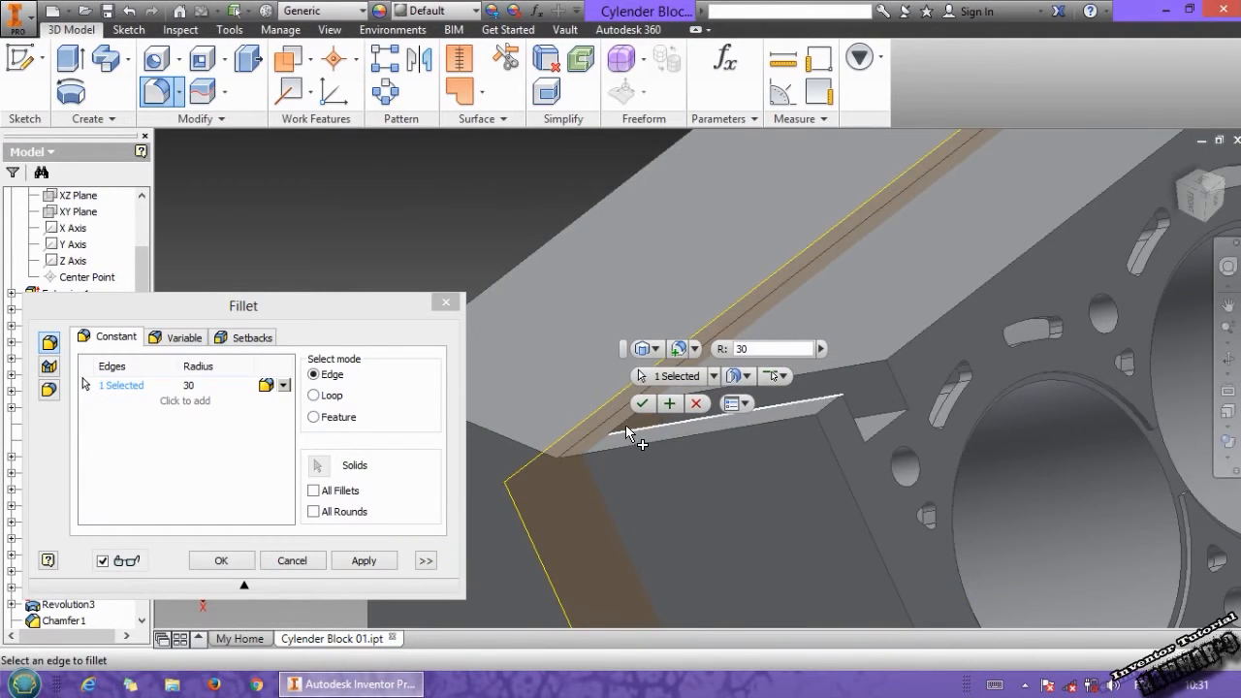
left_click(630, 441)
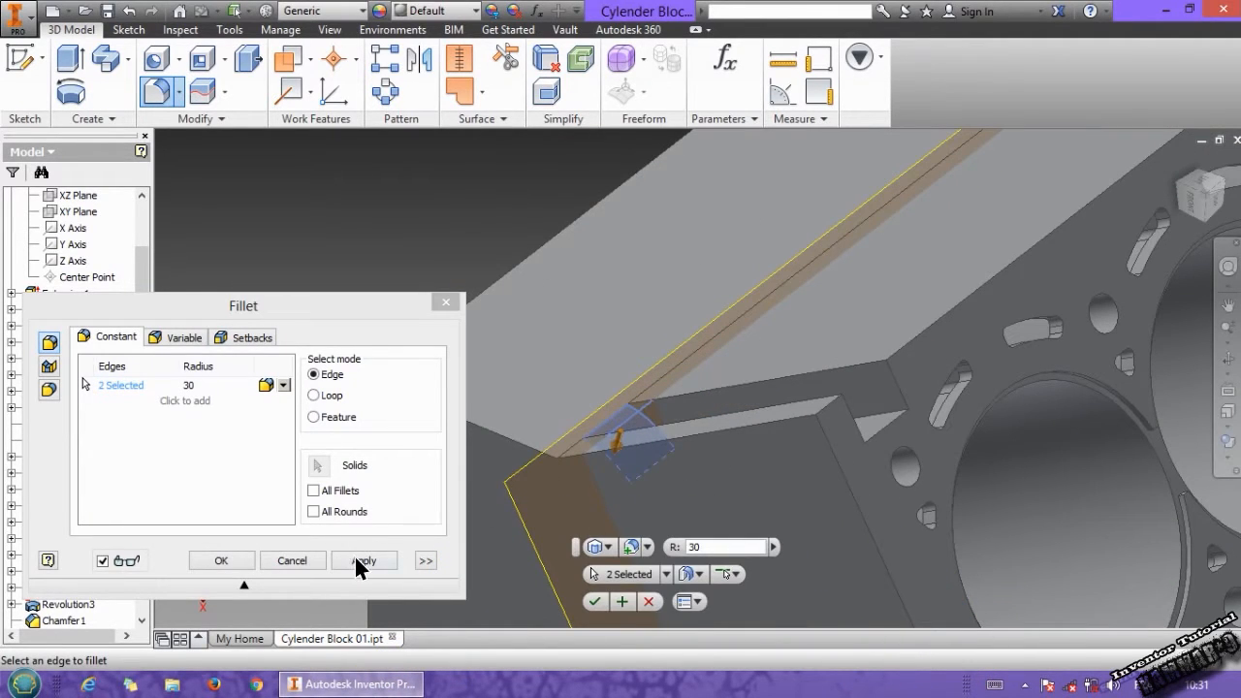
left_click(363, 560)
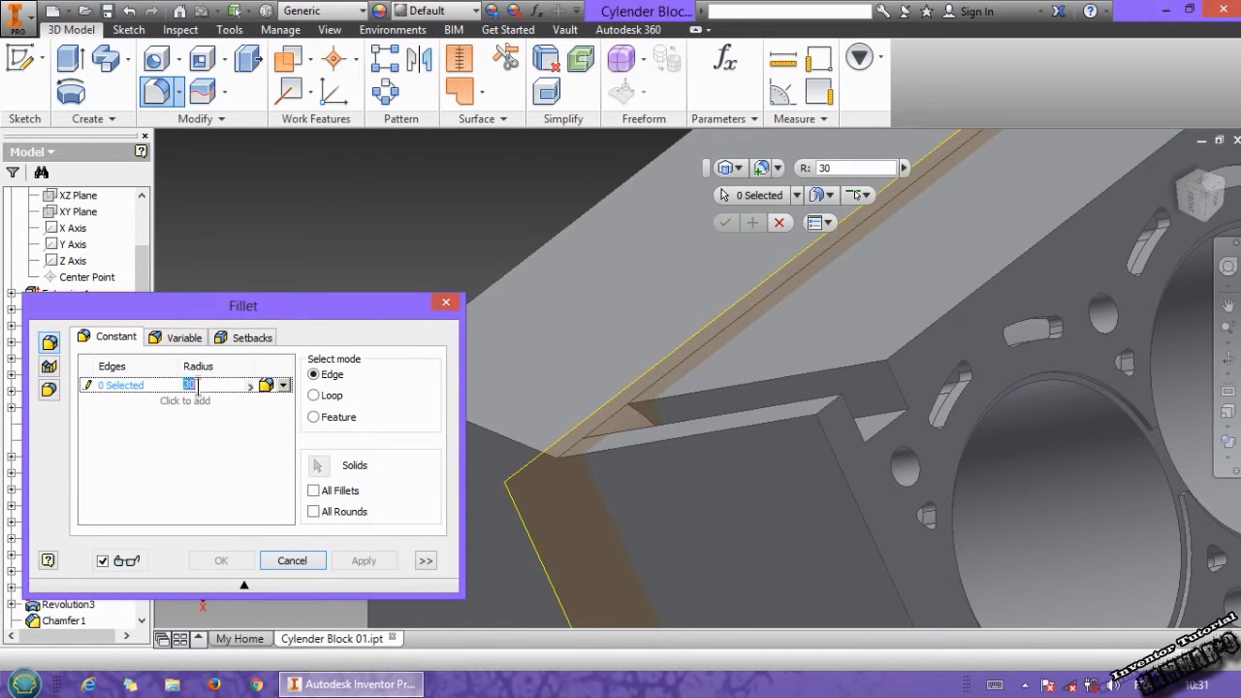
mouse_move(190, 385)
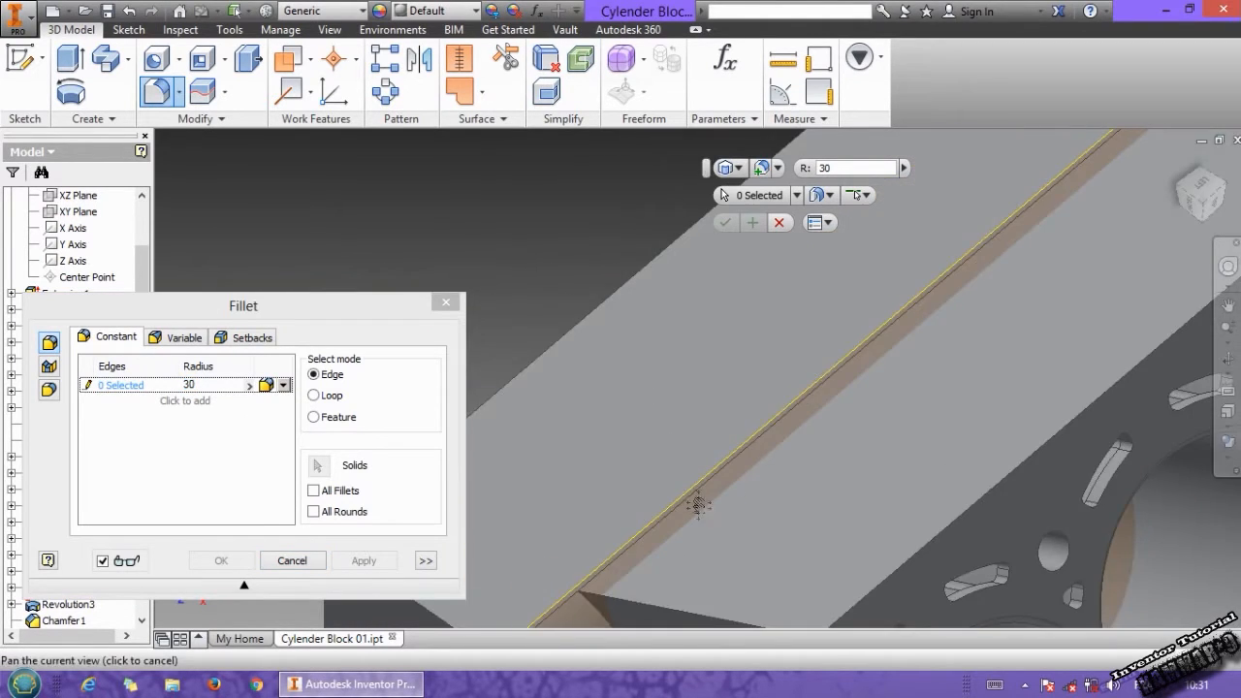
Apply the 30 mm fillet to the web edges on the other side of the block
left_click_drag(698, 505, 557, 458)
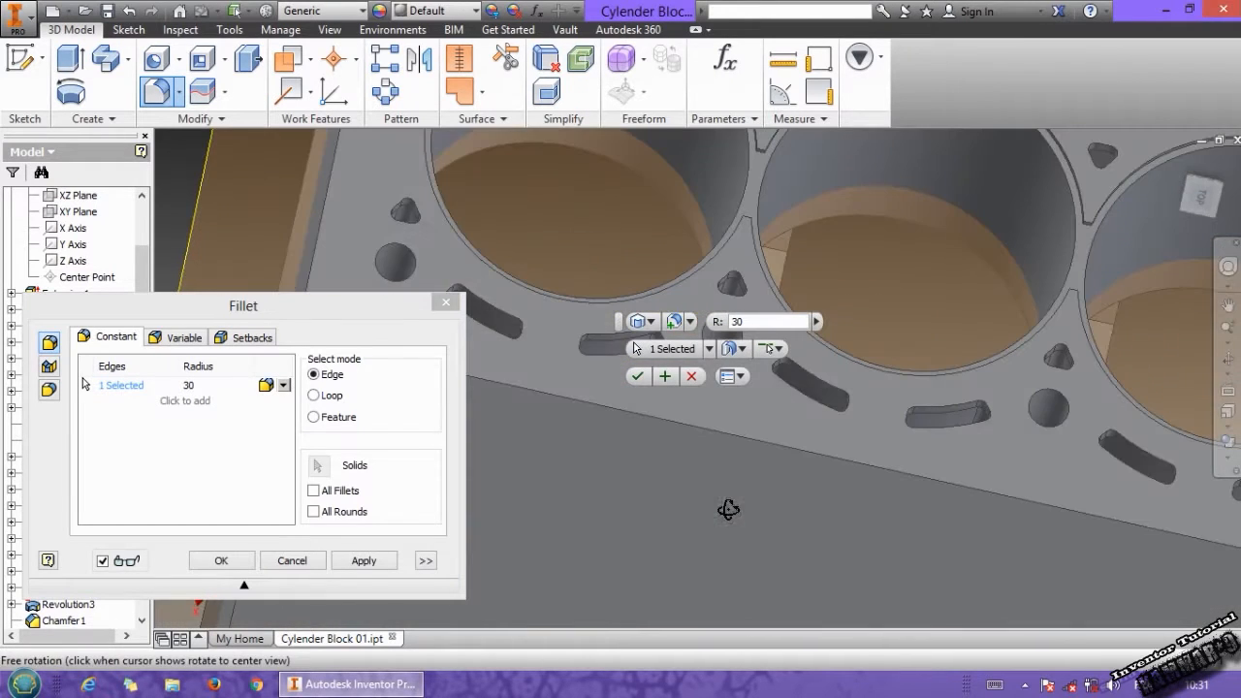
left_click_drag(728, 509, 764, 511)
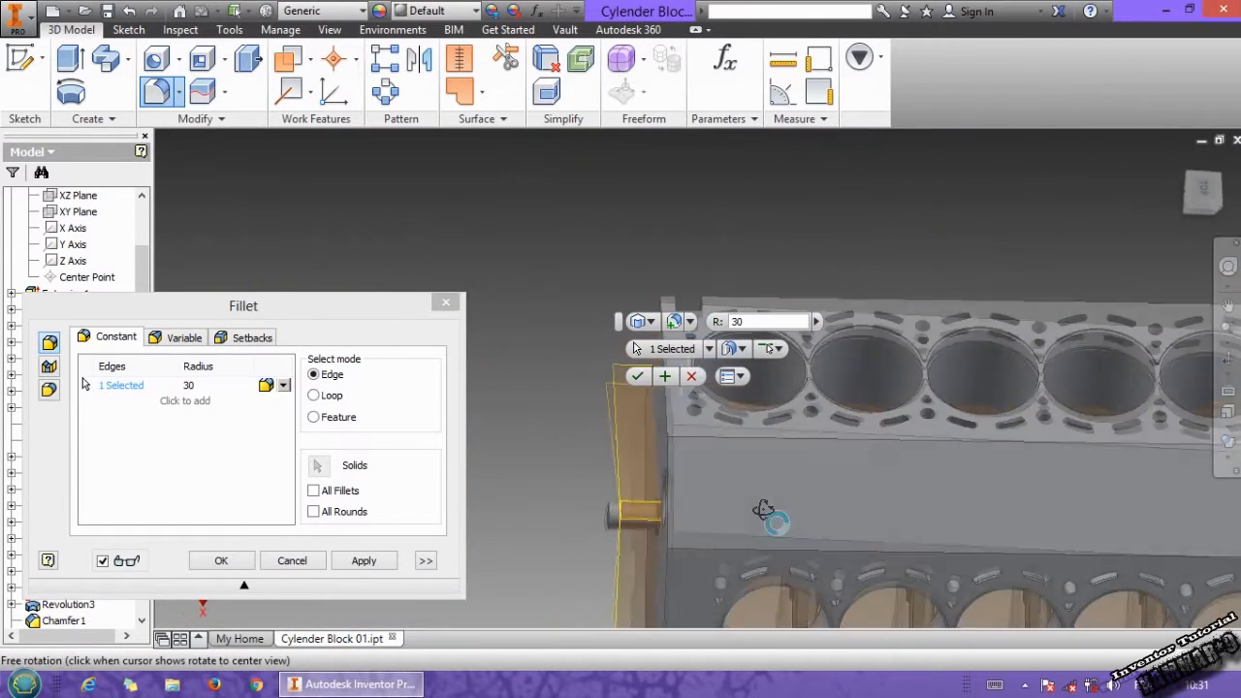
left_click_drag(766, 519, 698, 494)
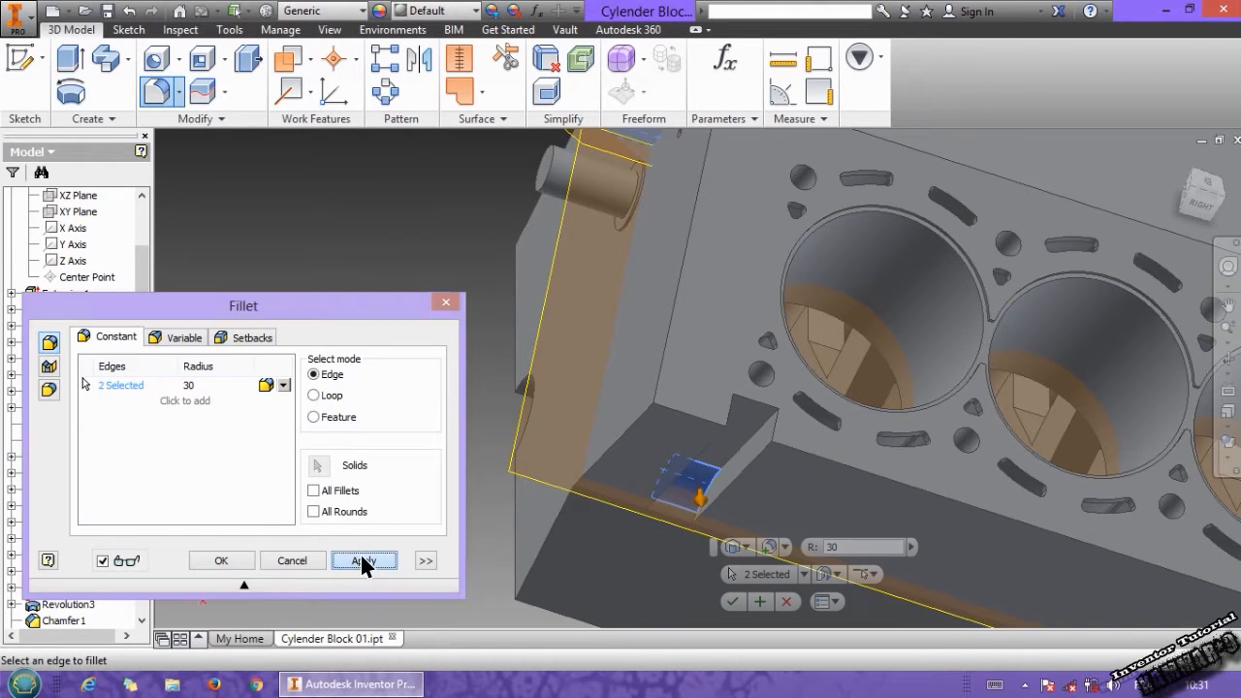
left_click(364, 560)
type("5")
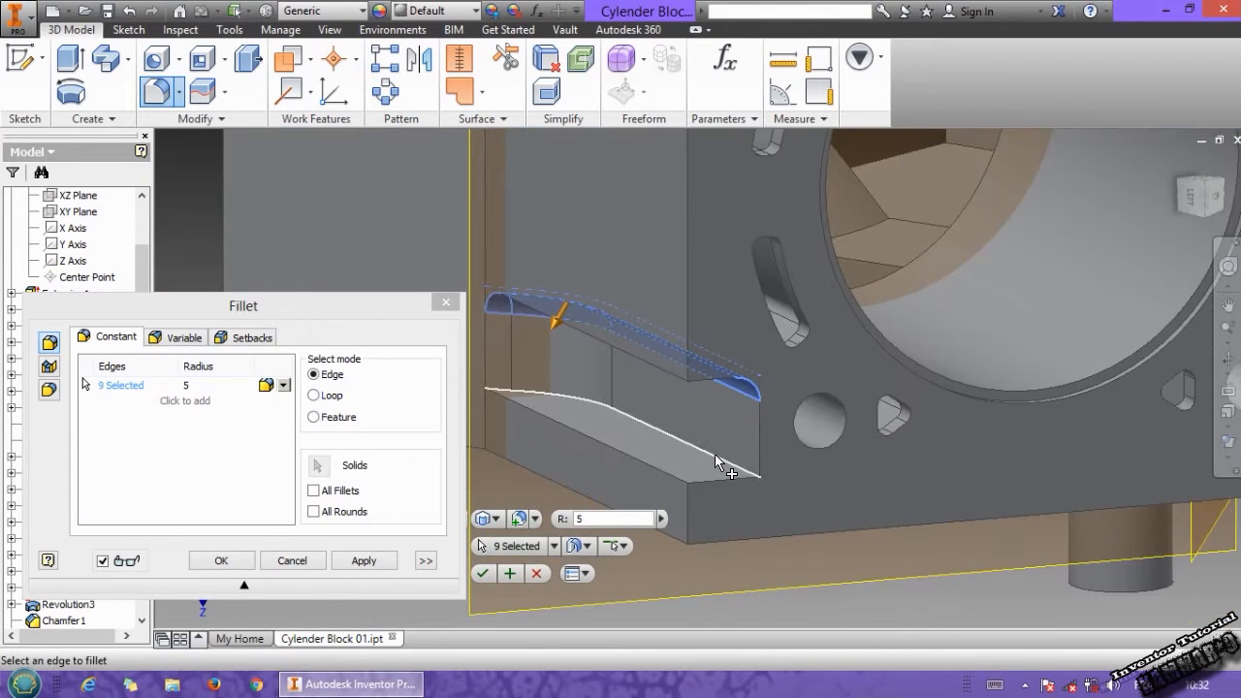
Apply 5 mm fillets to the groove edges along the web base and finish filleting
left_click(364, 561)
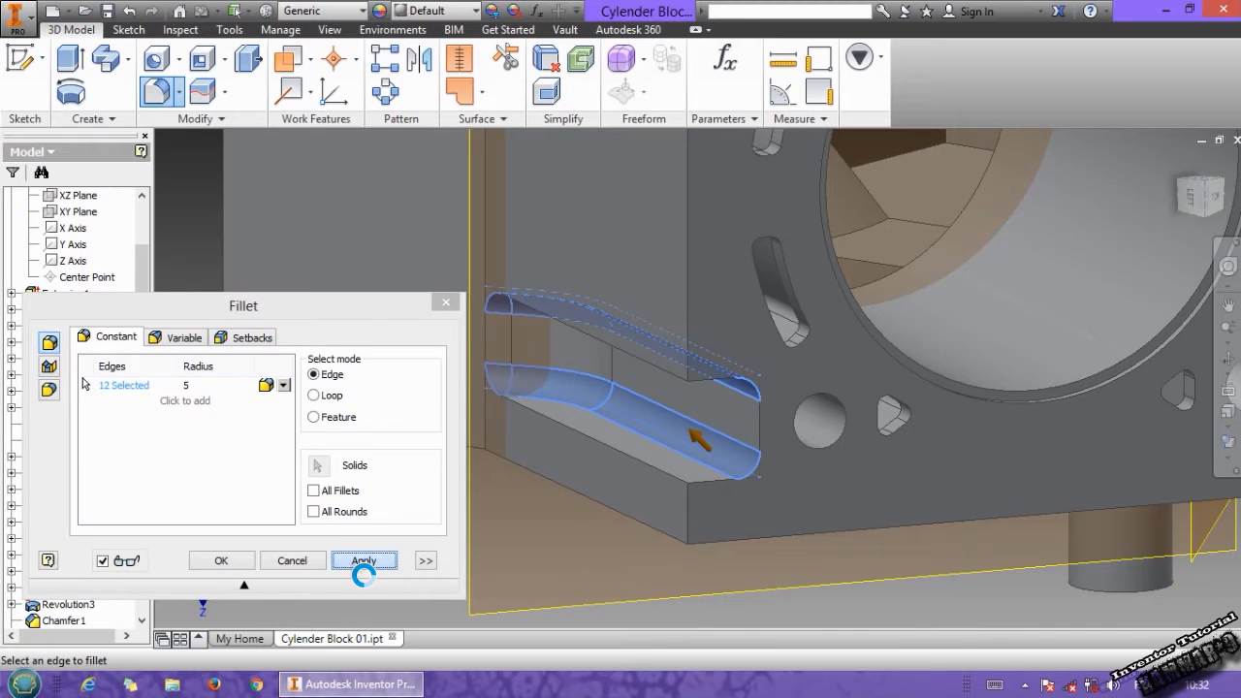
left_click(363, 561)
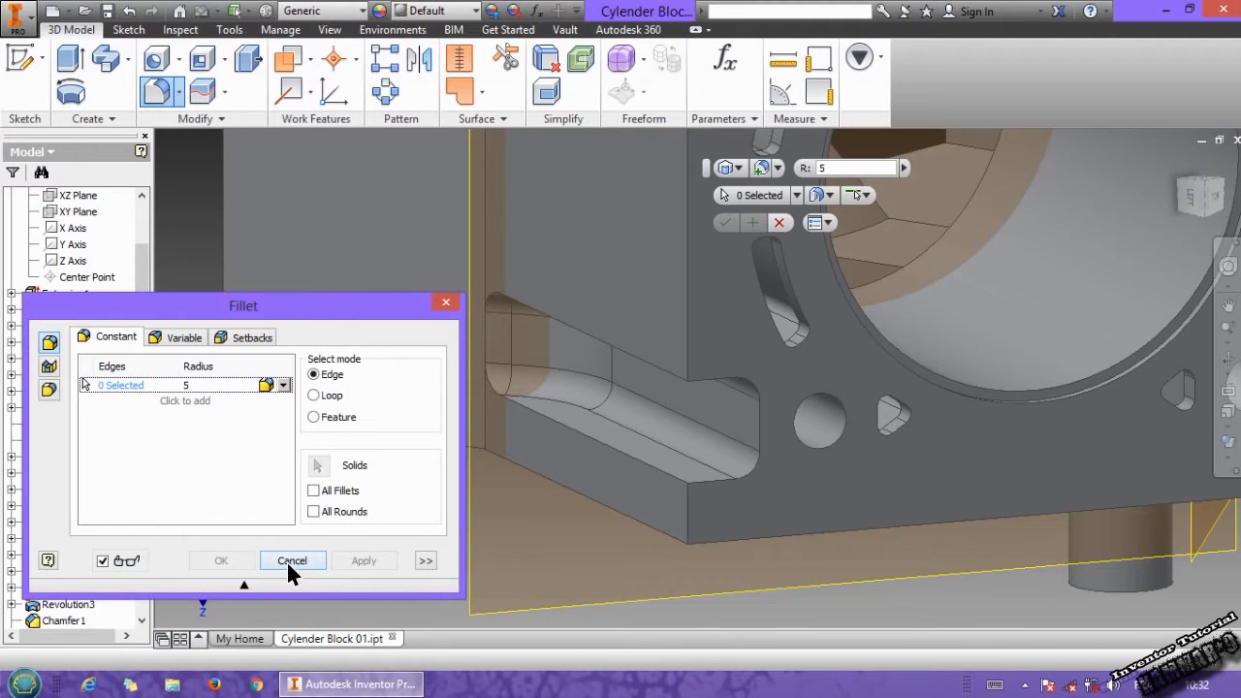
left_click(292, 561)
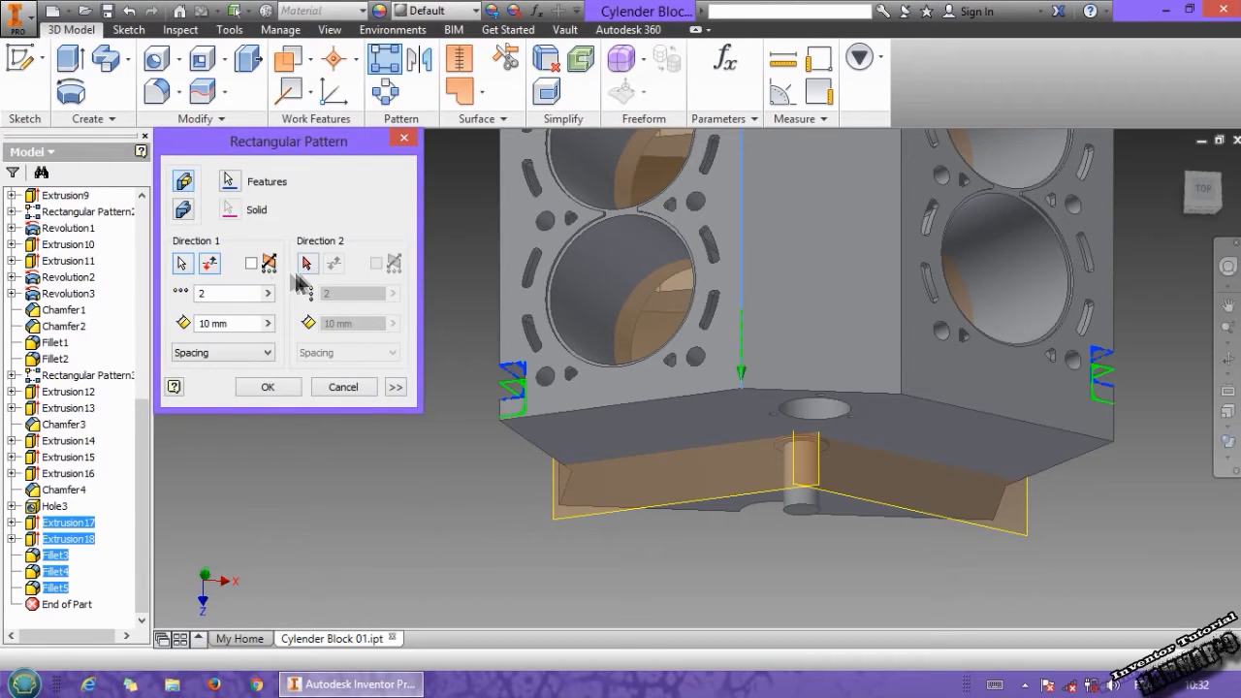
Pattern the web extrusions and Fillet3–5 seven times at 90 mm spacing along the block edge
left_click(233, 323)
type("90")
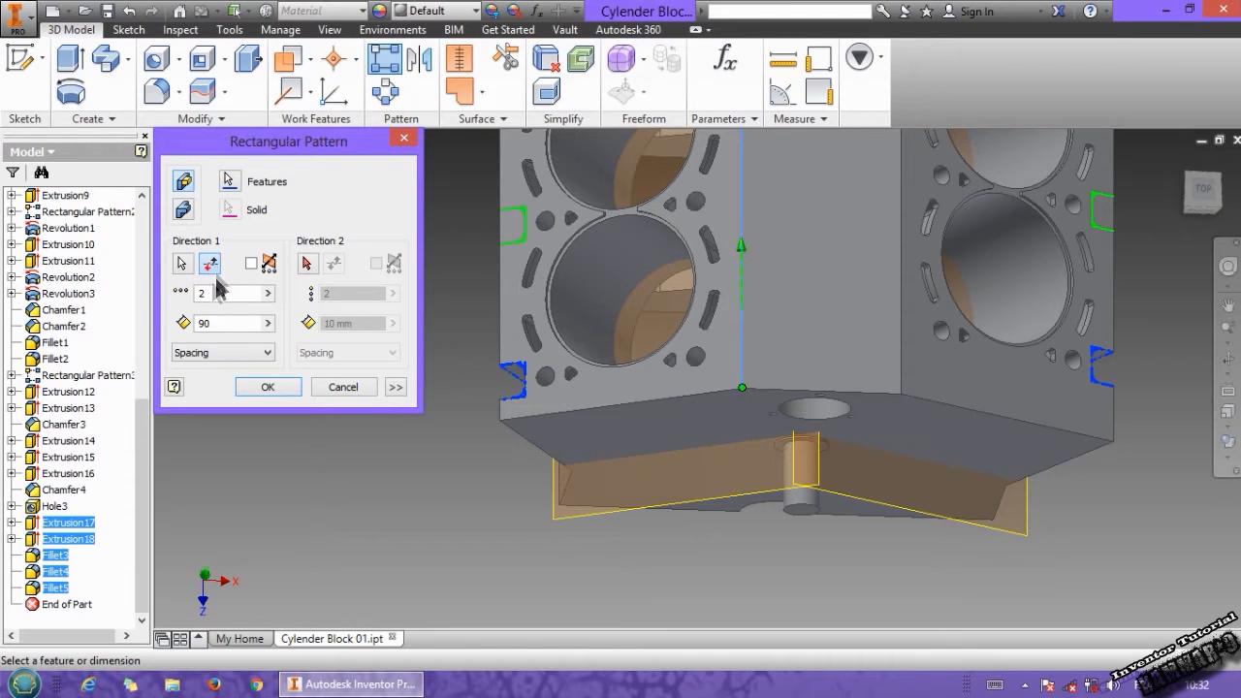
type("7")
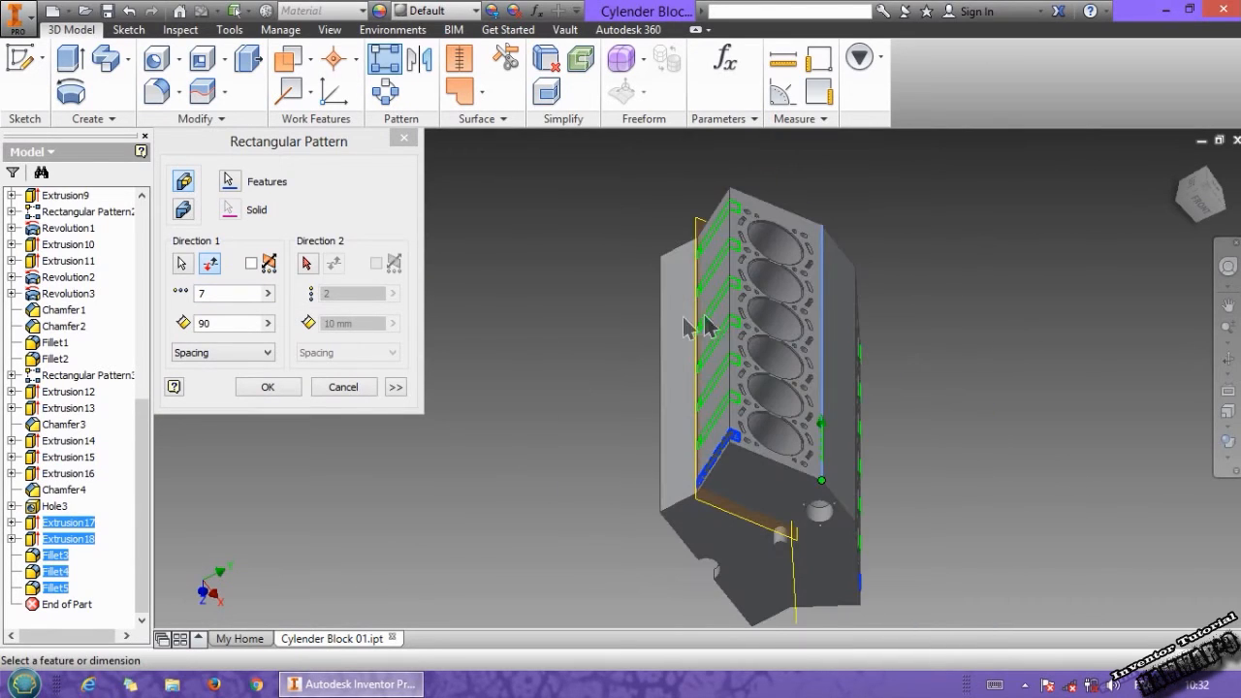
left_click(267, 386)
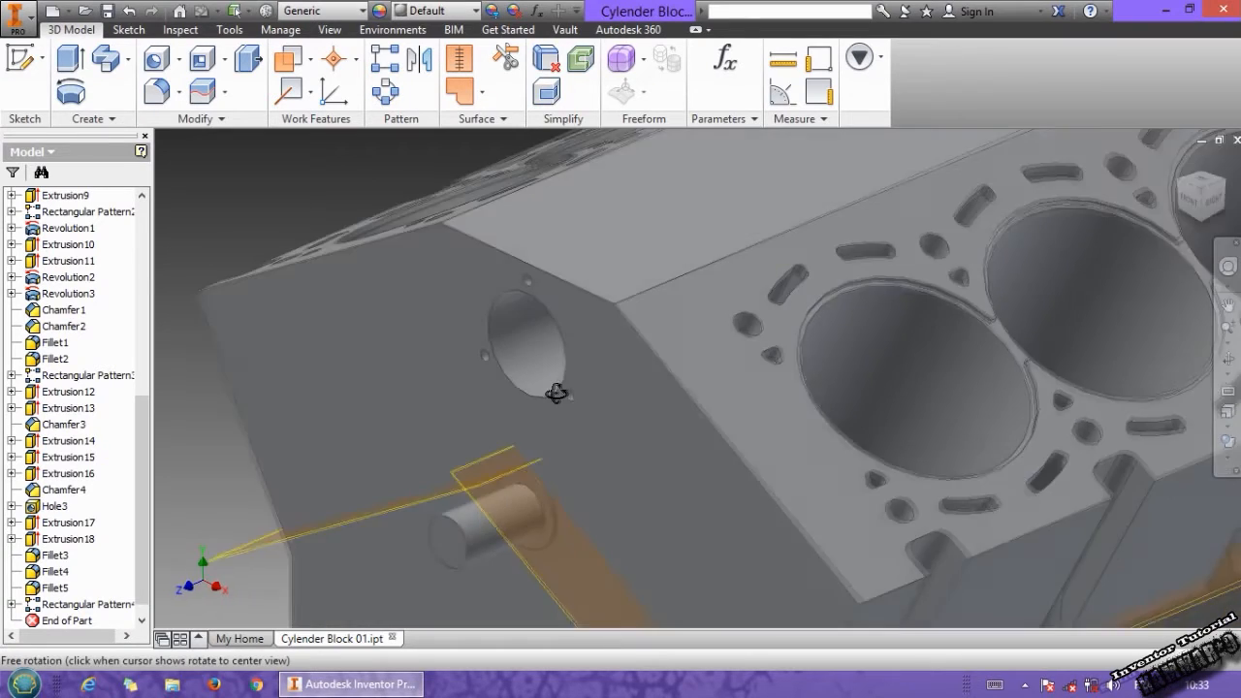
Sketch the first tapered profile lines on the end face, viewed straight on in wireframe
left_click_drag(557, 392, 599, 291)
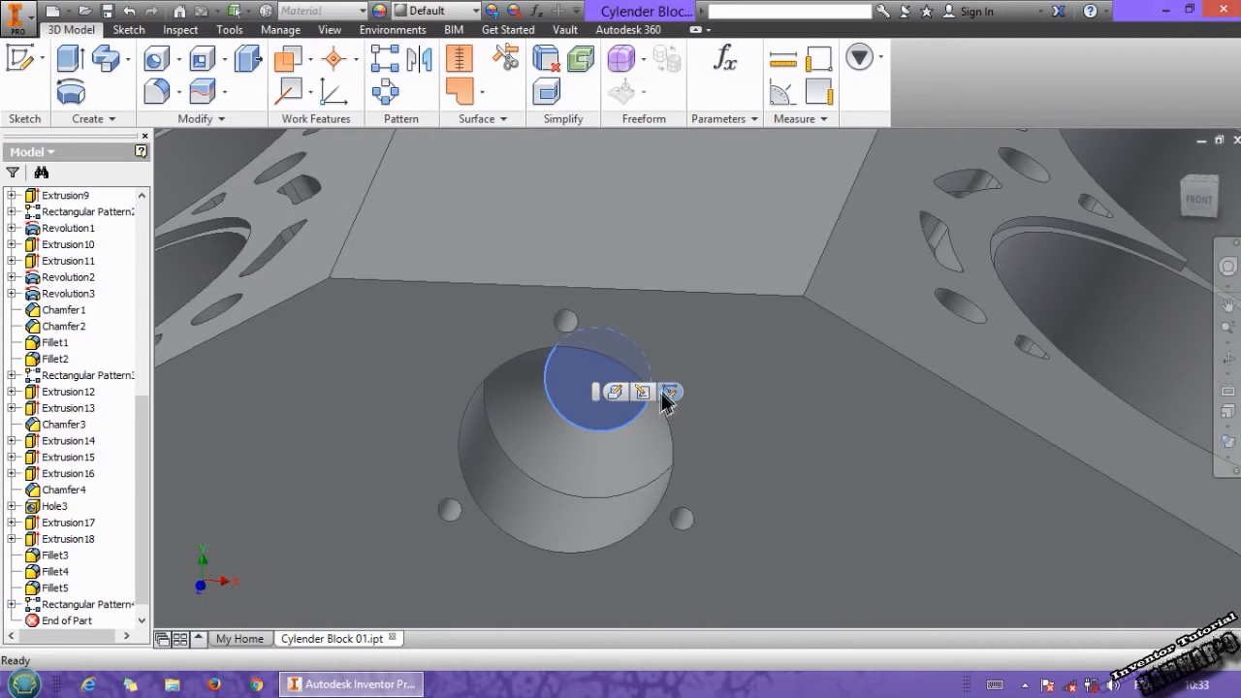
left_click(669, 392)
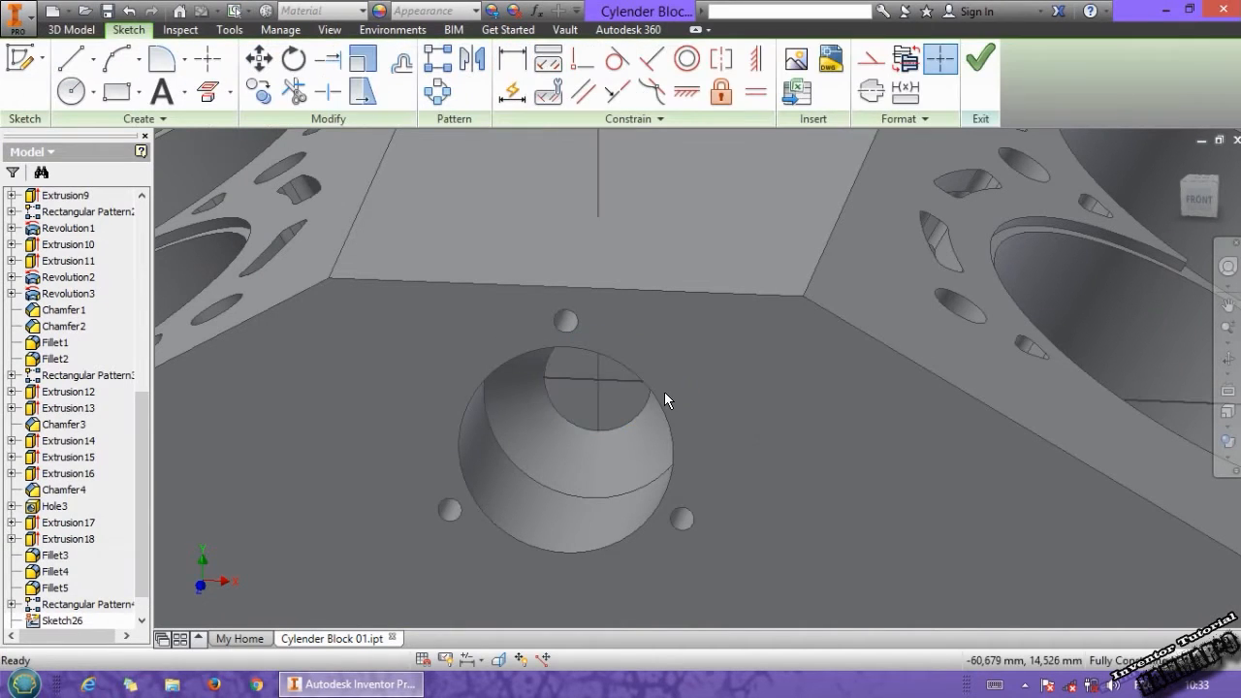
left_click(1227, 391)
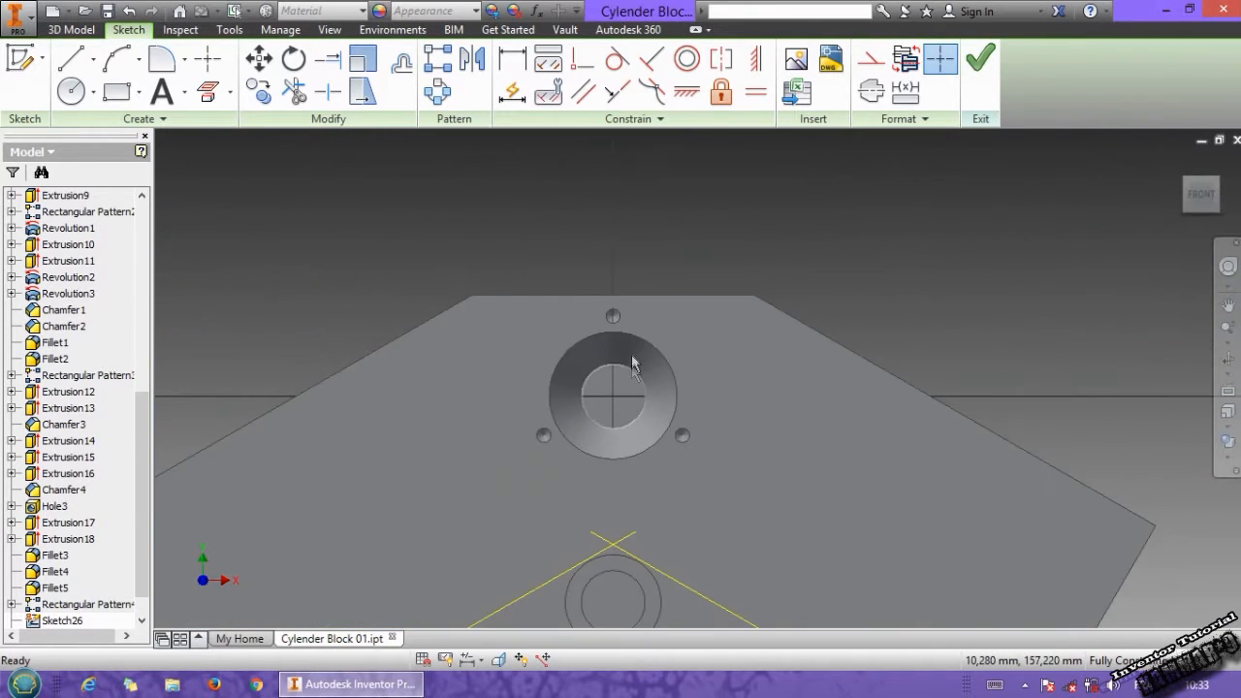
left_click(69, 58)
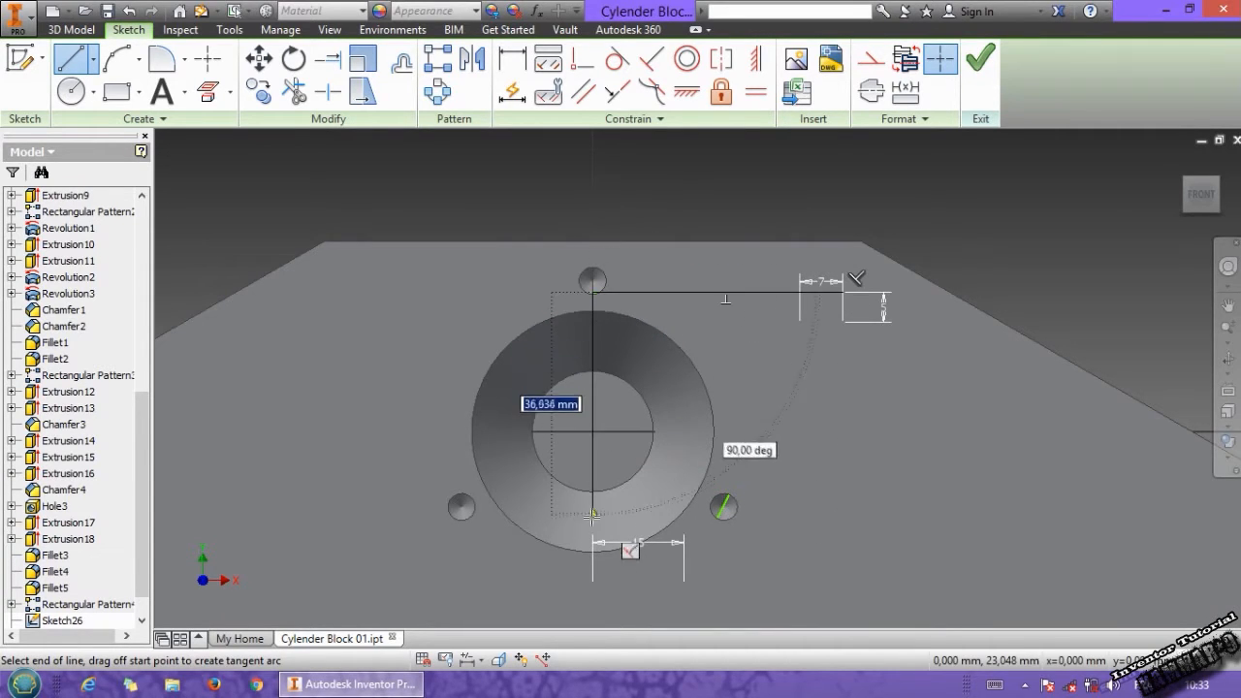
left_click_drag(591, 518, 591, 584)
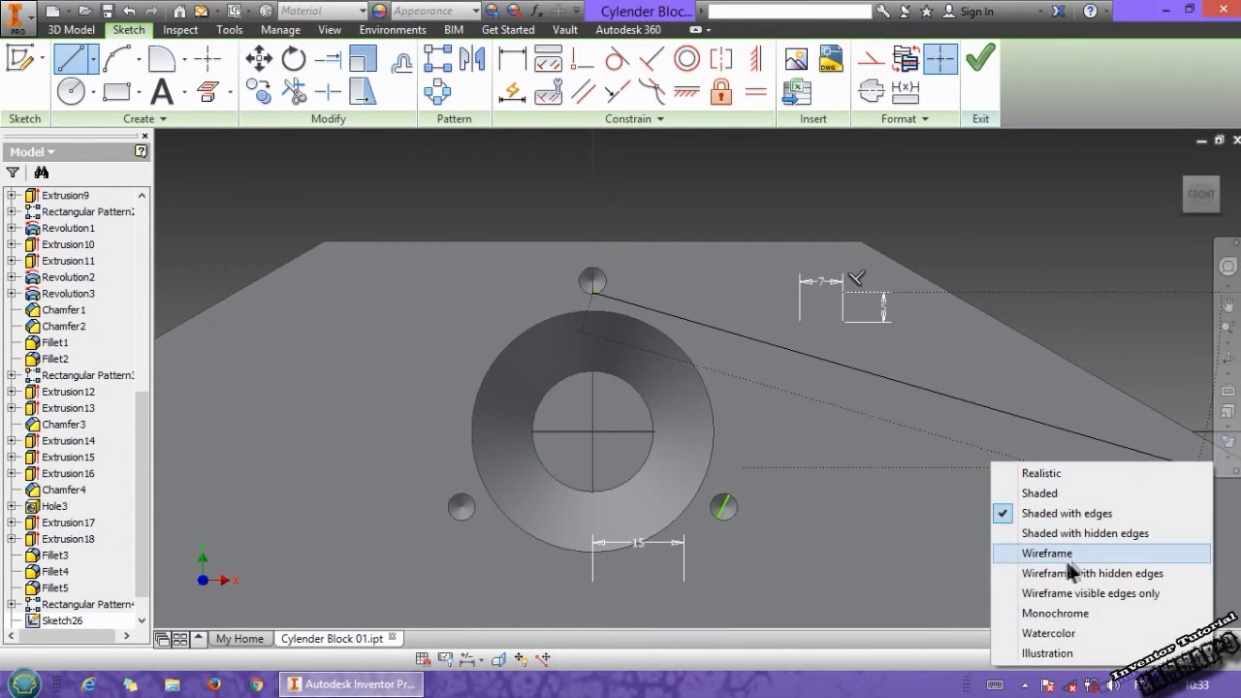
left_click(1045, 552)
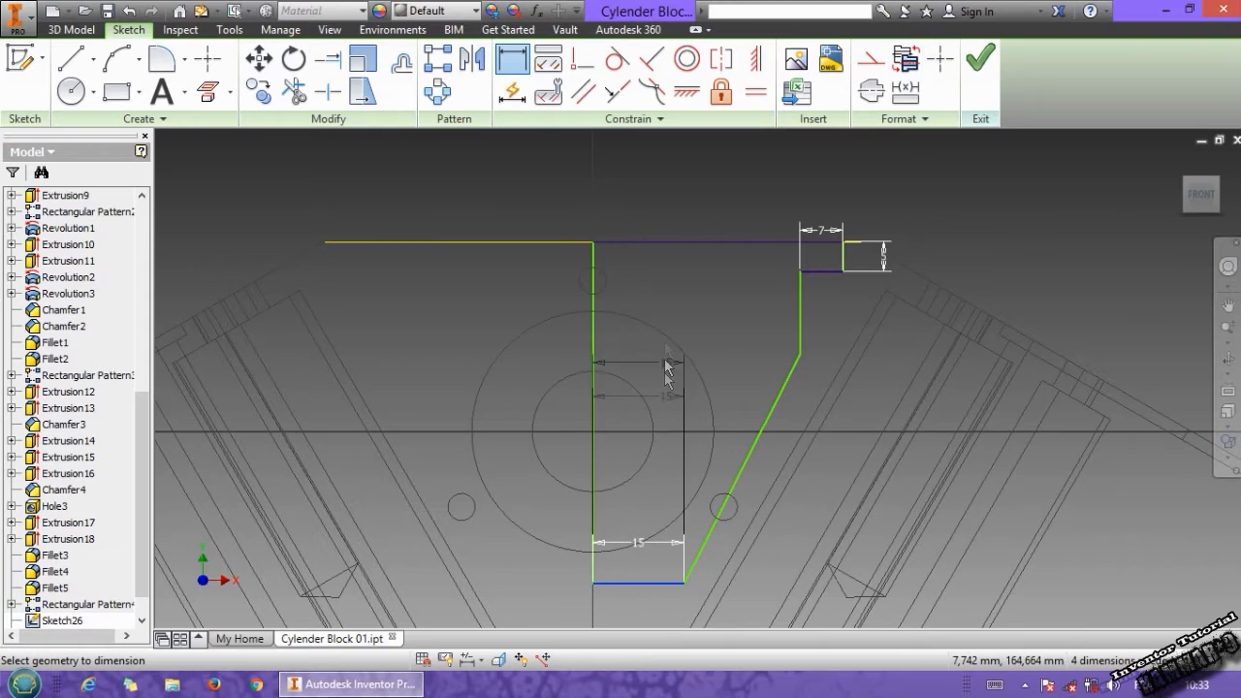
Dimension the half web profile 60 high, 42 and 15 wide with its step, fully constraining it
left_click(459, 322)
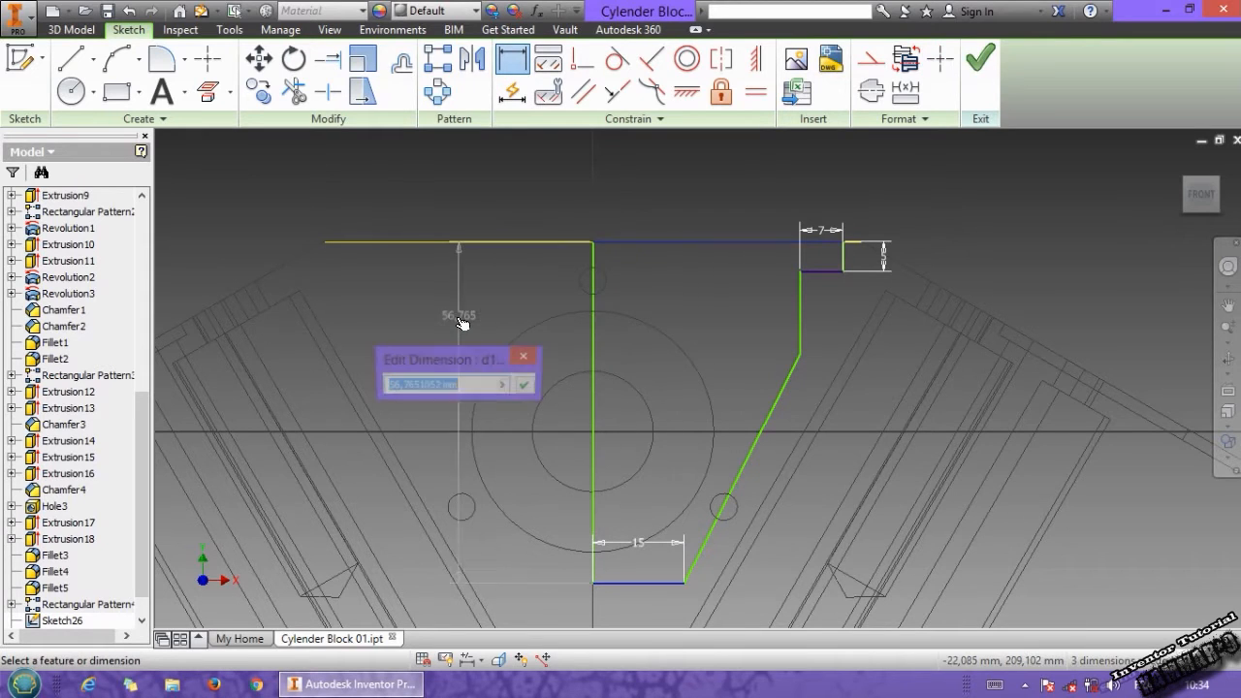
type("60")
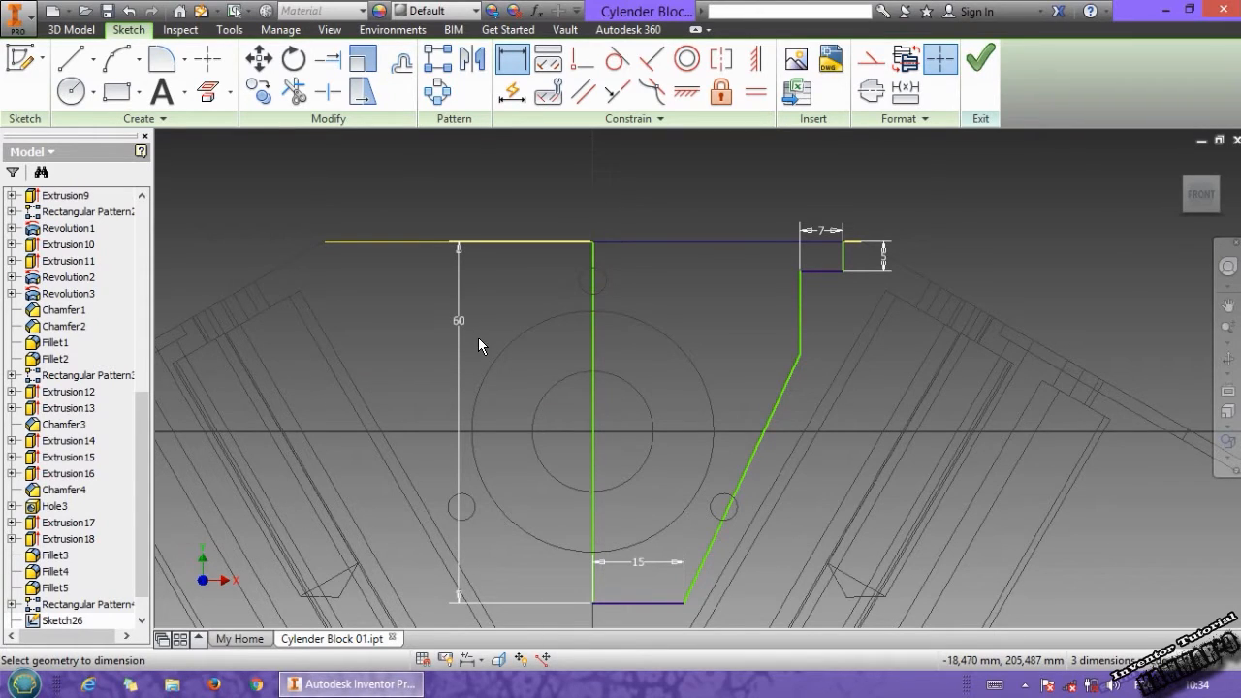
mouse_move(538, 356)
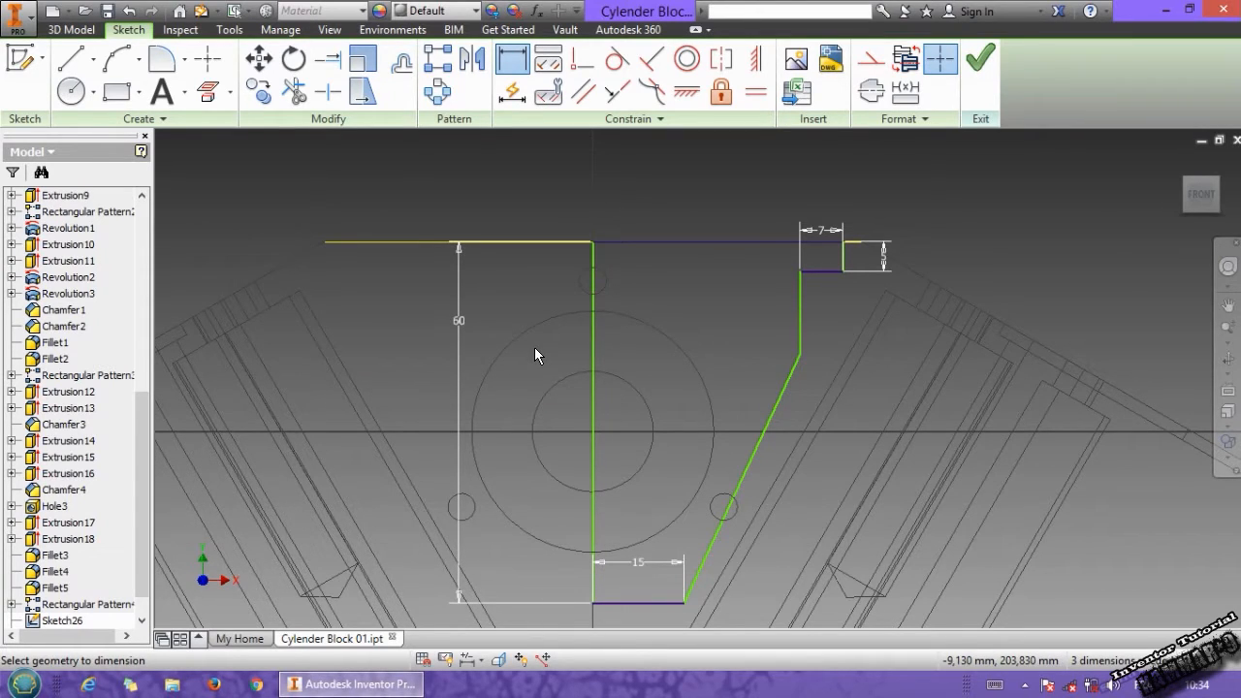
mouse_move(689, 244)
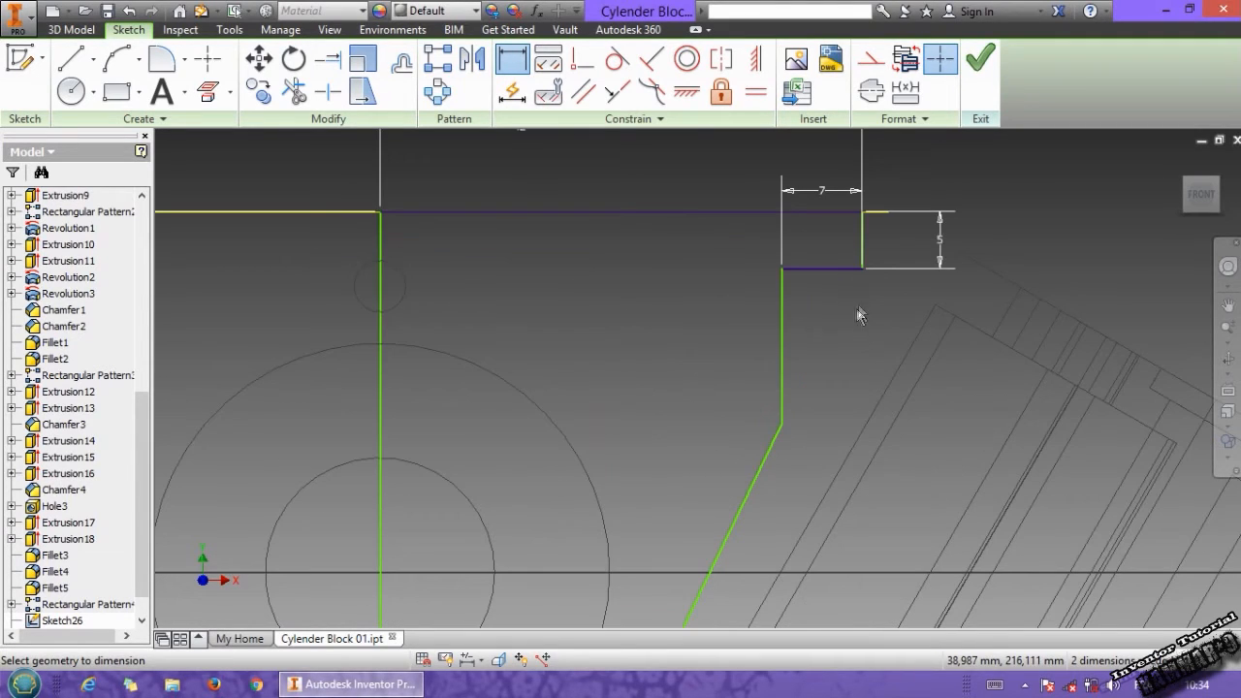
mouse_move(839, 298)
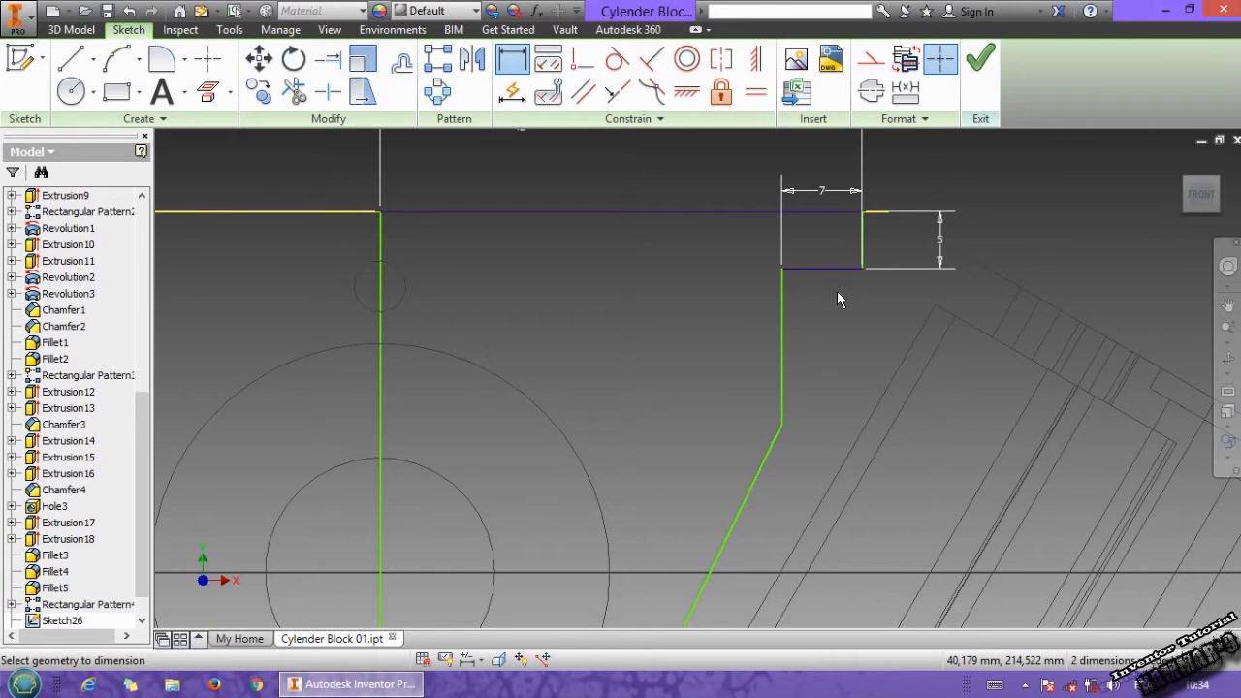
left_click(756, 91)
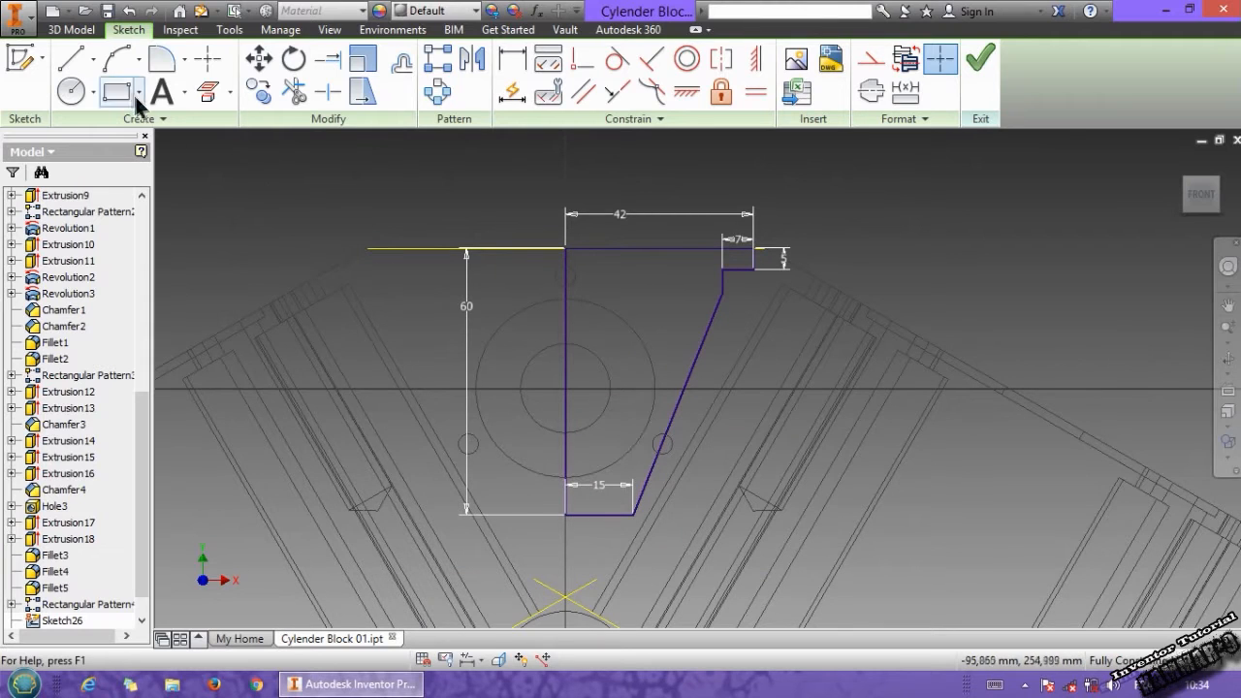
View the half profile among the 3D Model commands, then return to the sketching commands
left_click(70, 29)
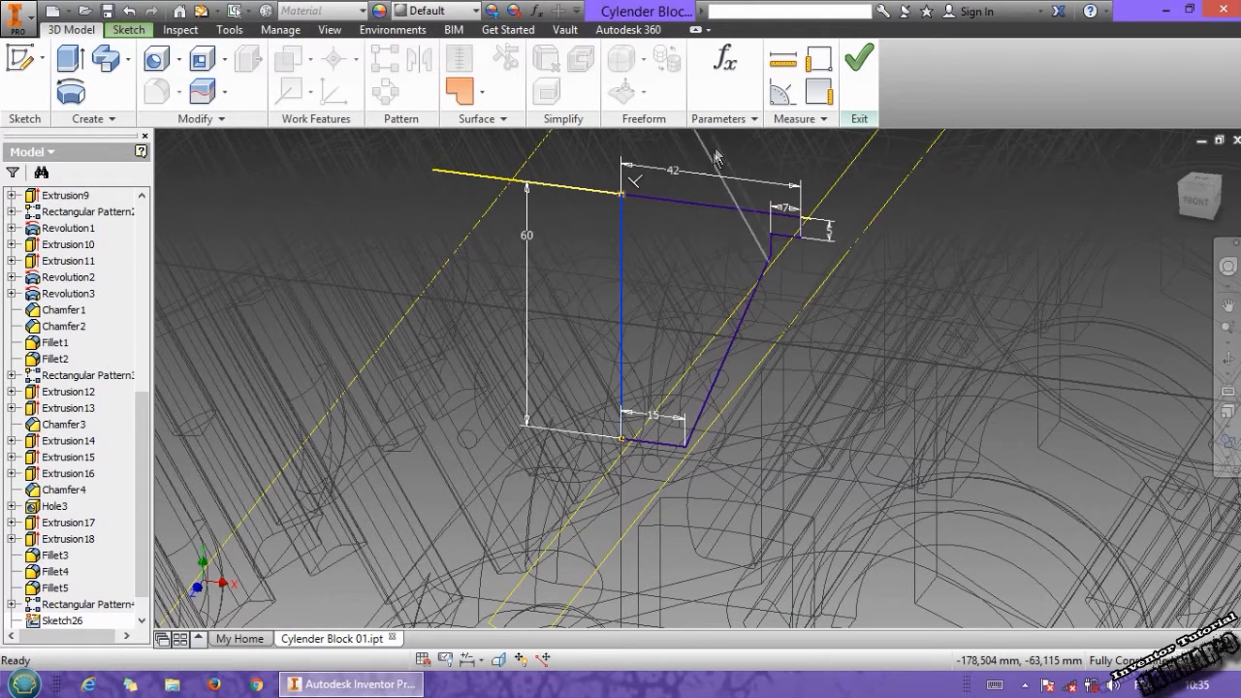
left_click(128, 29)
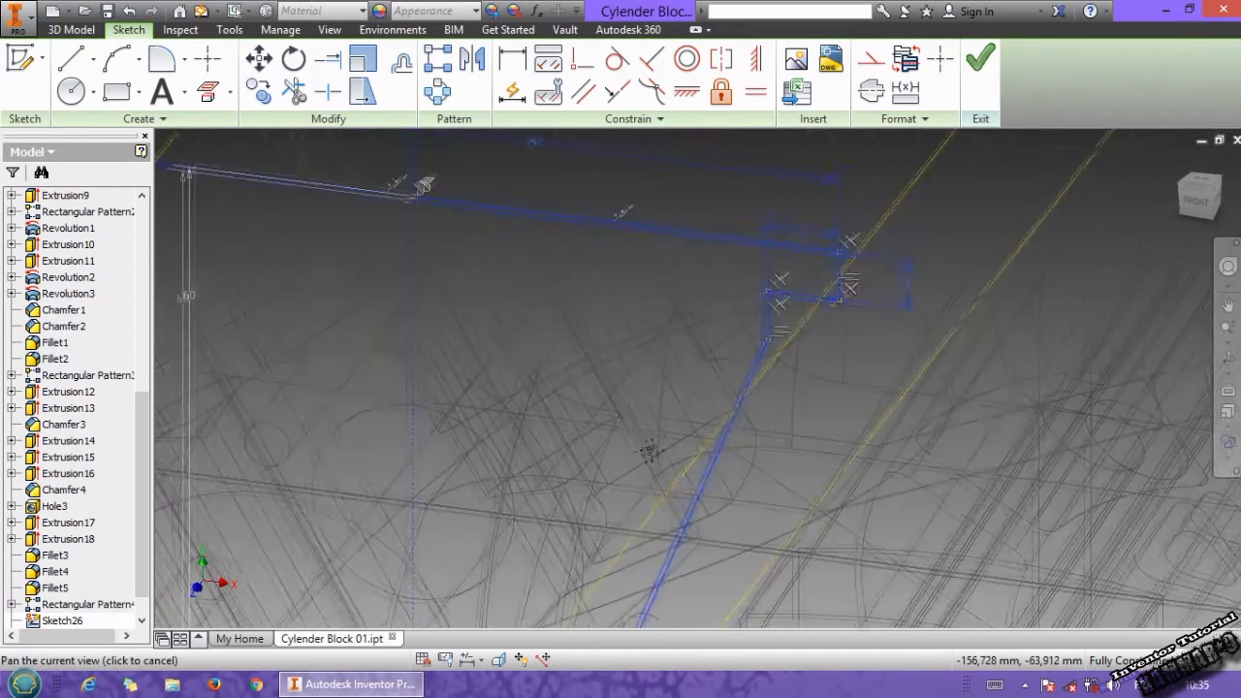
Pan the half web profile to the centre of the view
left_click_drag(650, 451, 688, 422)
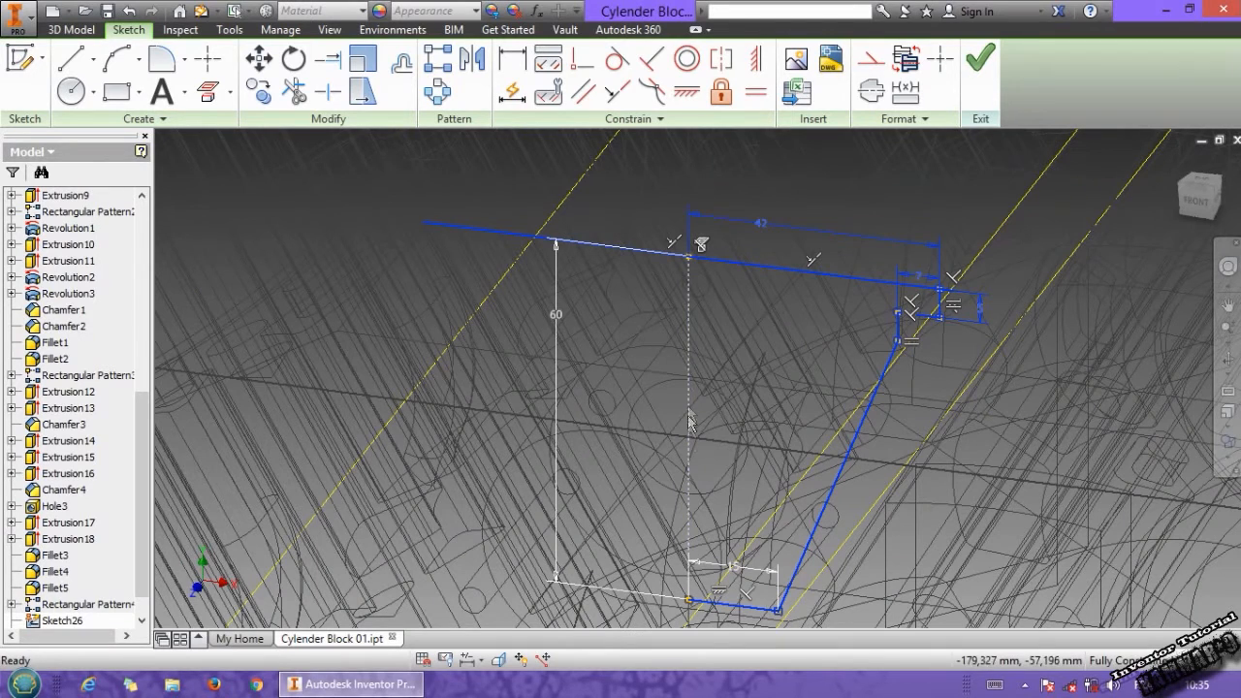
mouse_move(687, 375)
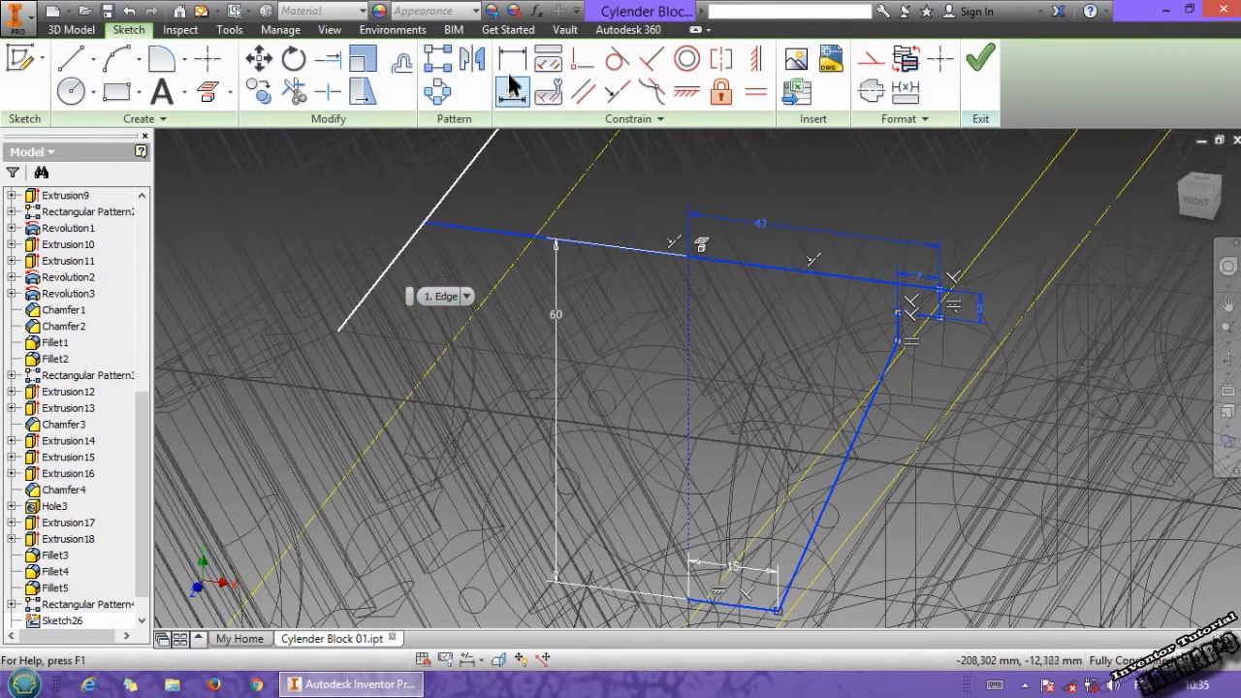
Mirror the half profile across the centre line into a full symmetric web outline
left_click(472, 59)
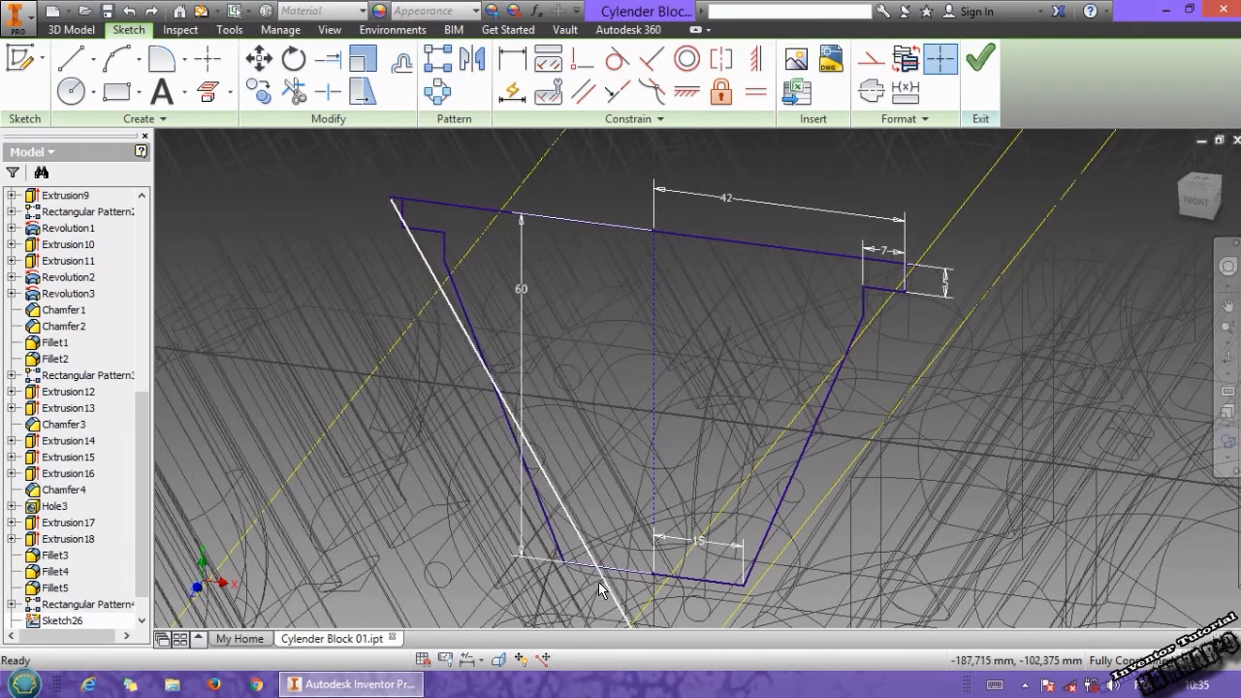
Extrude the web profile symmetrically 20 mm into Extrusion19 between the banks, shown shaded
left_click(70, 70)
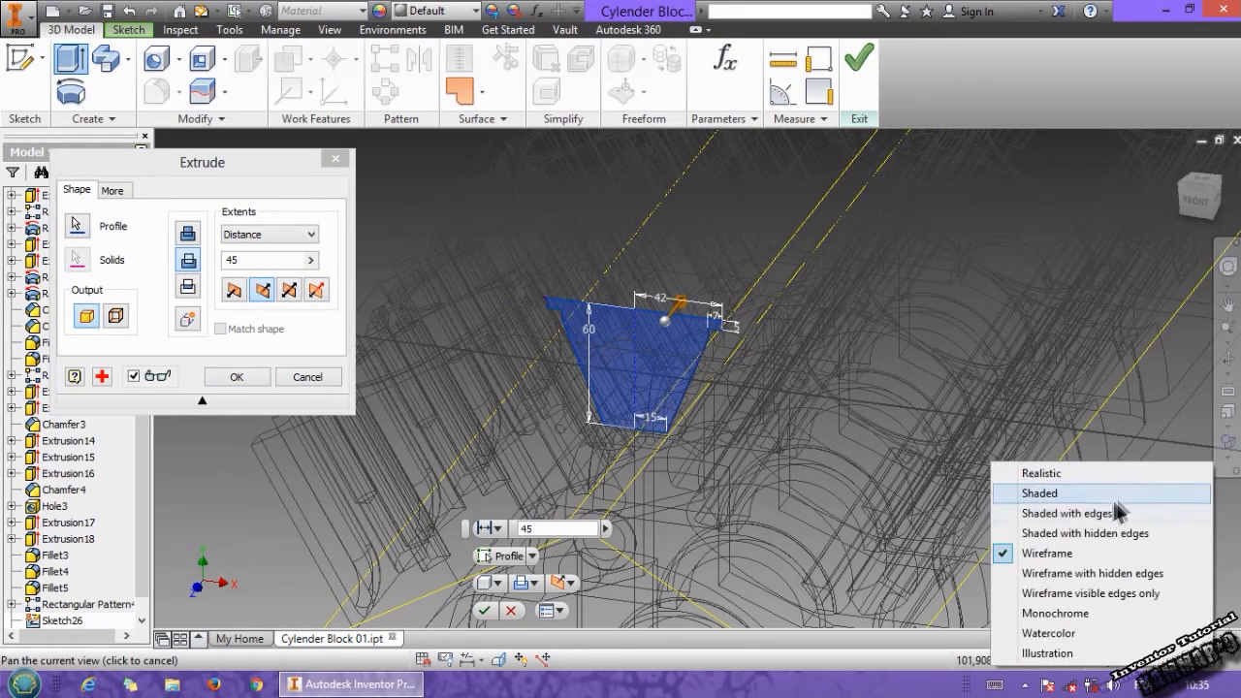
left_click(1085, 533)
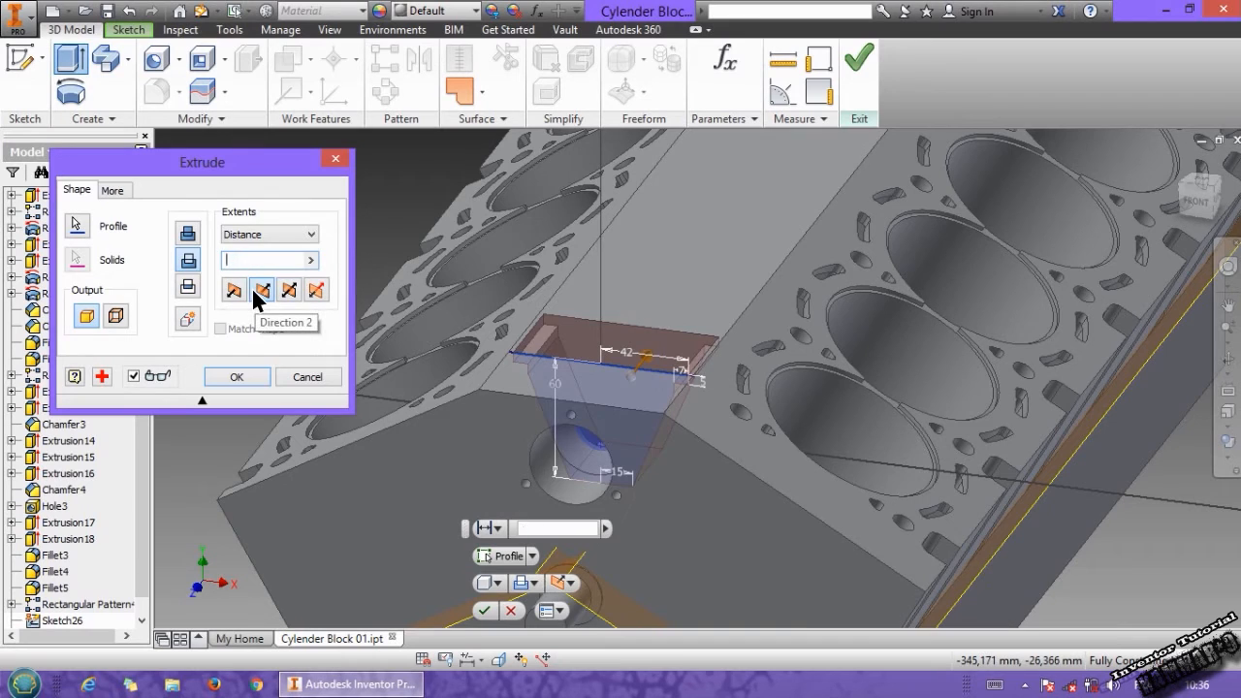
type("5")
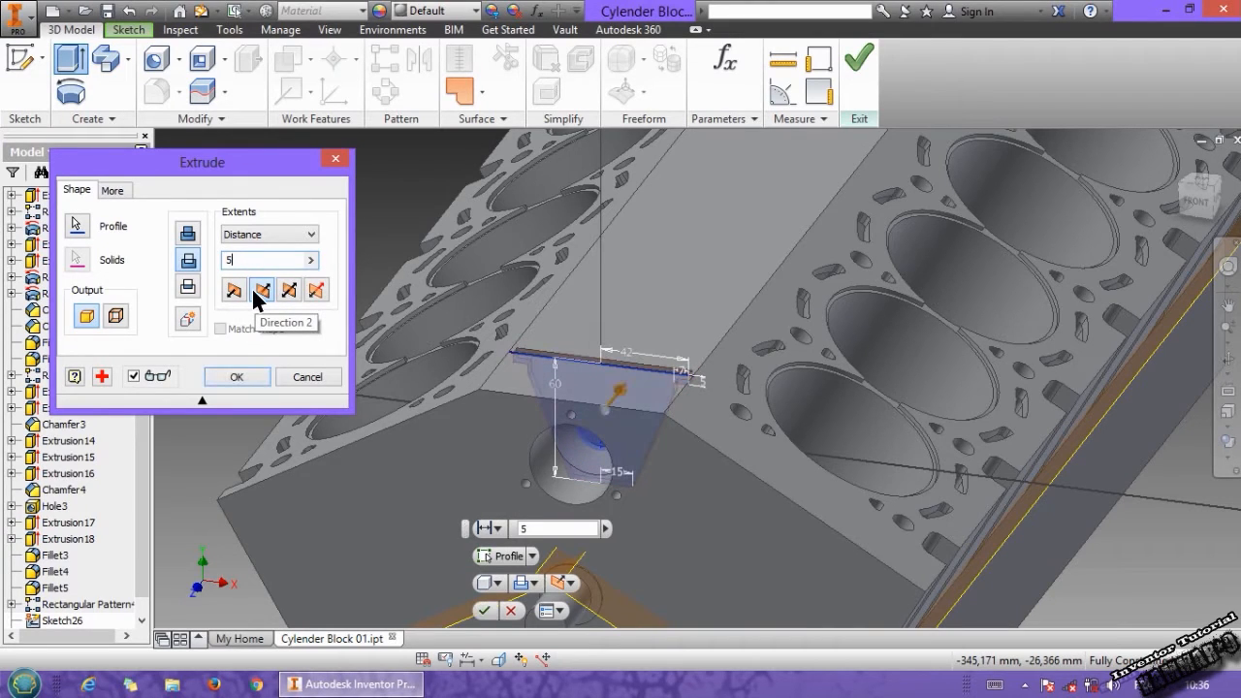
type("20")
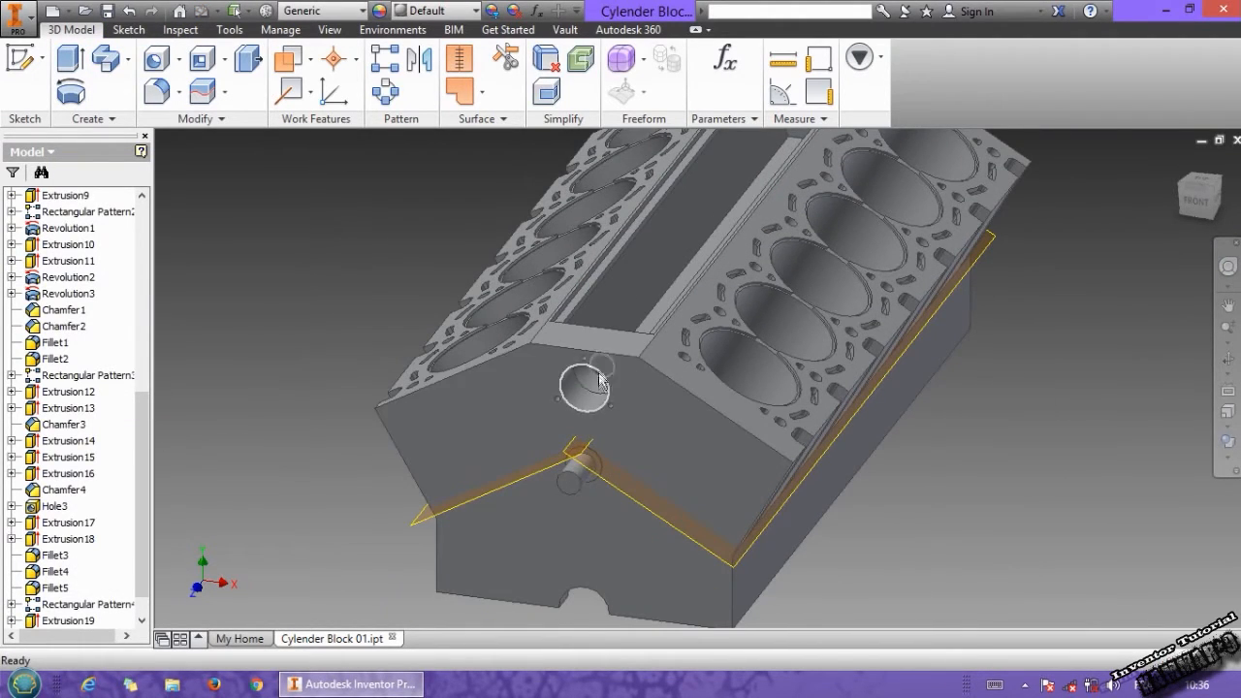
left_click_drag(601, 378, 650, 374)
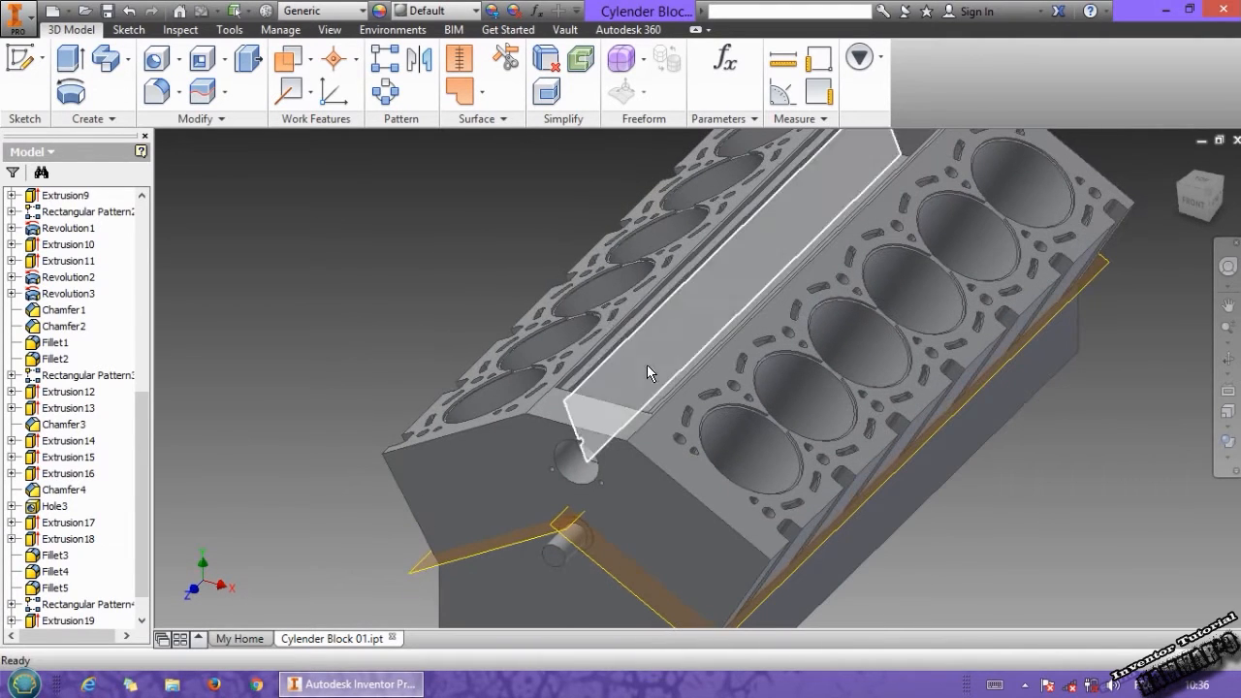
Preview a 1 mm fillet on six inner edges of the web pocket
left_click(157, 92)
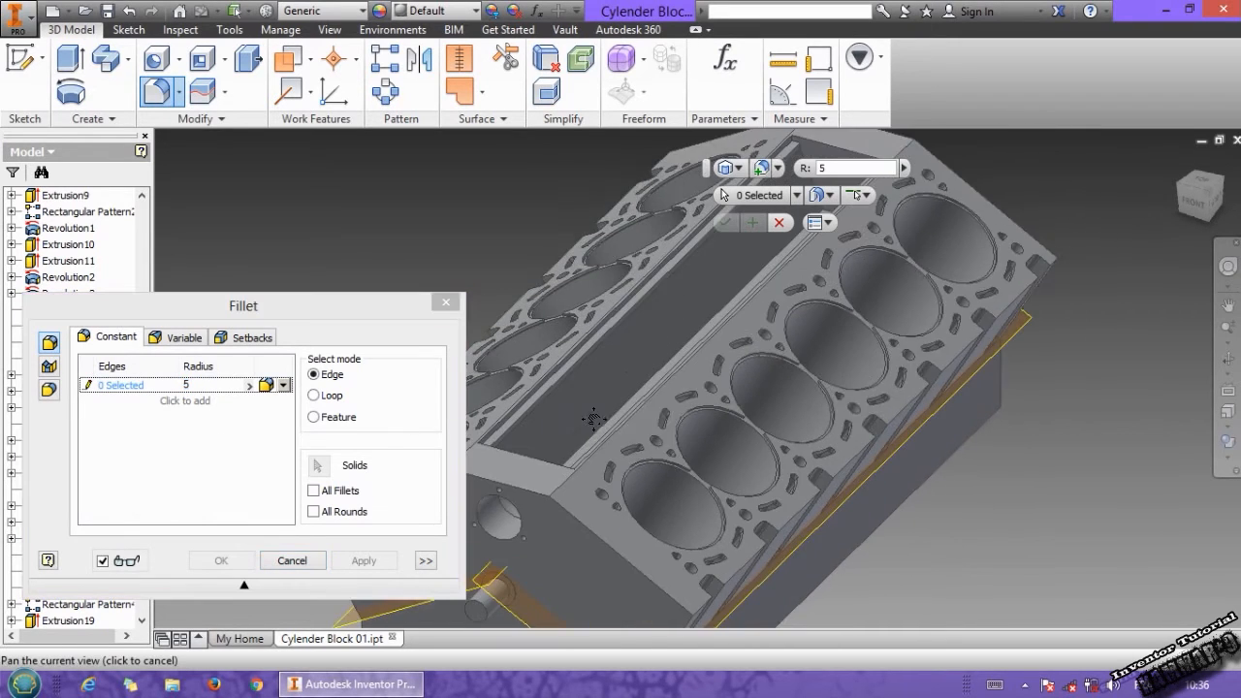
left_click(314, 395)
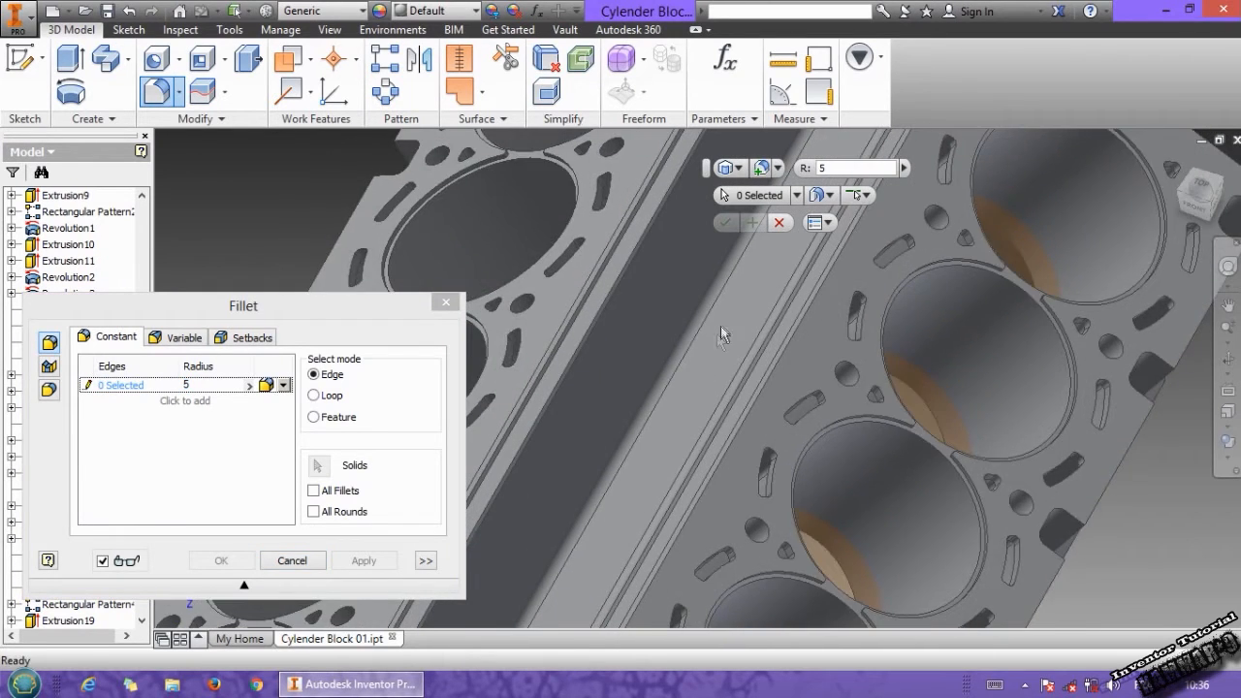
left_click_drag(722, 334, 601, 424)
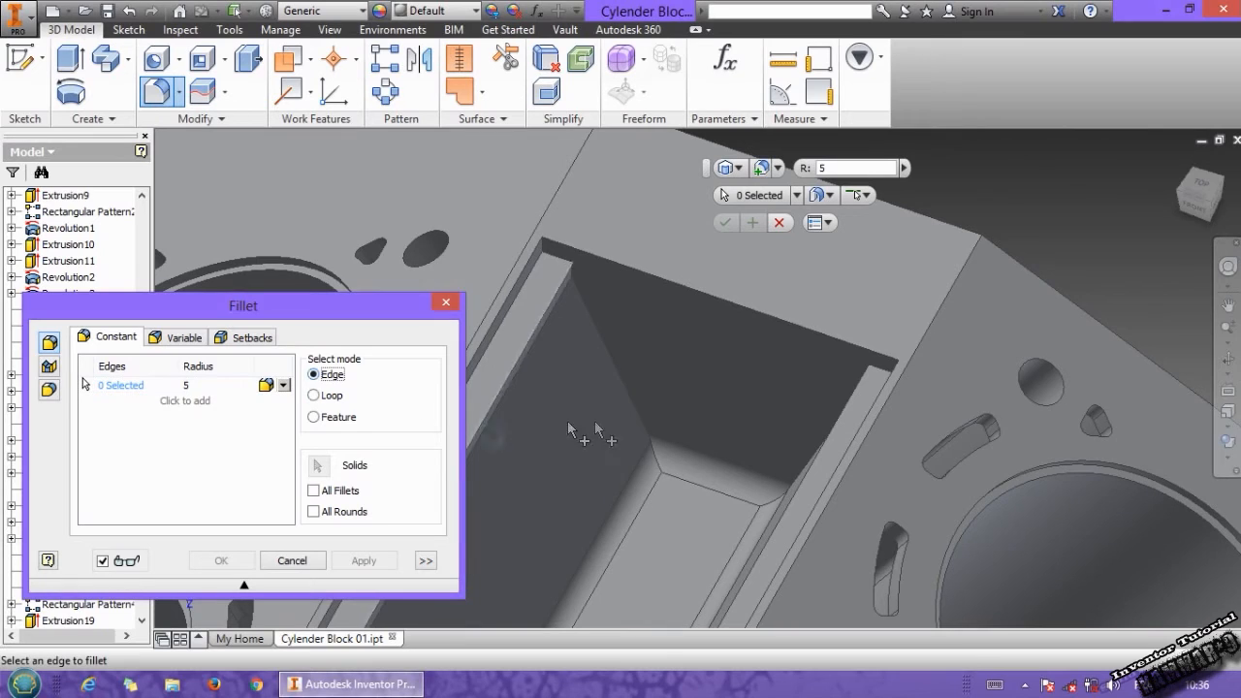
left_click(625, 403)
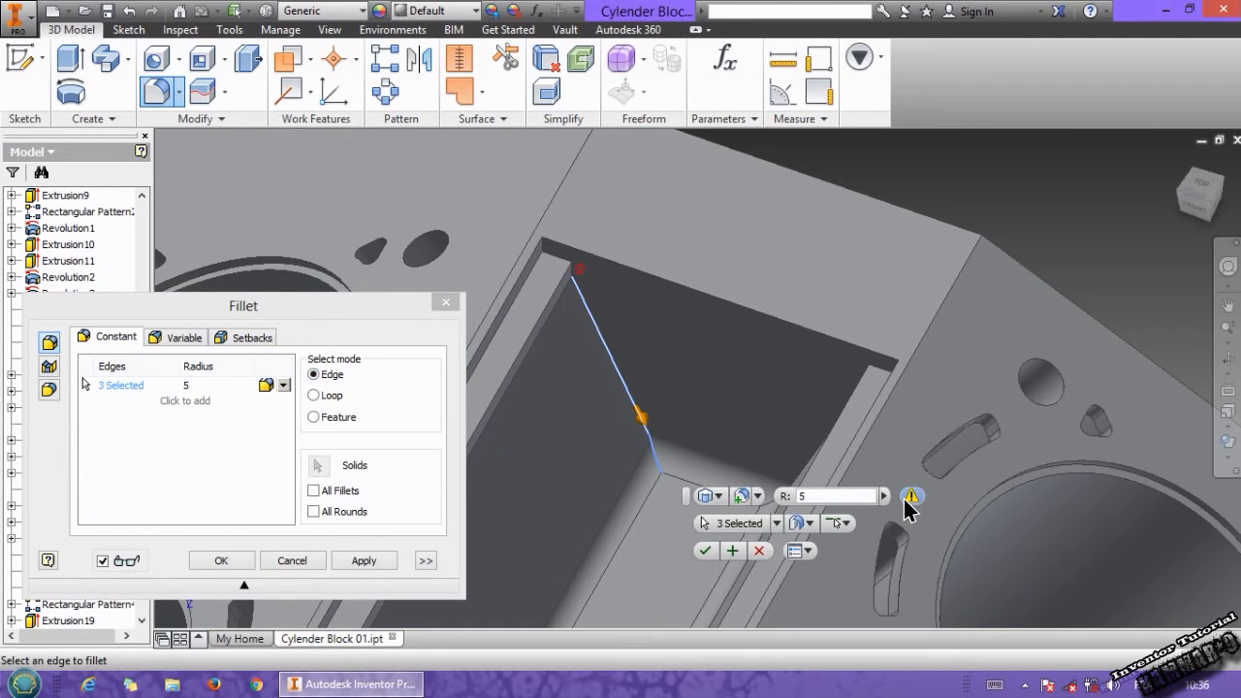
left_click(824, 496)
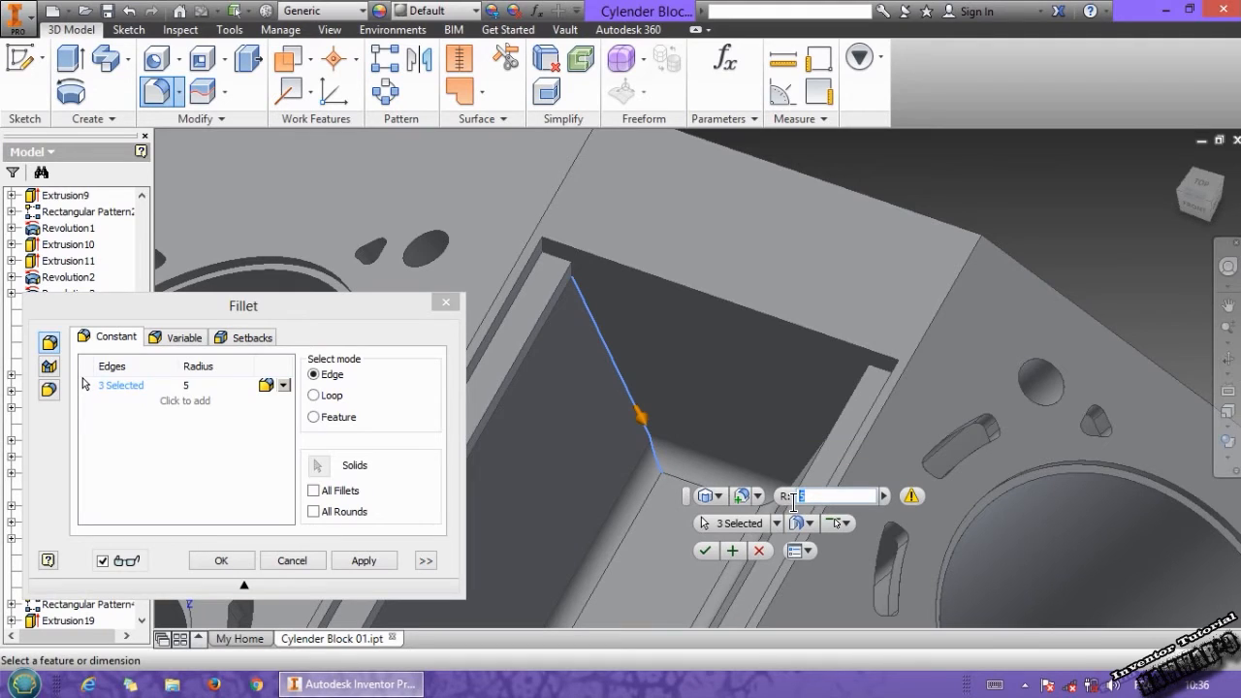
type("3")
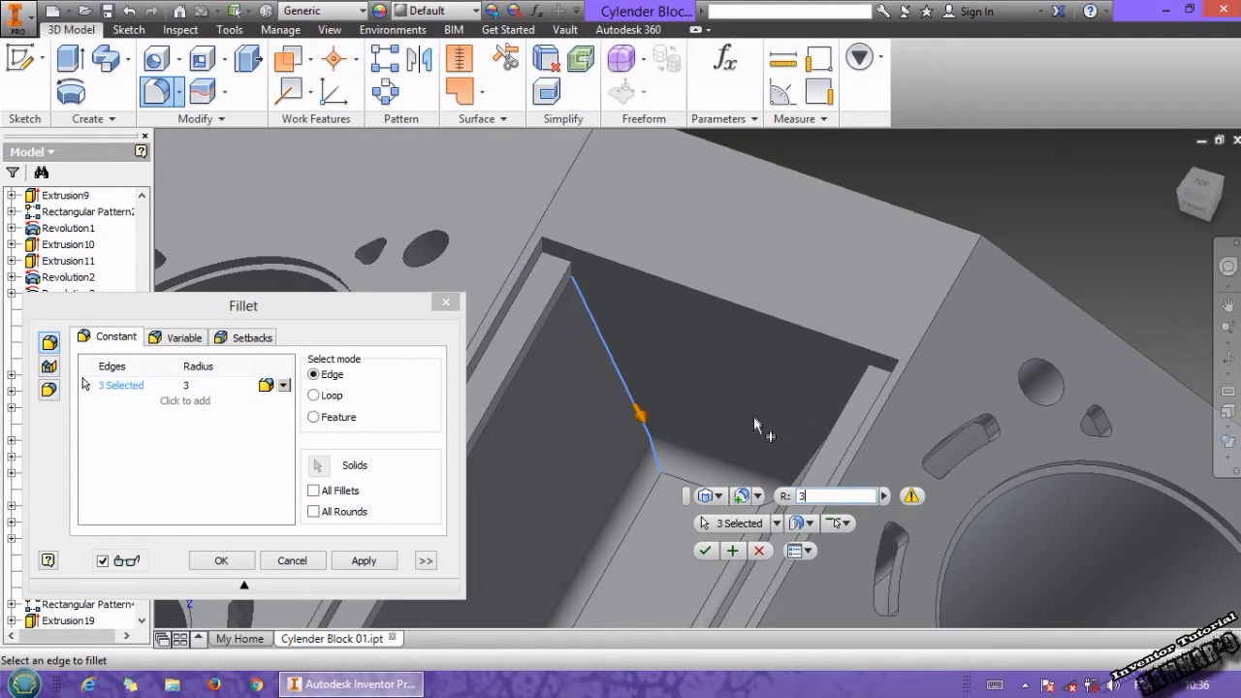
left_click(829, 495)
type("2")
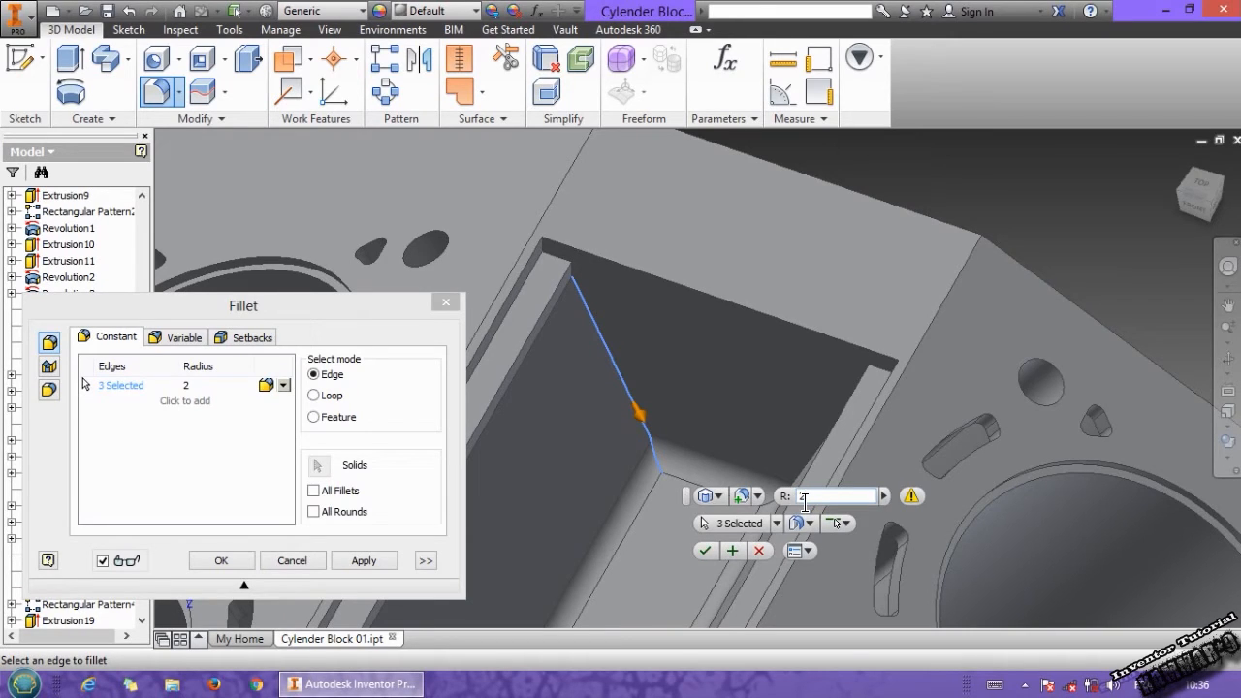
left_click(829, 496)
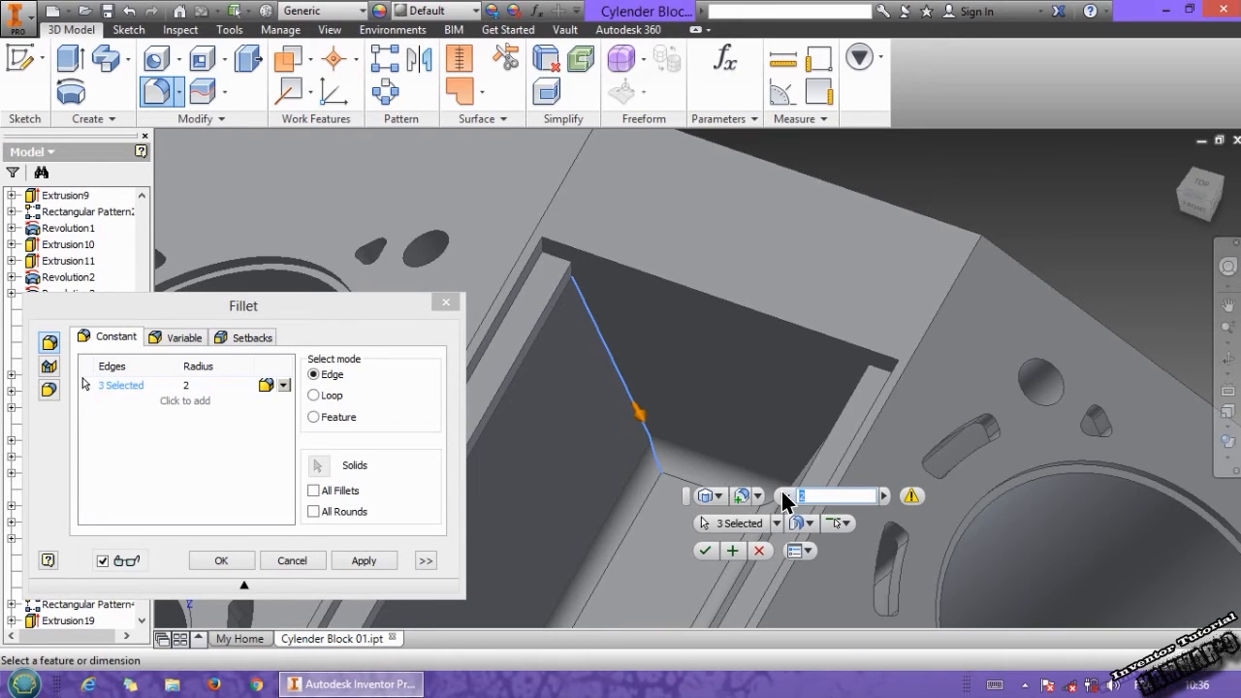
type("1")
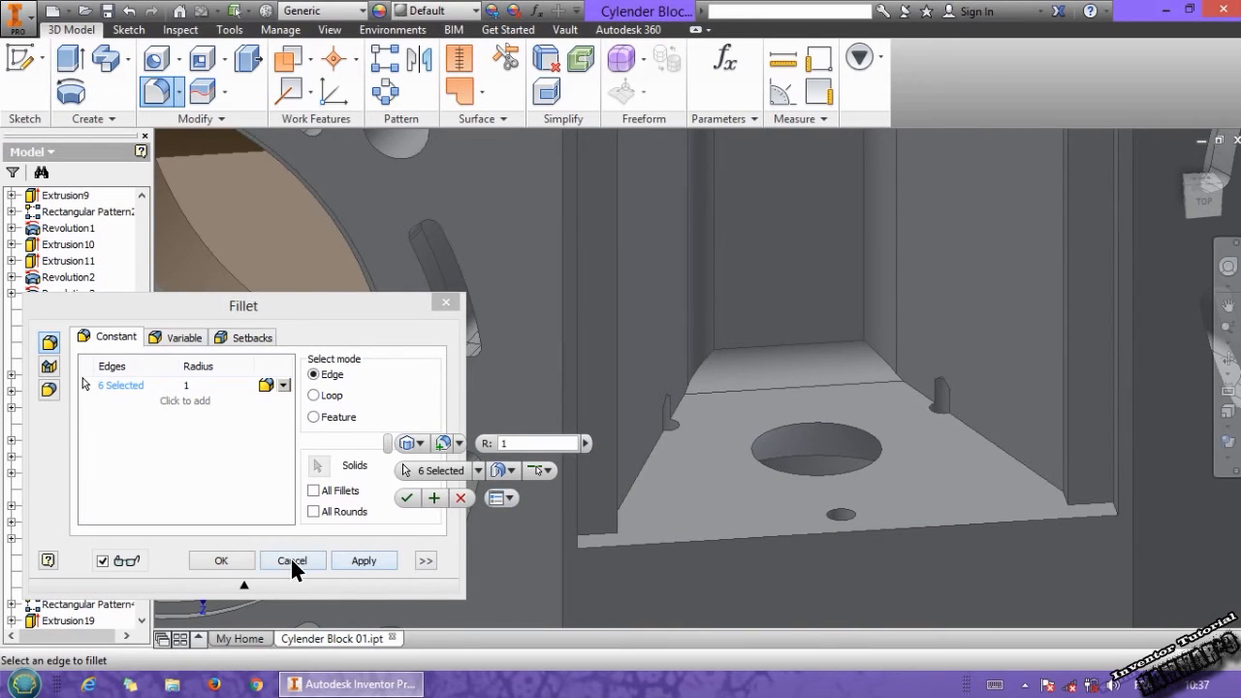
Apply the pocket fillet as Fillet6 and turn the block to its underside
left_click(291, 561)
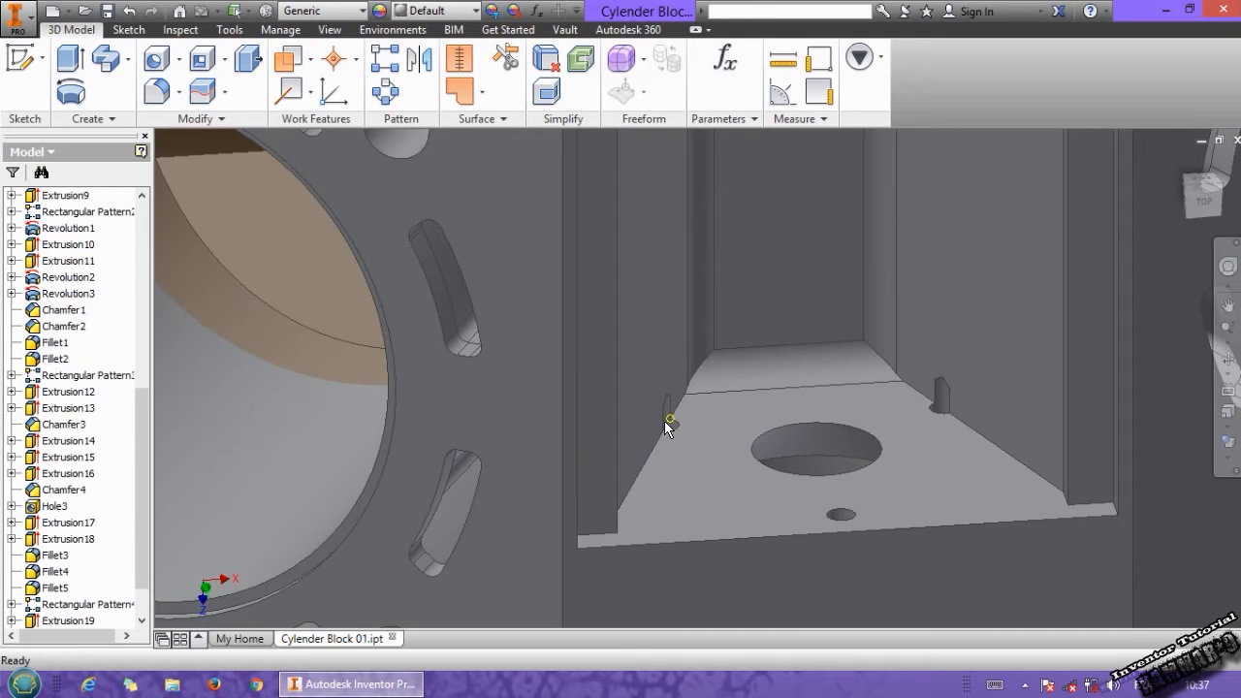
left_click(666, 416)
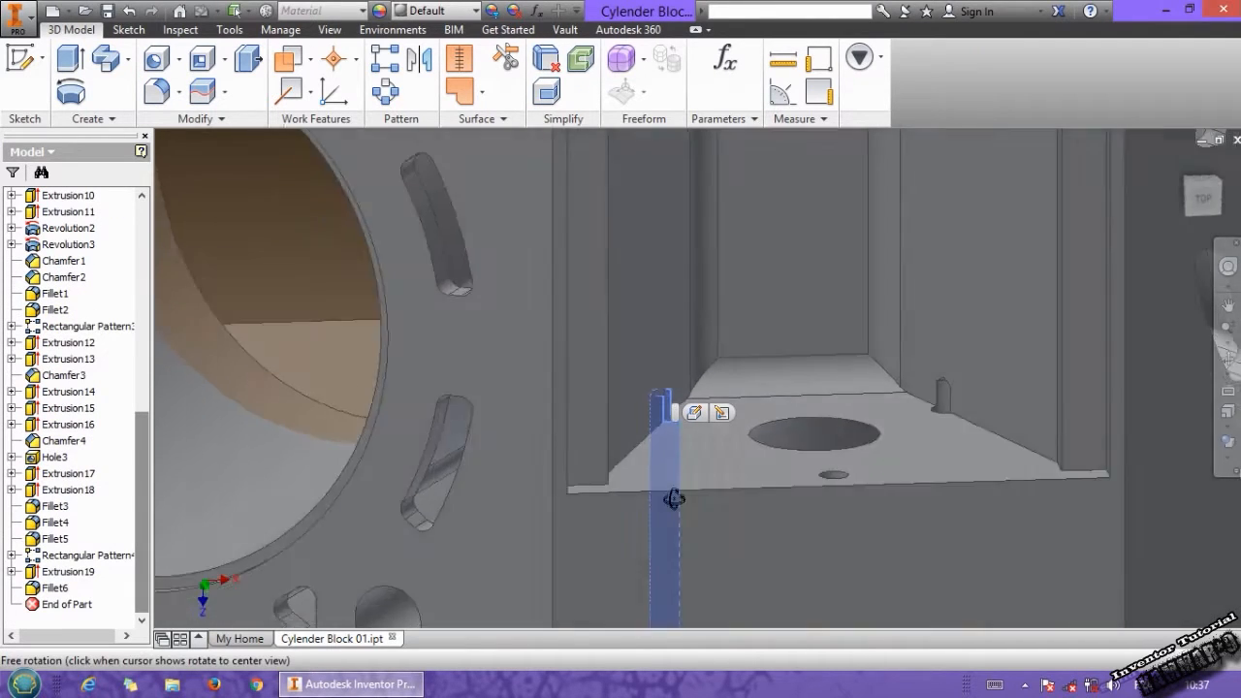
left_click_drag(669, 500, 655, 509)
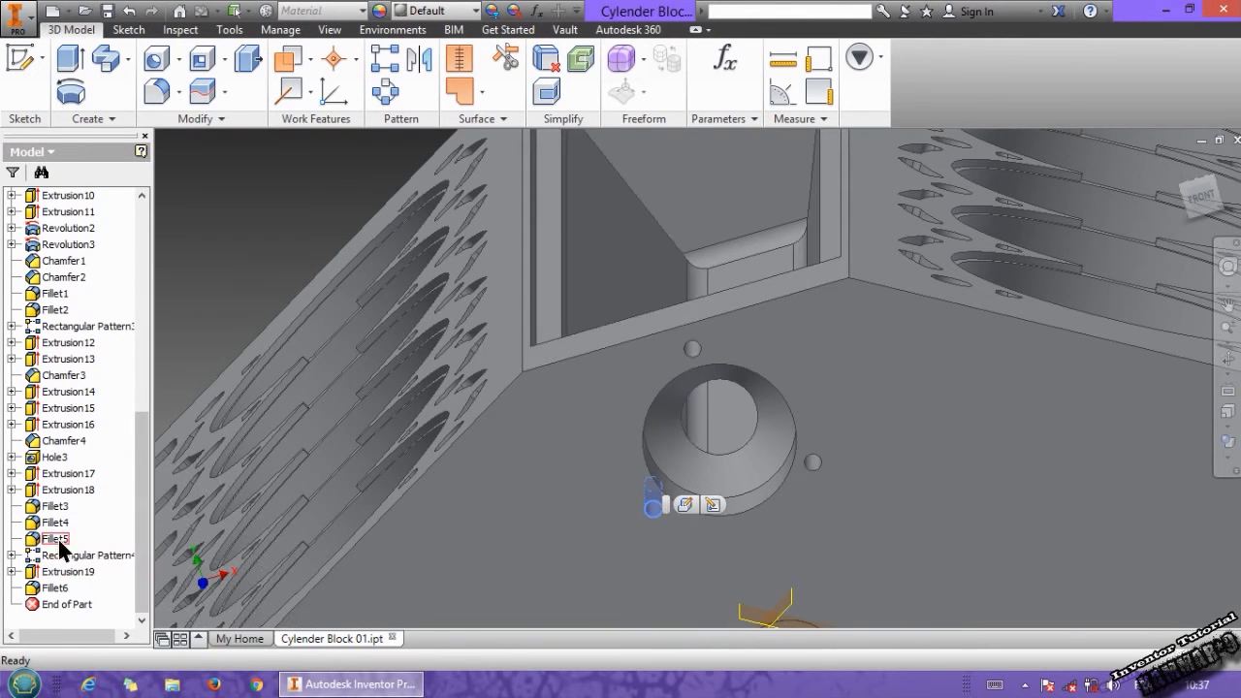
Change Hole3's depth from 49 to 30 mm and inspect the edited hole
left_click(53, 457)
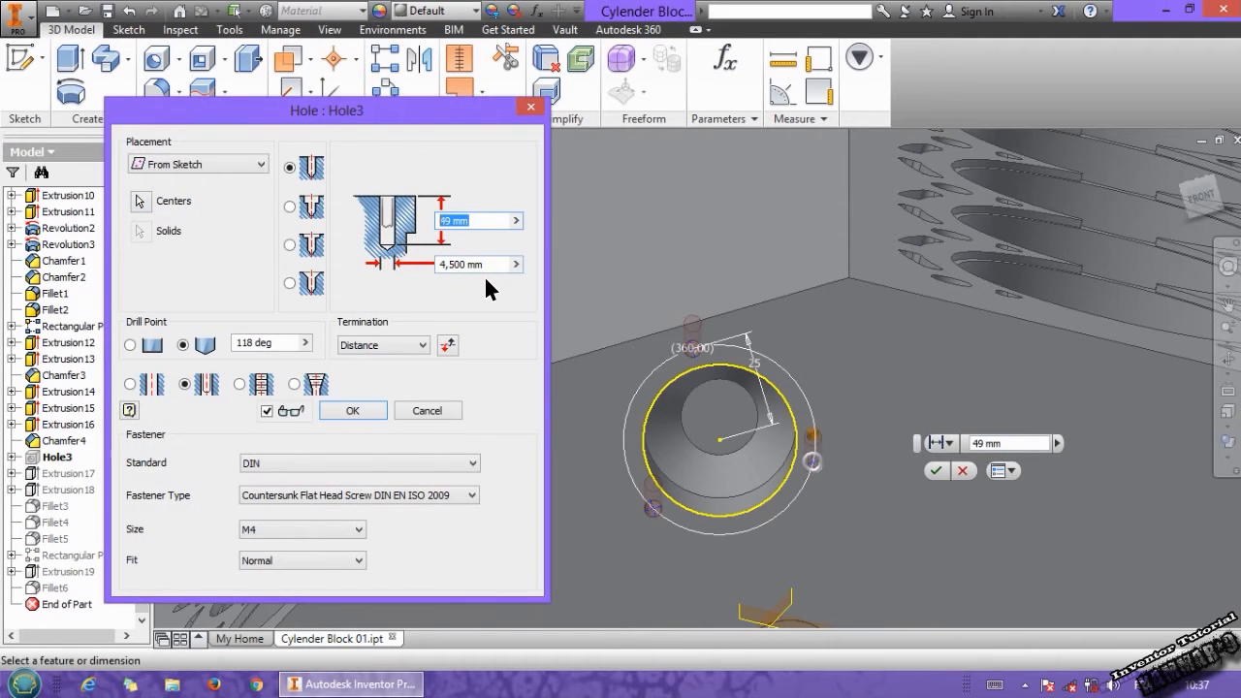
type("30")
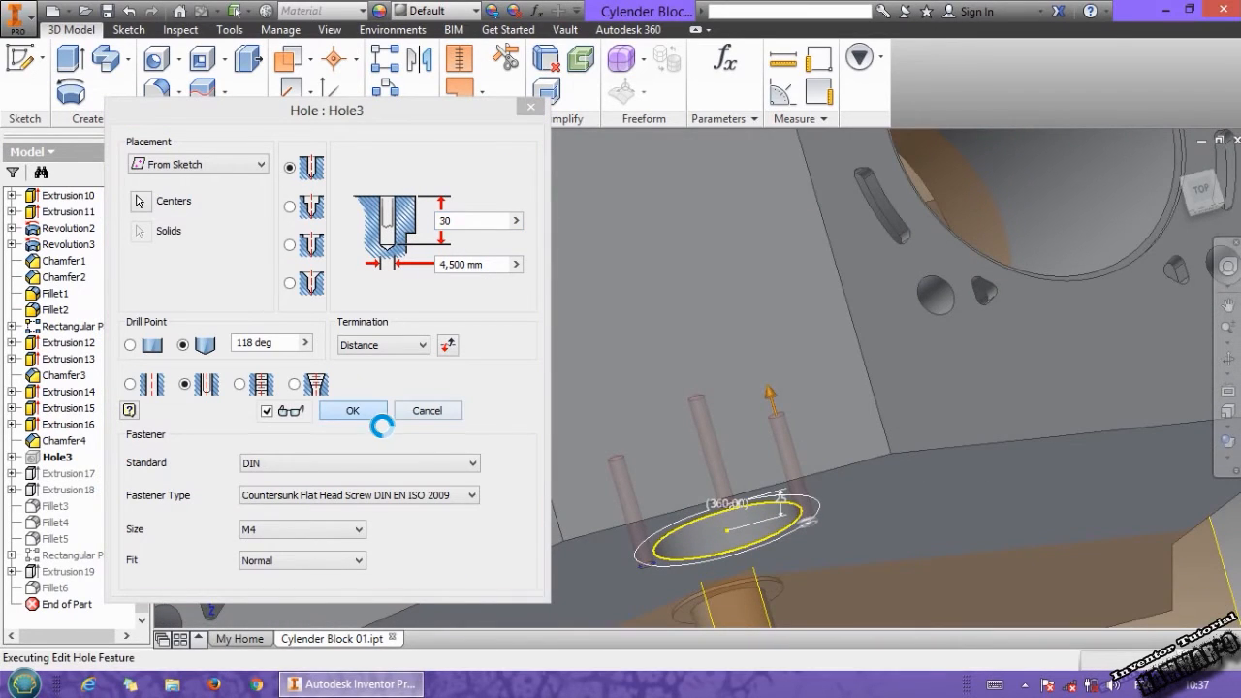
left_click(352, 410)
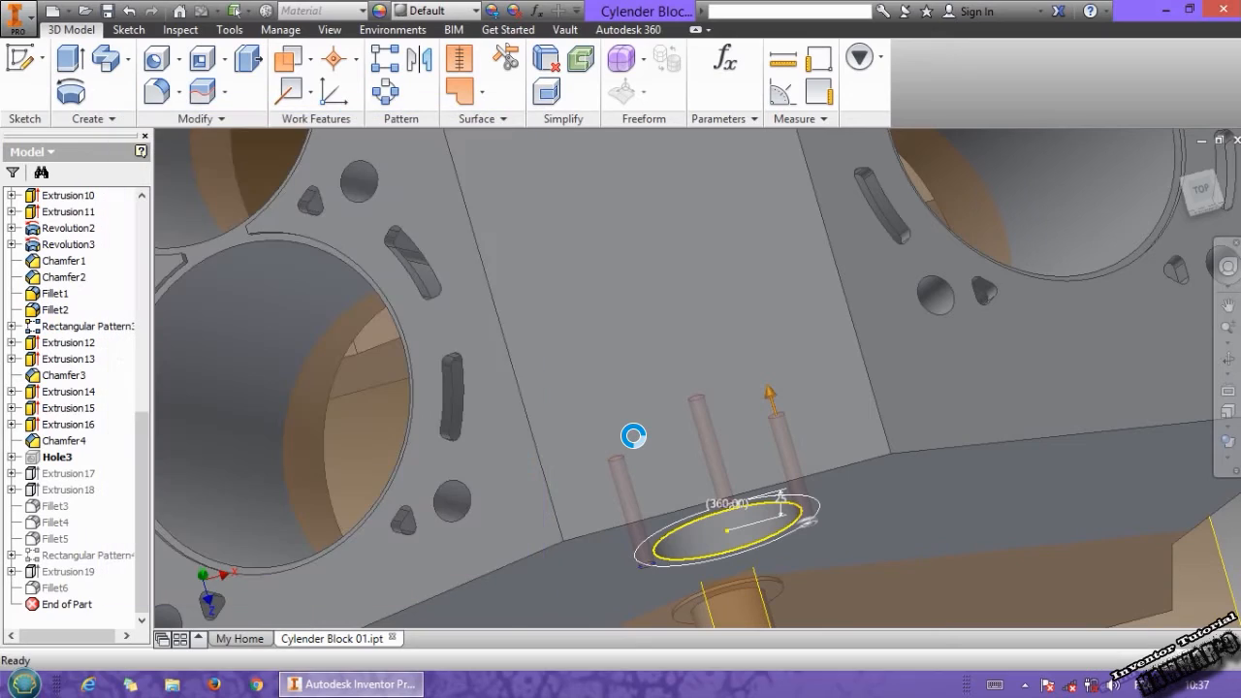
left_click_drag(633, 436, 650, 403)
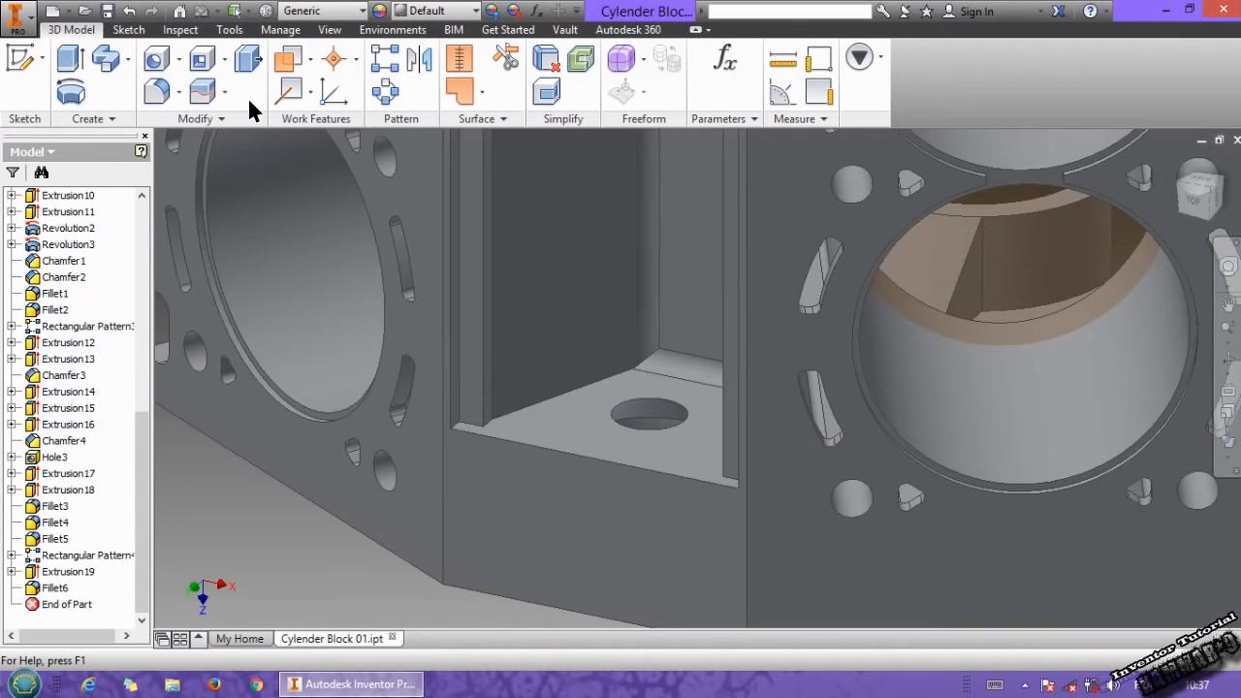
Round three interior edges at the base of the web with 5 mm fillets as Fillet7
left_click(161, 58)
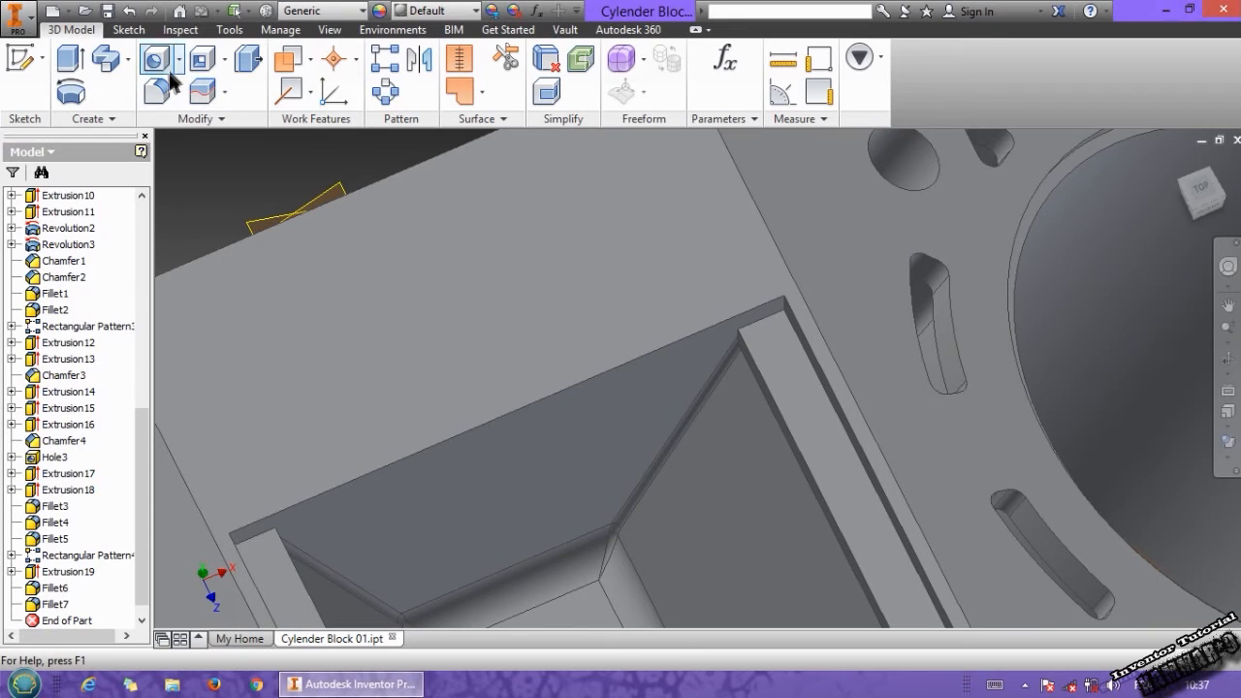
left_click(155, 58)
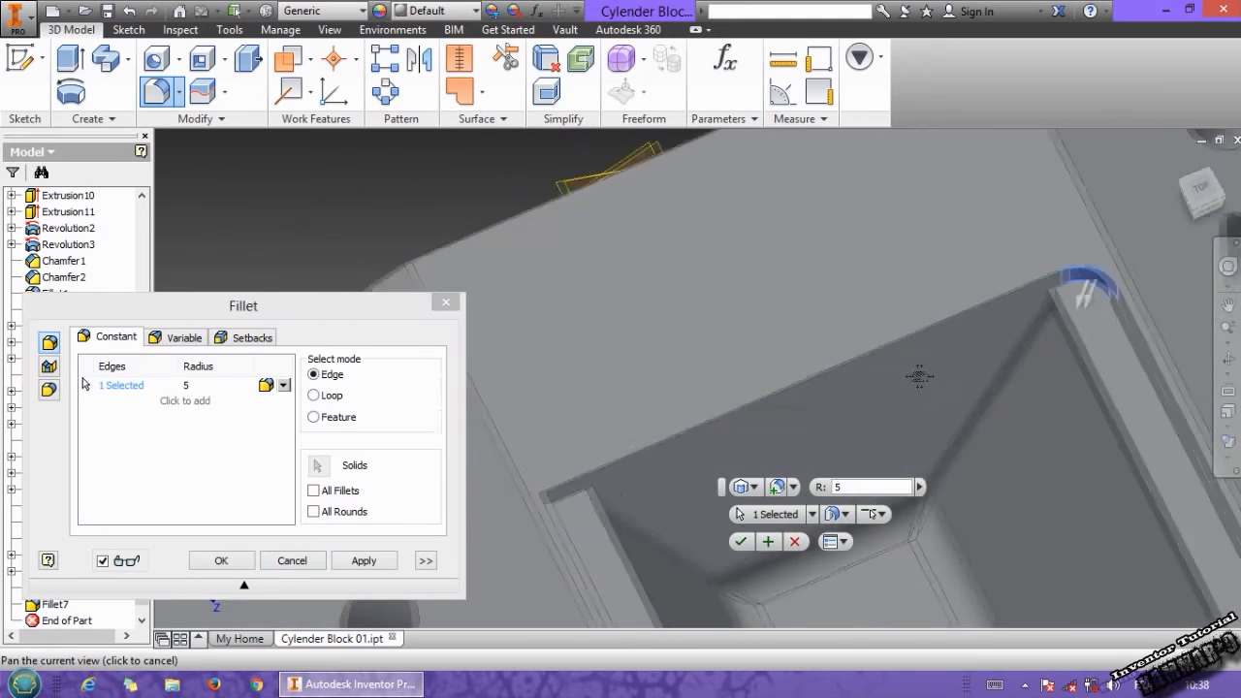
left_click_drag(917, 376, 737, 390)
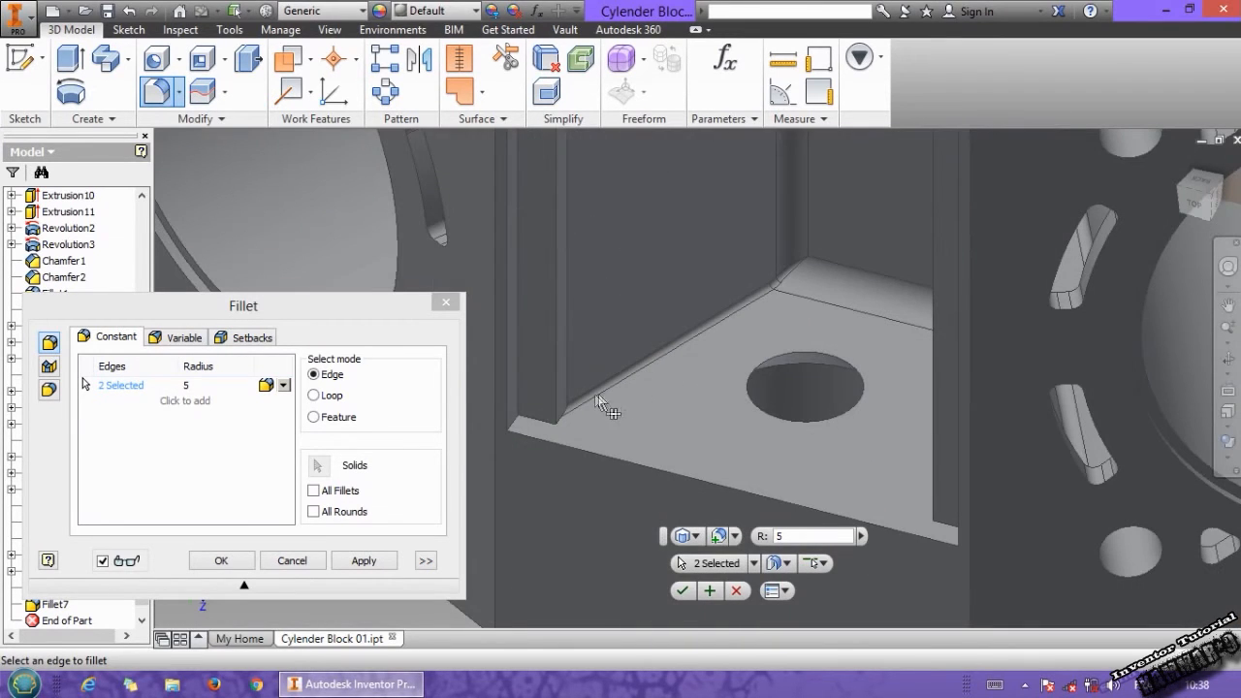
left_click(508, 422)
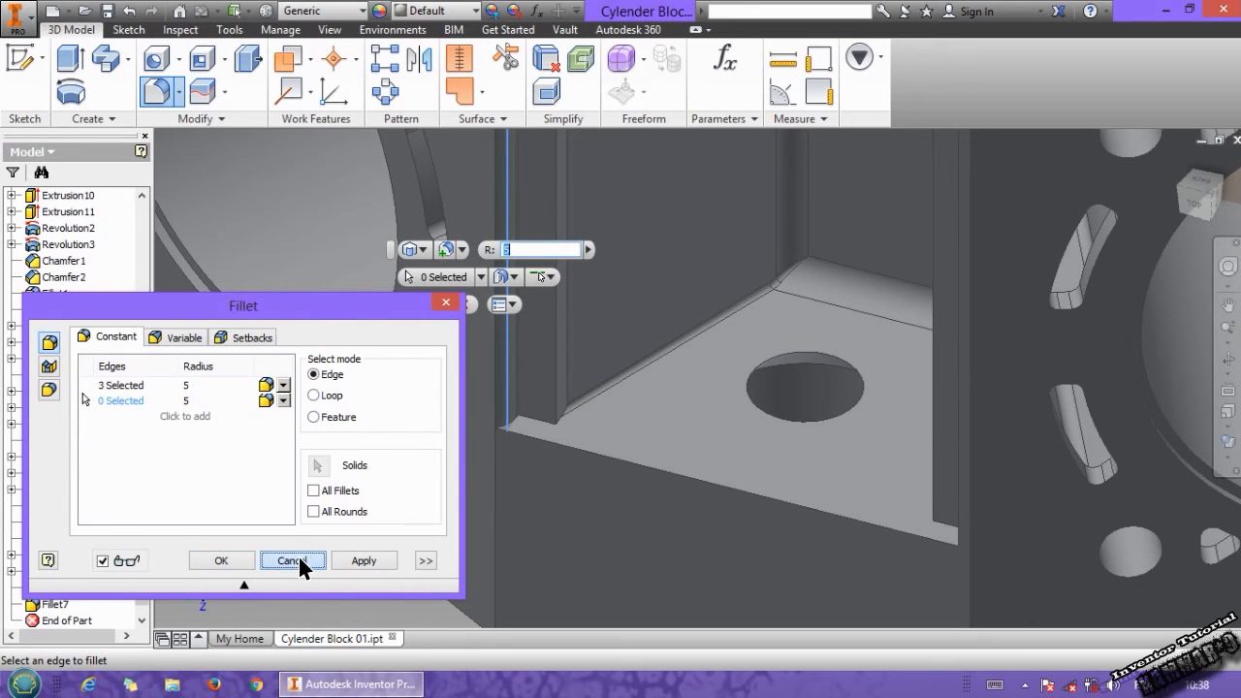
left_click(291, 561)
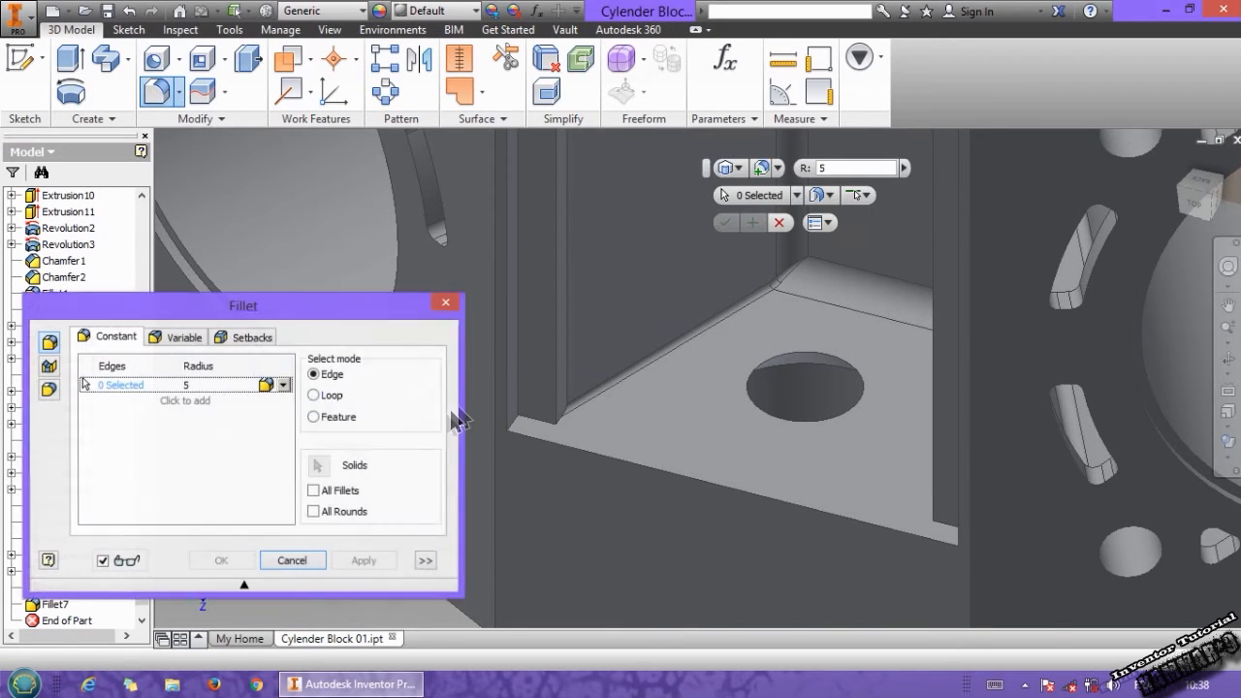
Round the tall vertical web edge with a radius 5 fillet and confirm it (Fillet8)
left_click(519, 407)
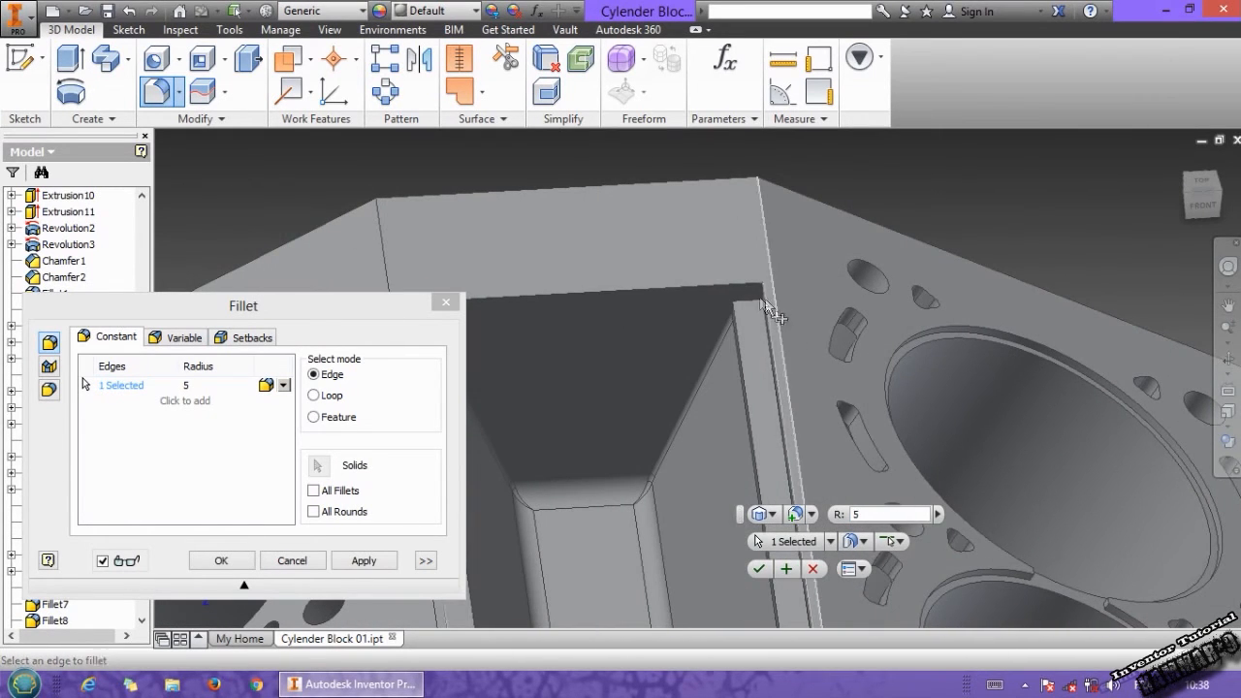
left_click(752, 296)
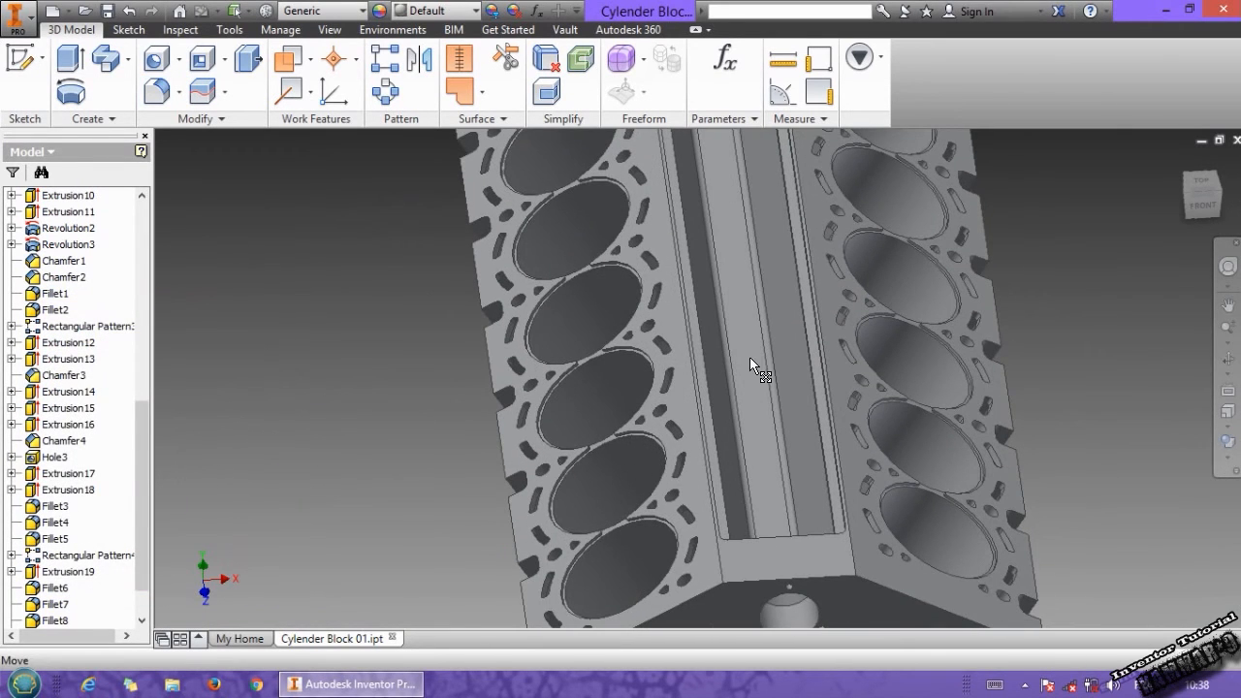
left_click_drag(756, 369, 868, 519)
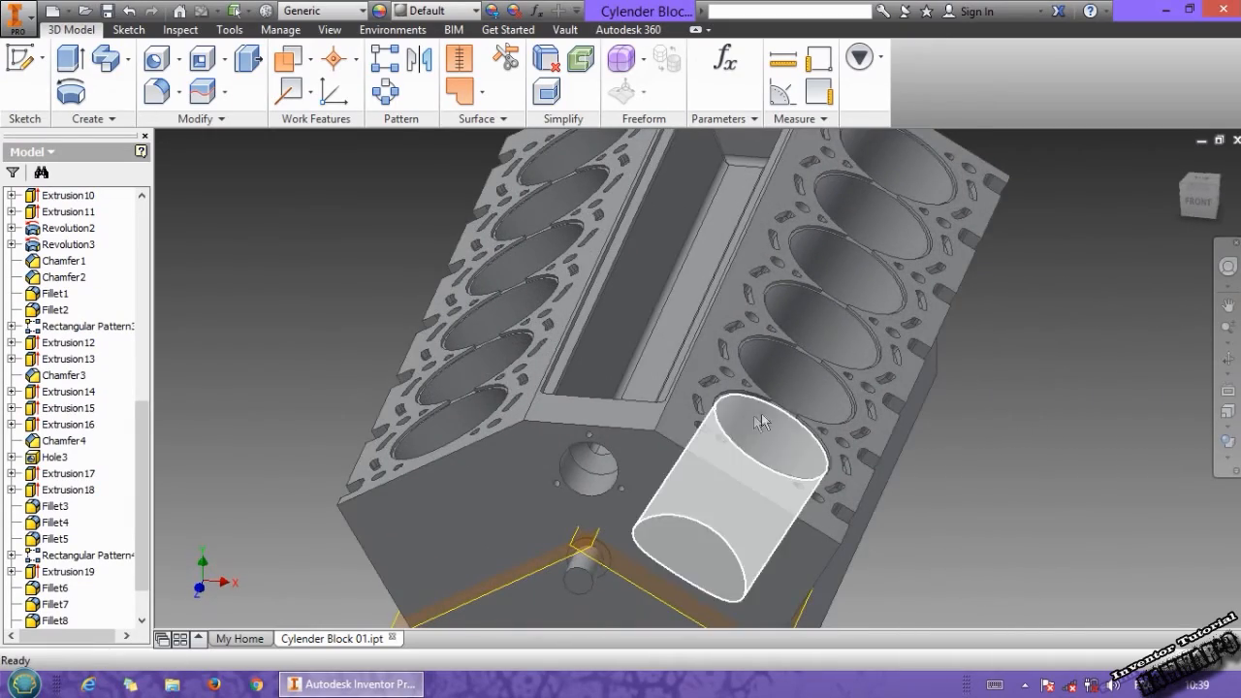
left_click_drag(761, 421, 676, 412)
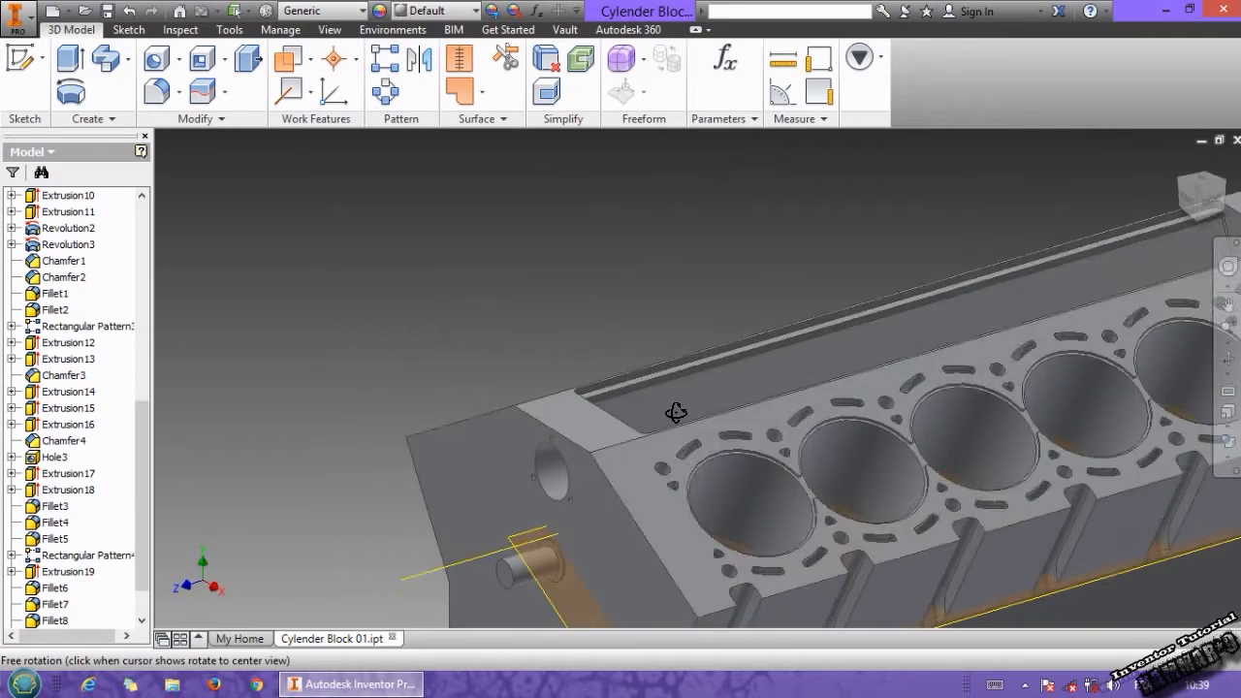
left_click_drag(676, 412, 679, 396)
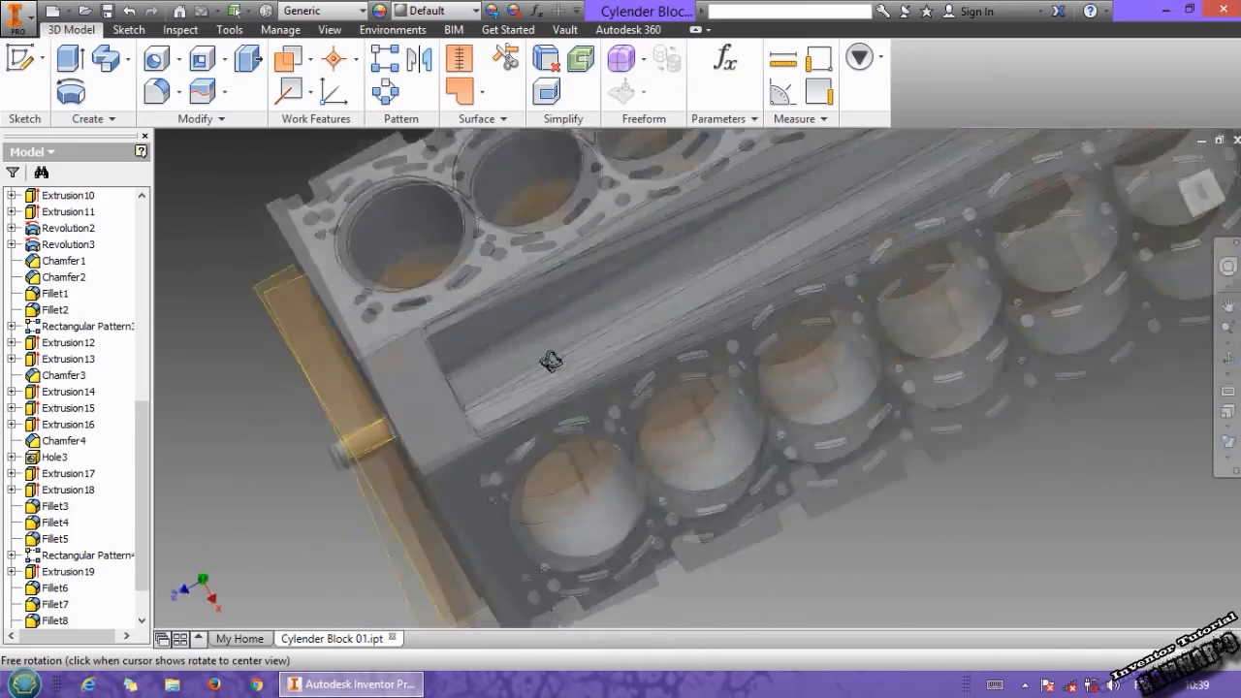
left_click_drag(551, 362, 558, 302)
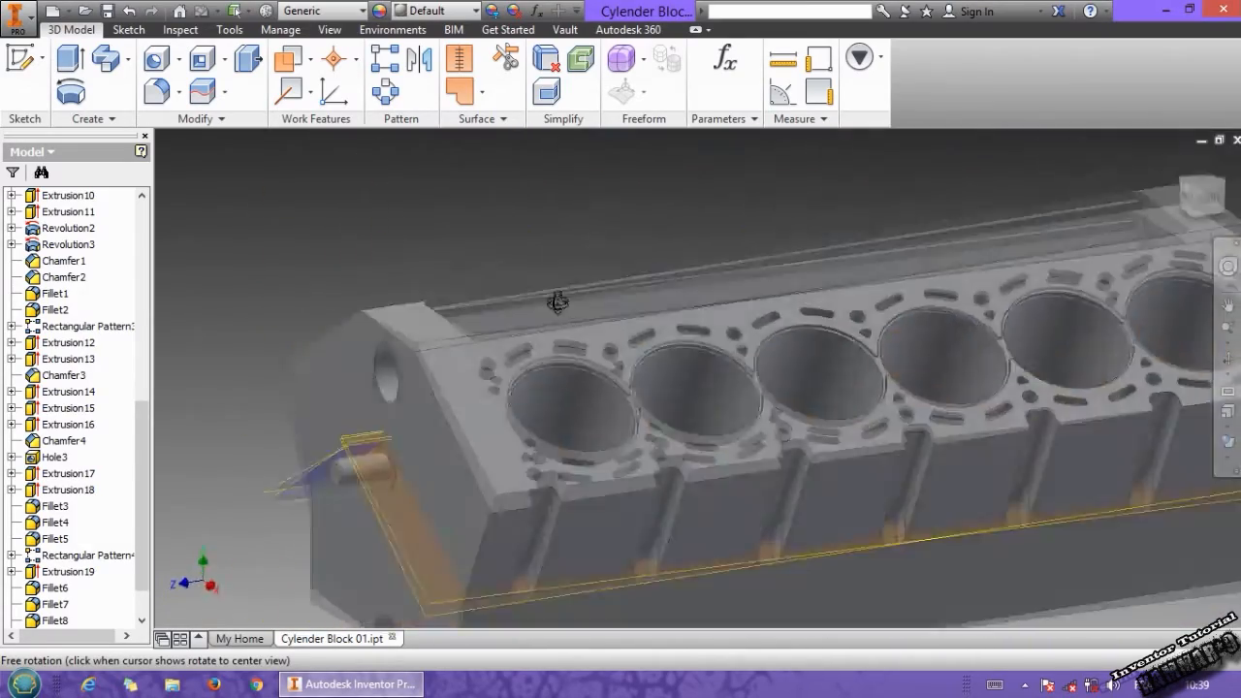
left_click_drag(557, 300, 581, 330)
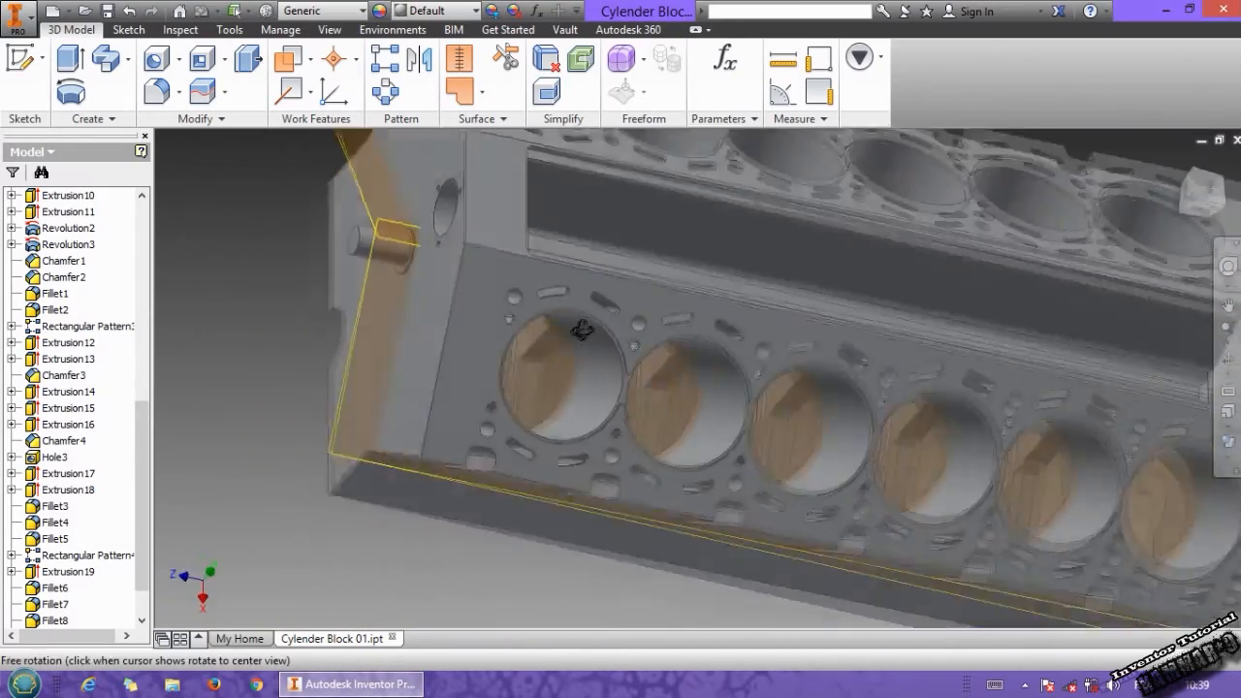
left_click_drag(582, 330, 519, 320)
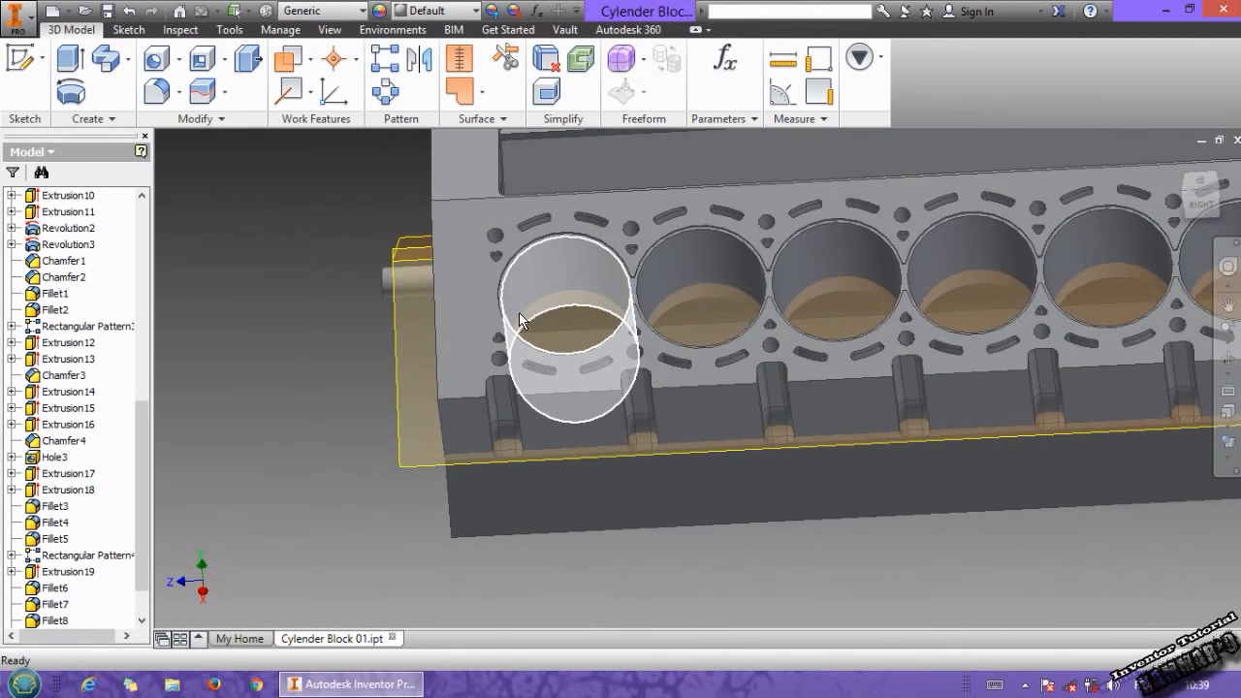
left_click(563, 315)
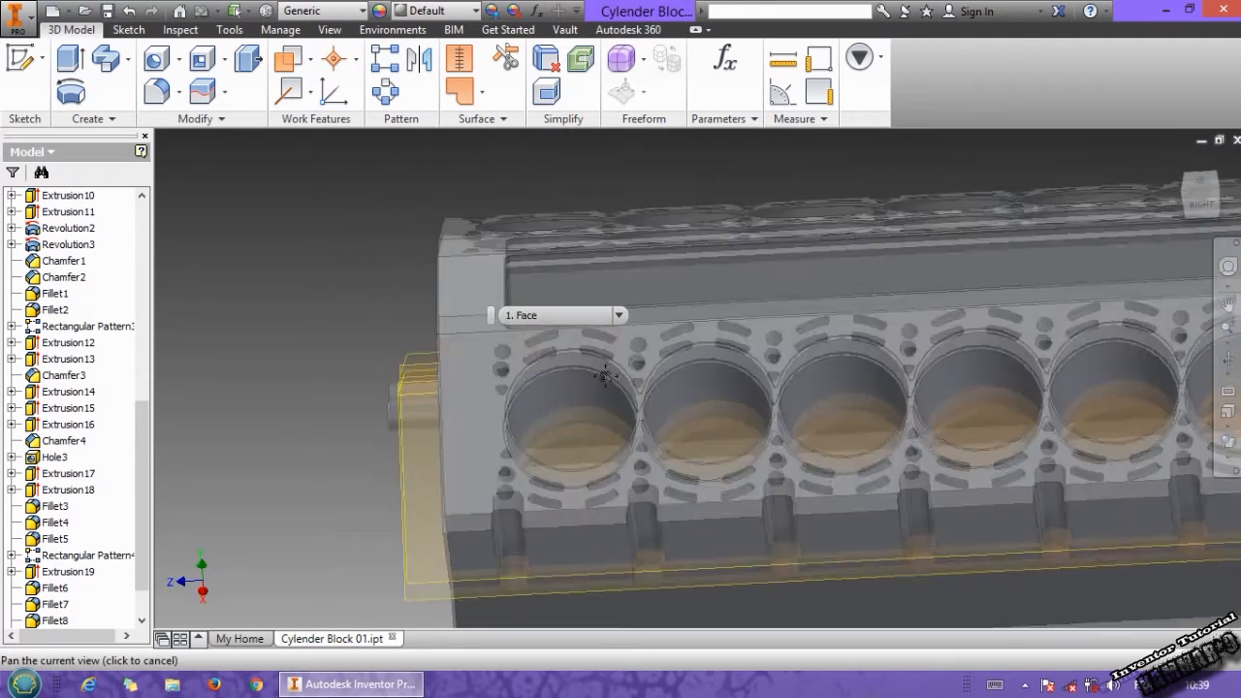
left_click_drag(601, 378, 693, 407)
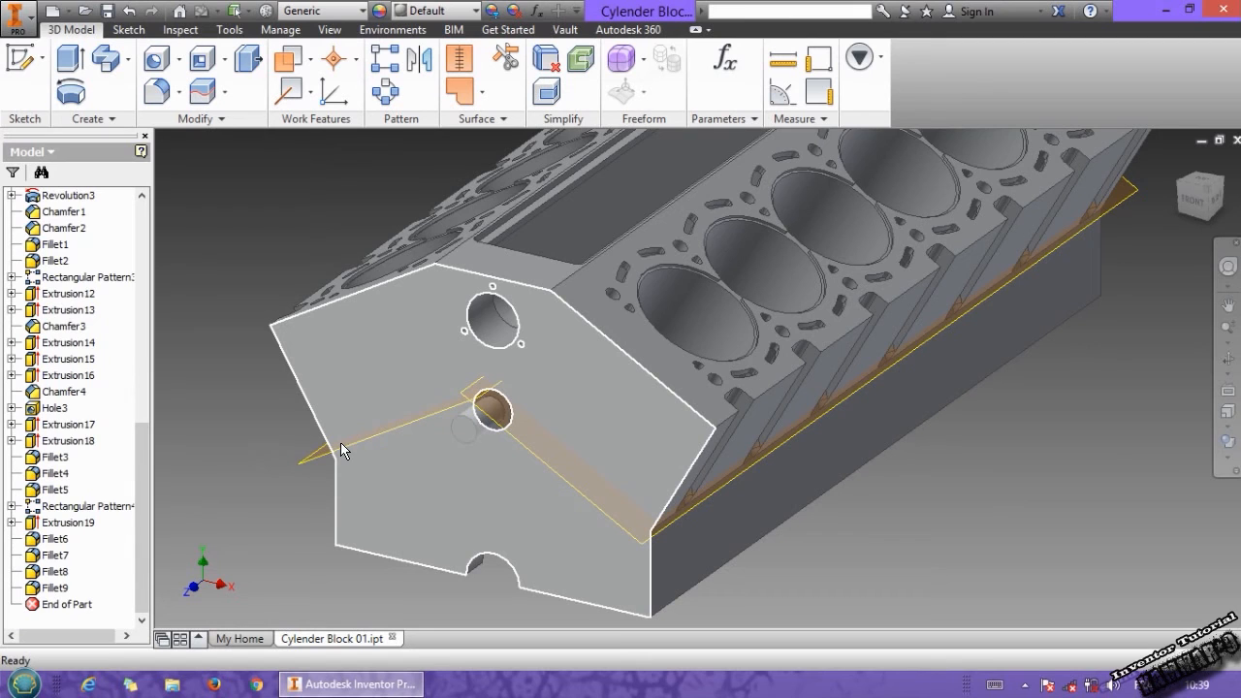
mouse_move(461, 469)
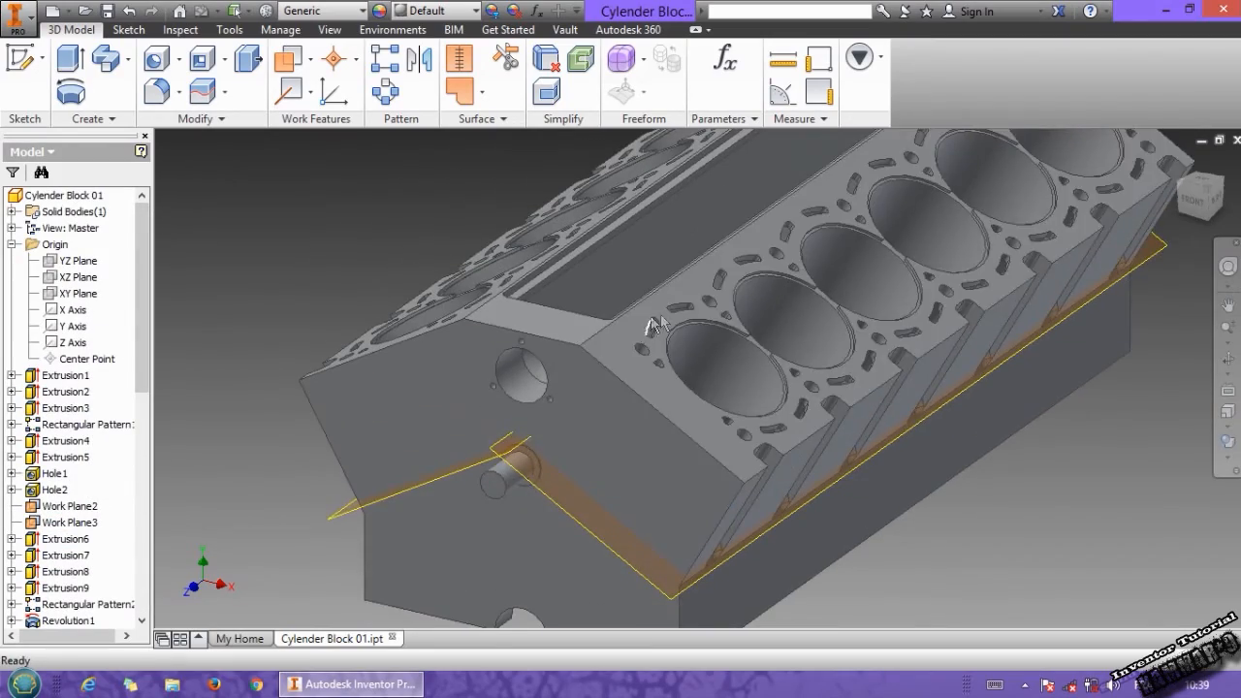
left_click_drag(659, 324, 672, 274)
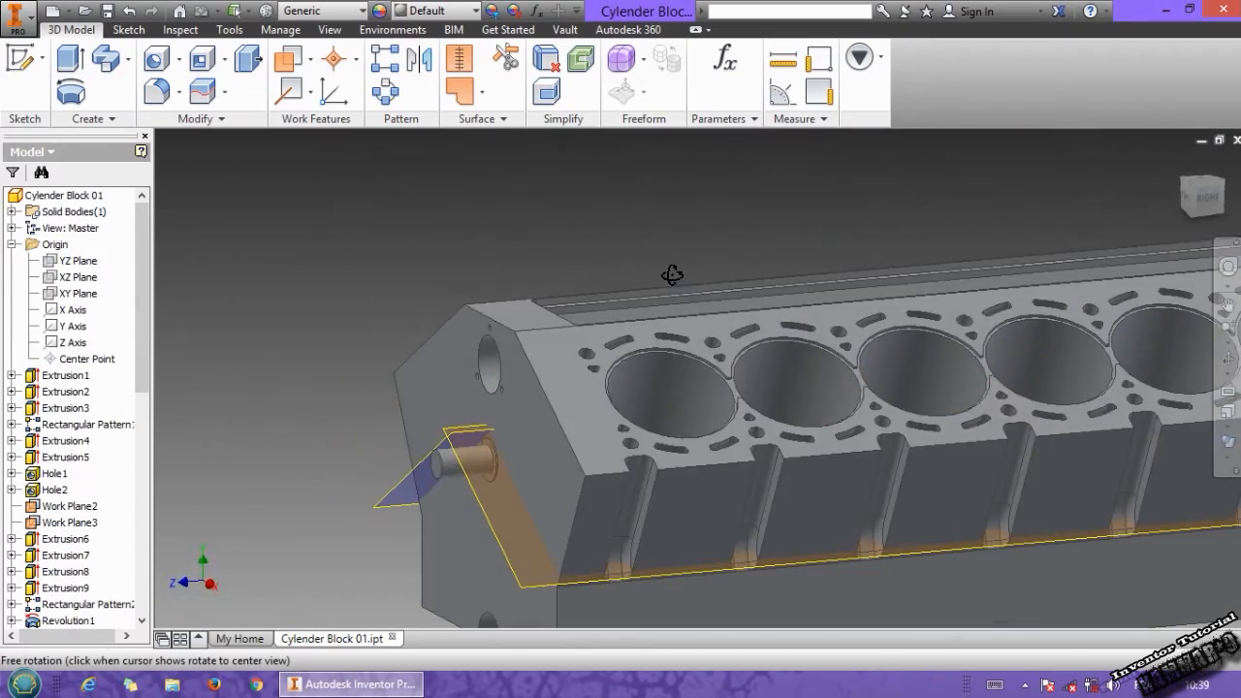
left_click_drag(672, 275, 783, 322)
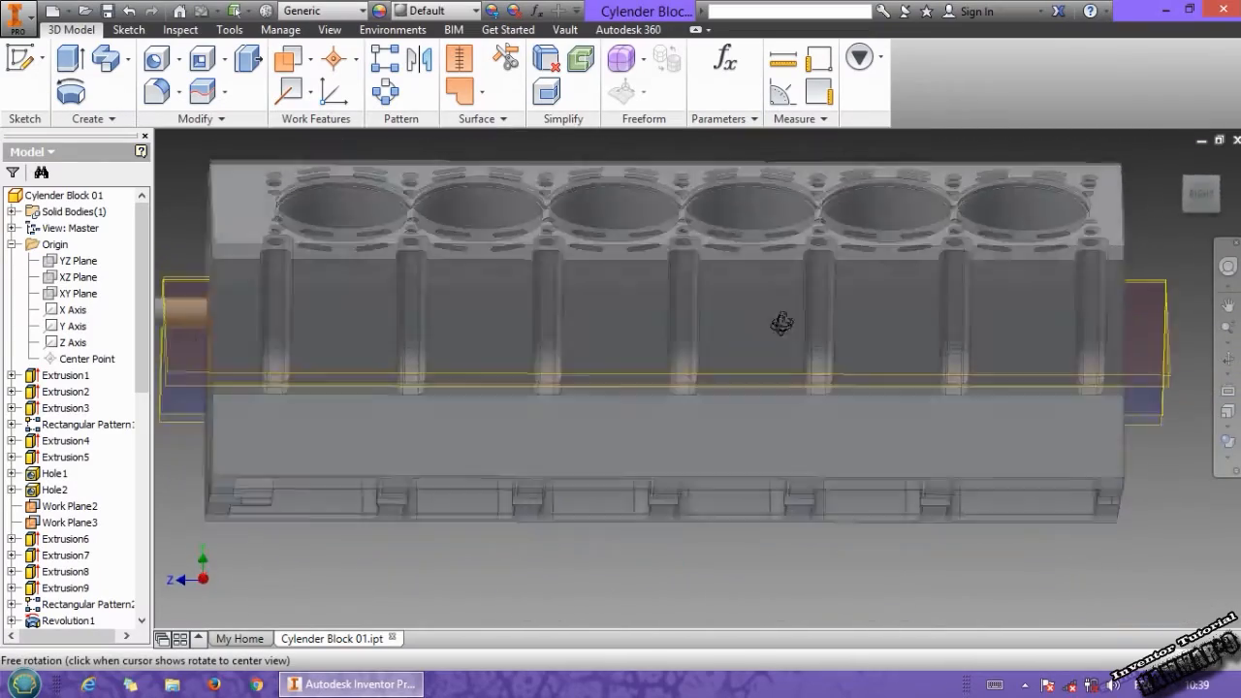
left_click_drag(782, 323, 716, 287)
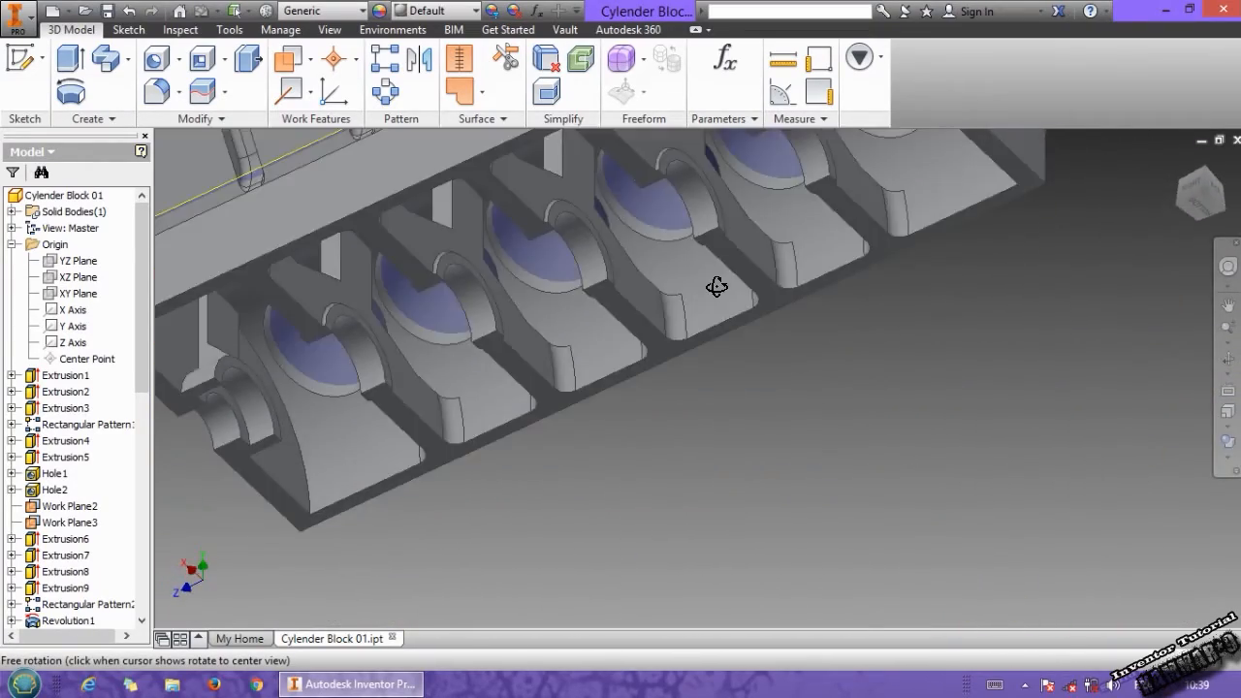
left_click_drag(718, 287, 543, 262)
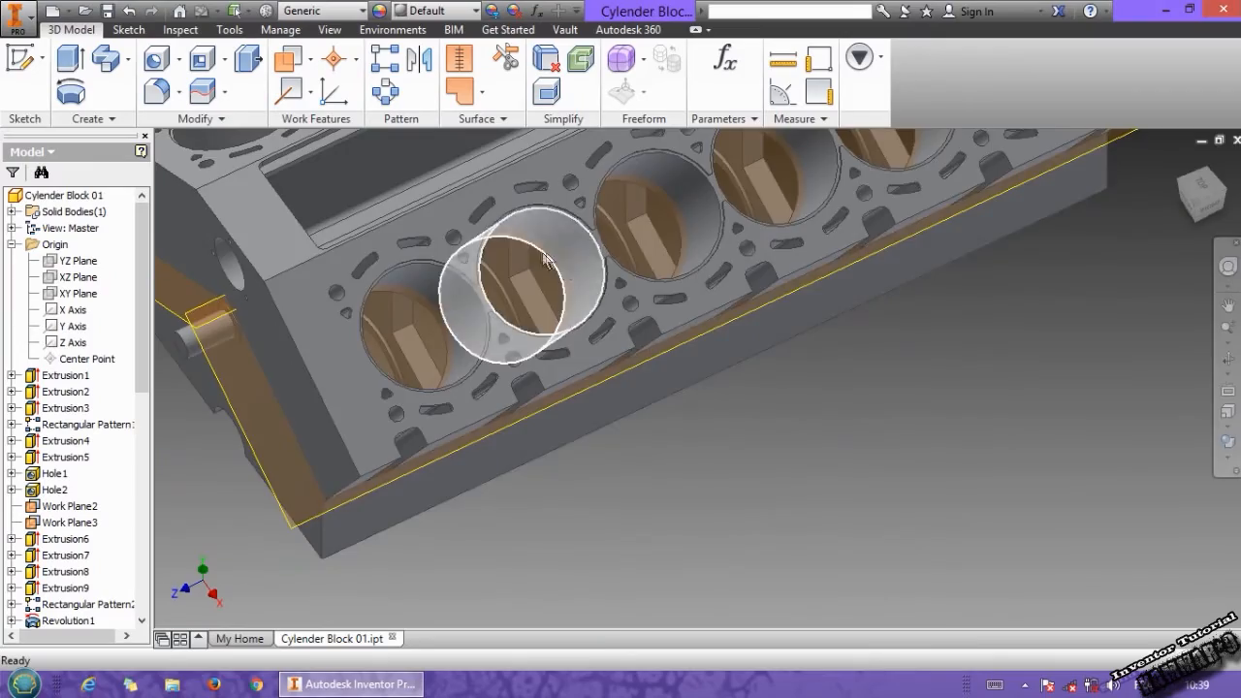
left_click_drag(543, 262, 674, 358)
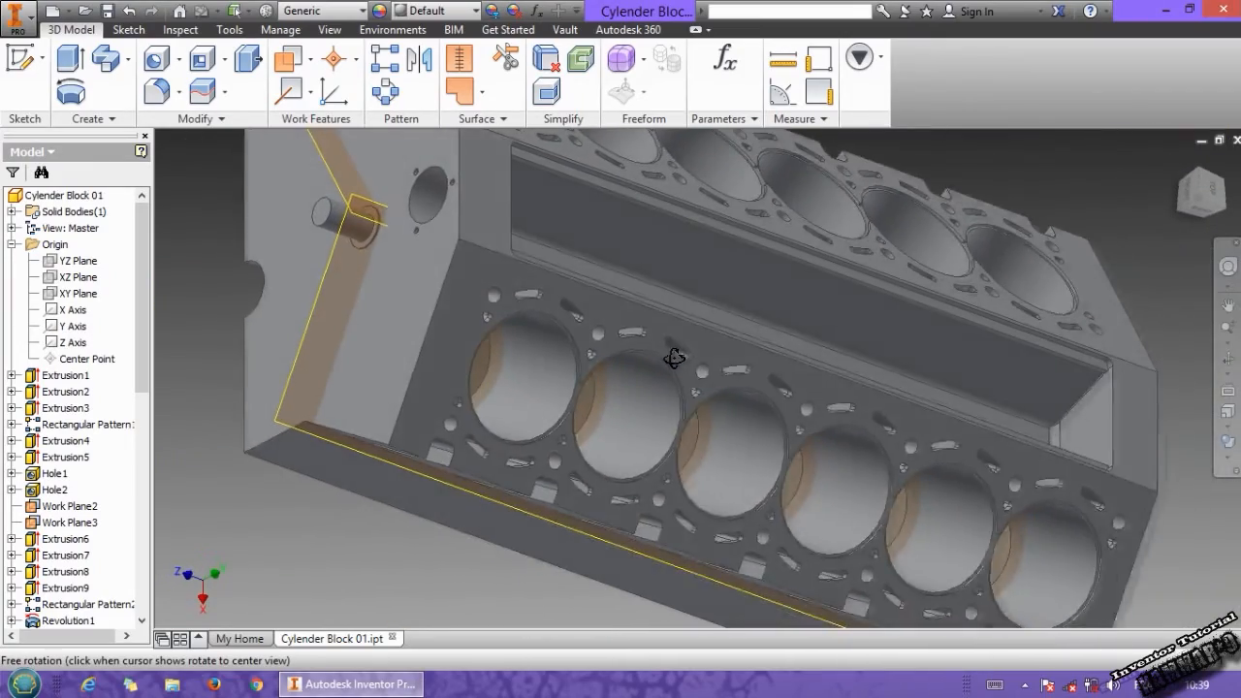
left_click_drag(674, 359, 708, 252)
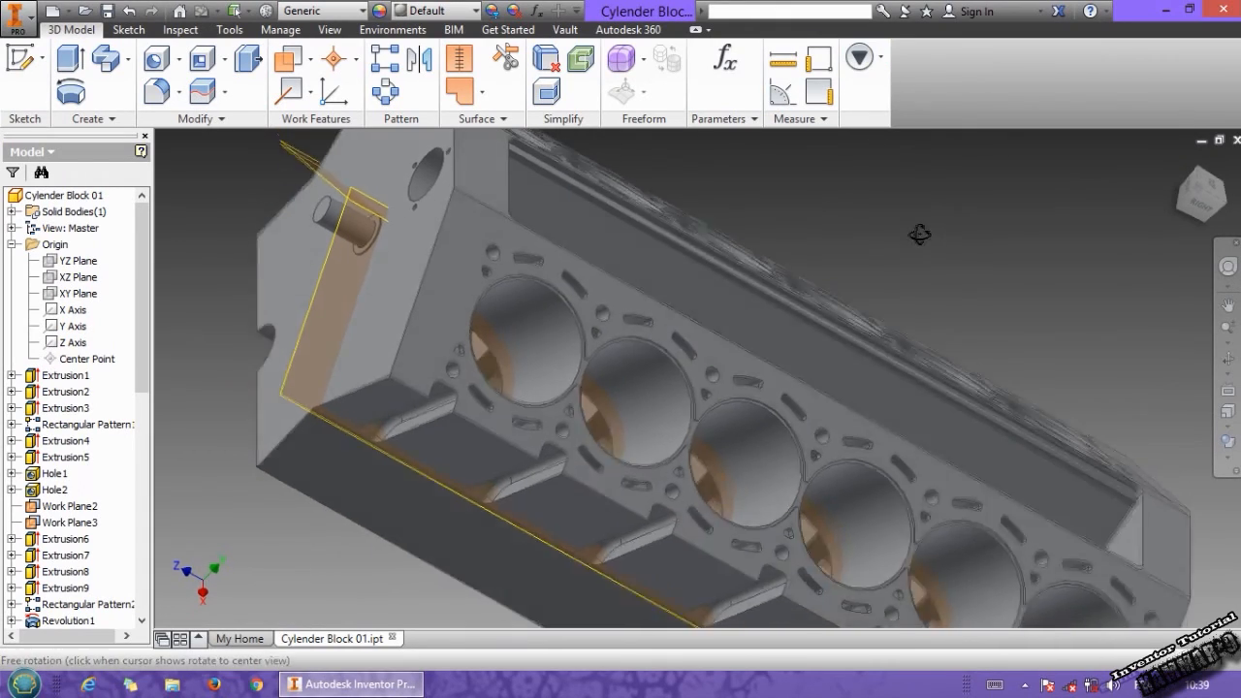
left_click_drag(921, 233, 678, 329)
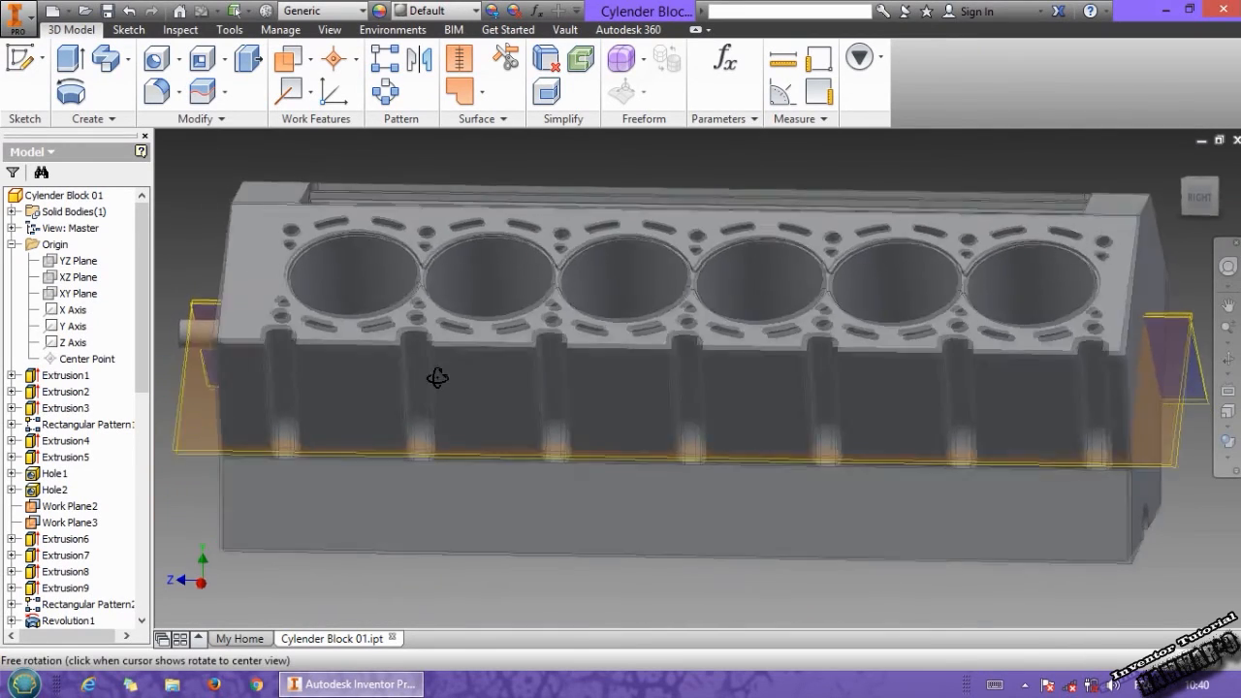
left_click_drag(437, 377, 528, 349)
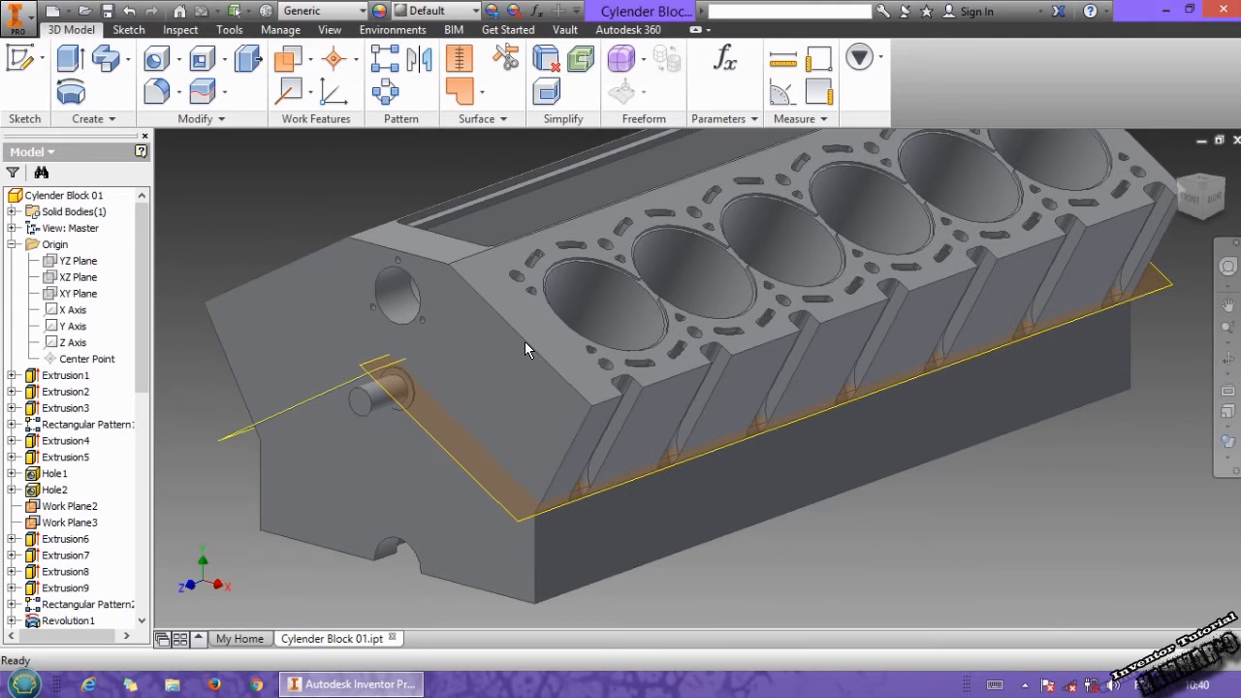